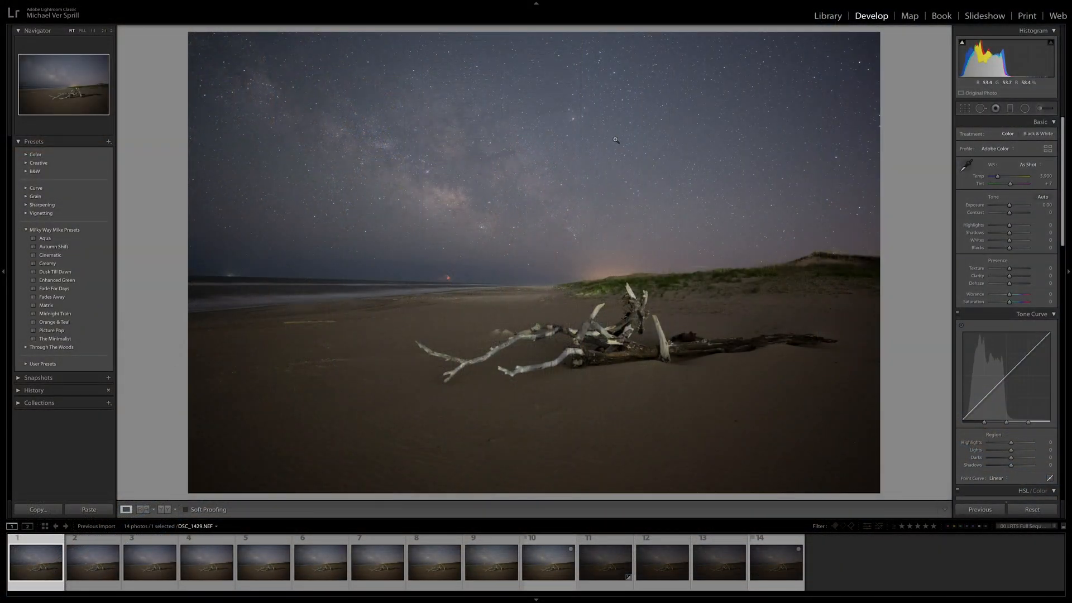
Flip between the first two sky frames and return to the whole-photo view
left_click(92, 560)
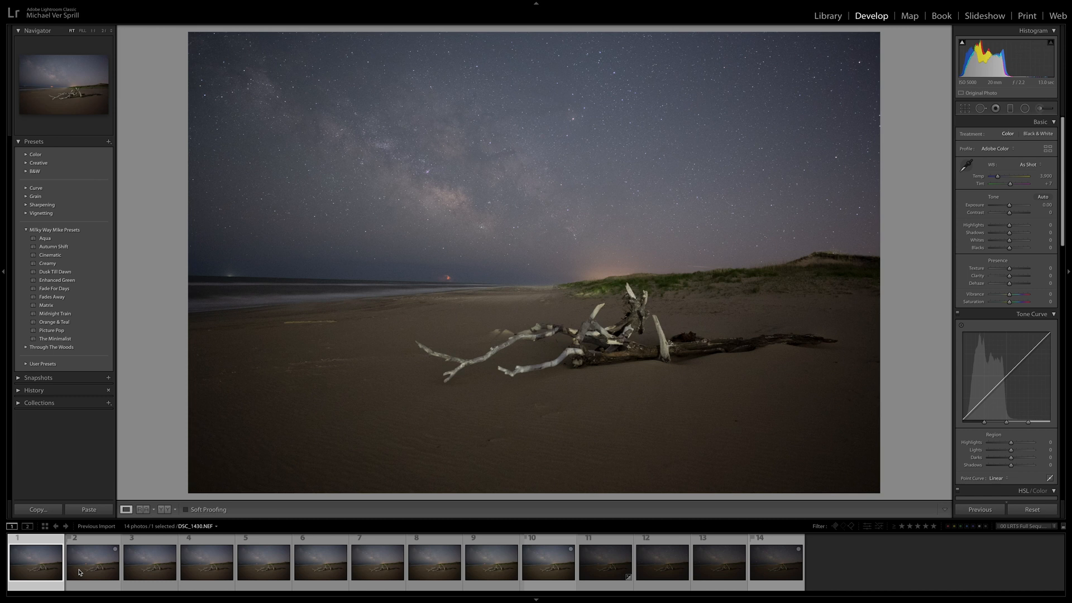
left_click(377, 562)
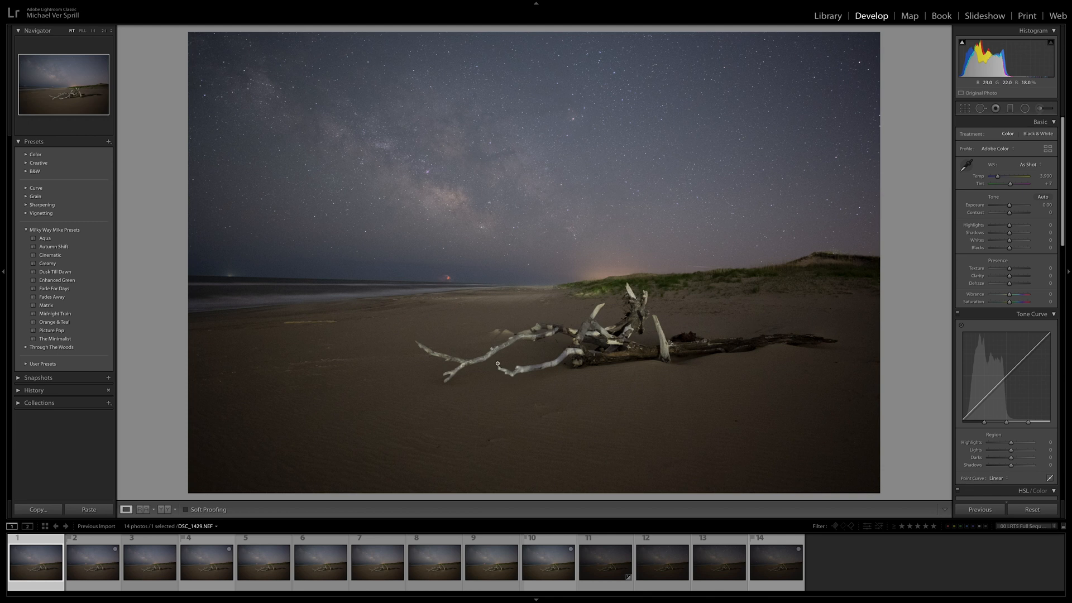
mouse_move(817, 218)
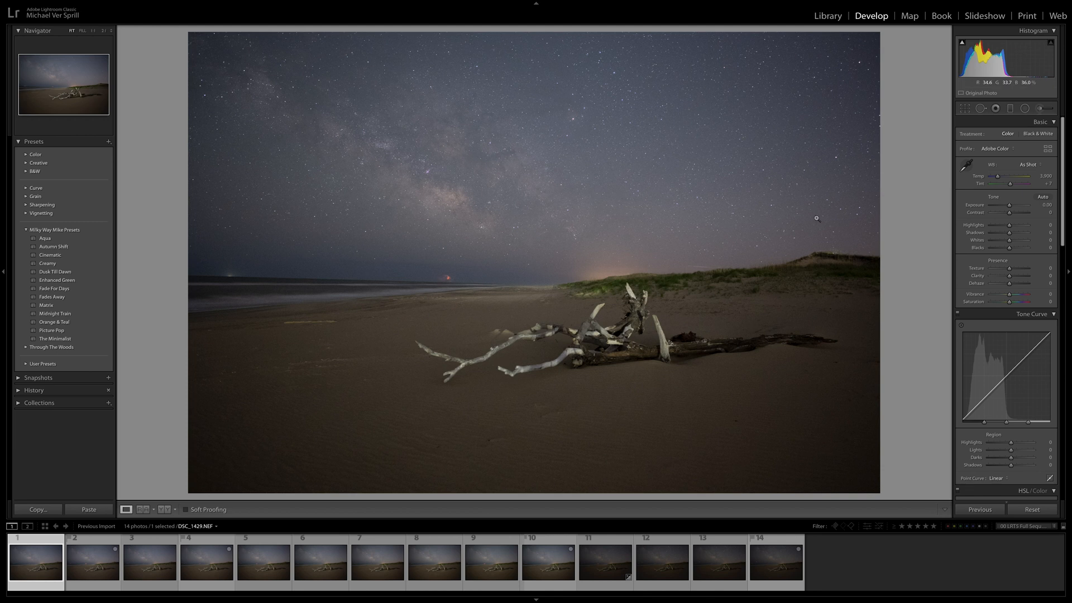
mouse_move(978, 334)
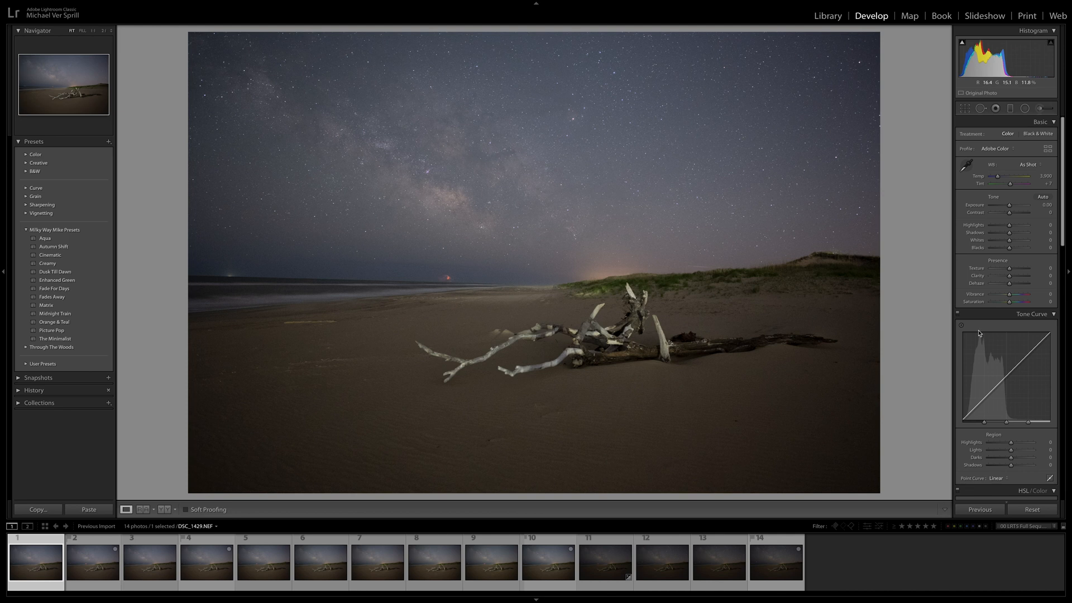
mouse_move(1024, 267)
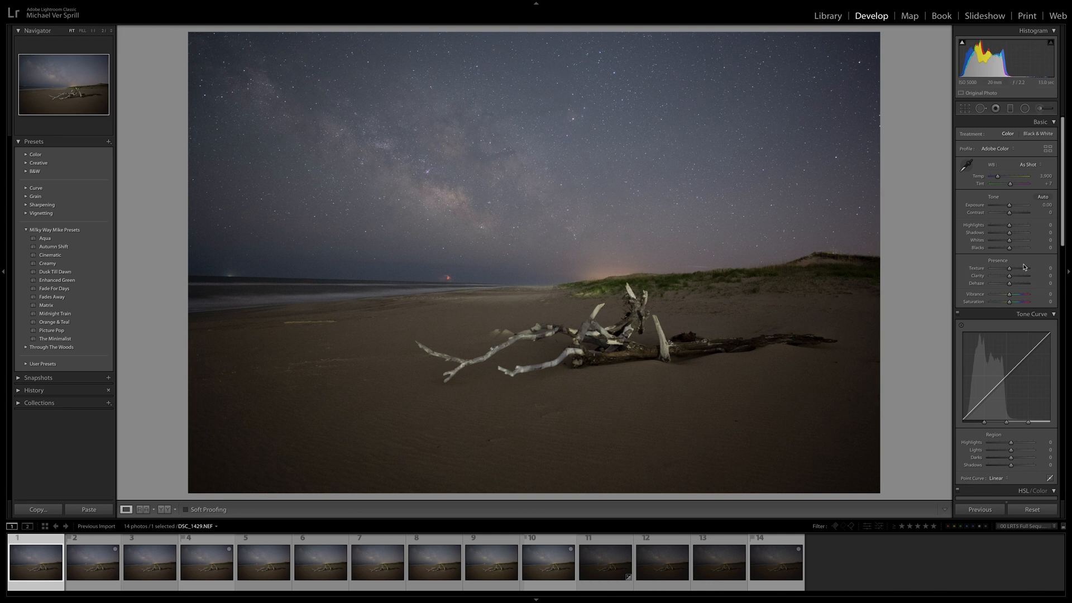
mouse_move(1015, 306)
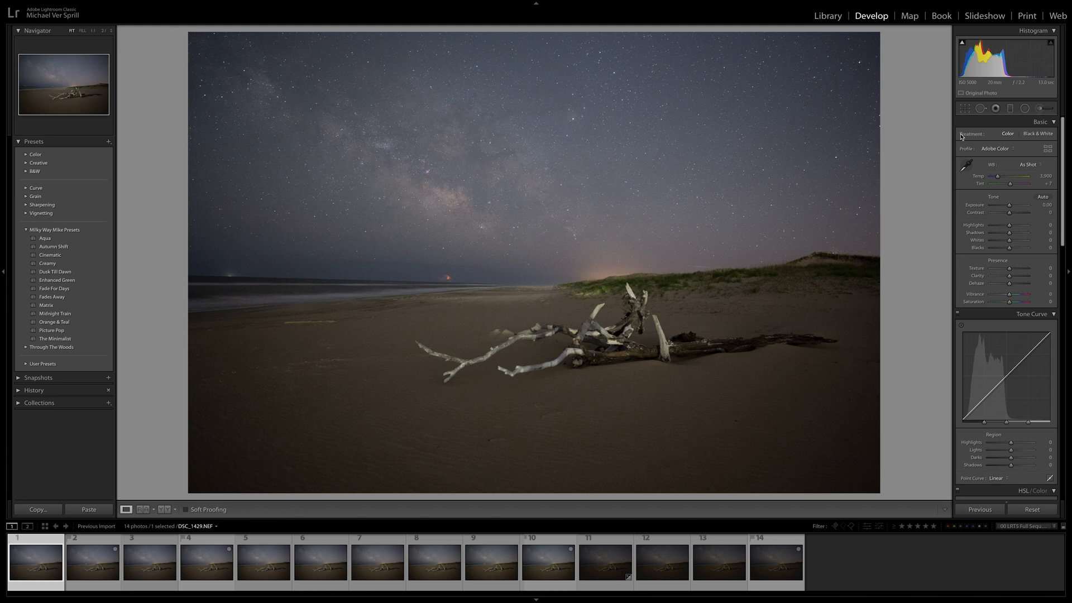
mouse_move(1025, 107)
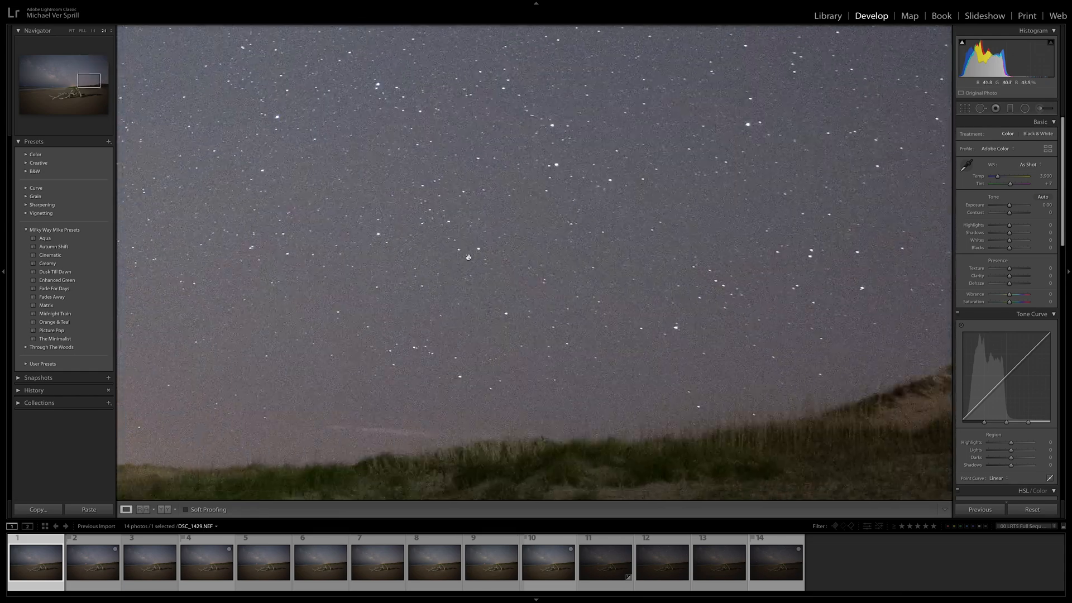
left_click(468, 256)
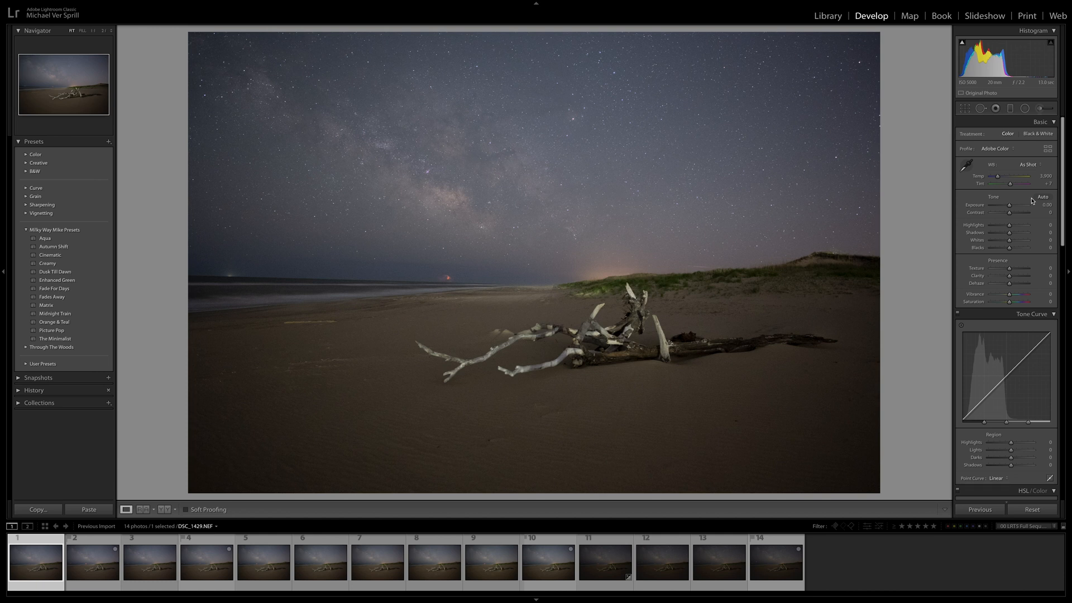
mouse_move(656, 273)
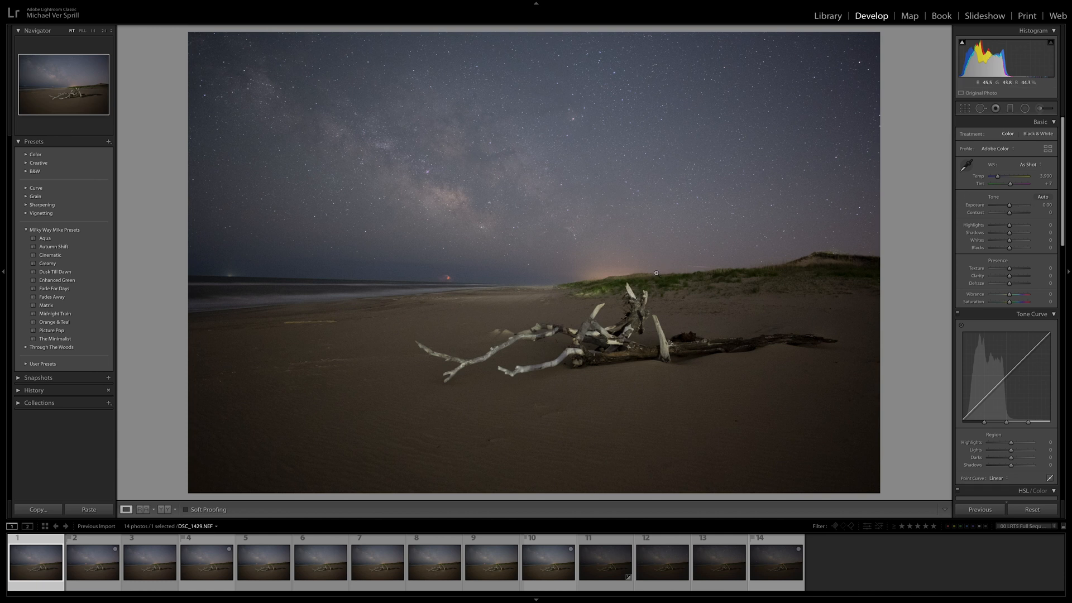
mouse_move(478, 247)
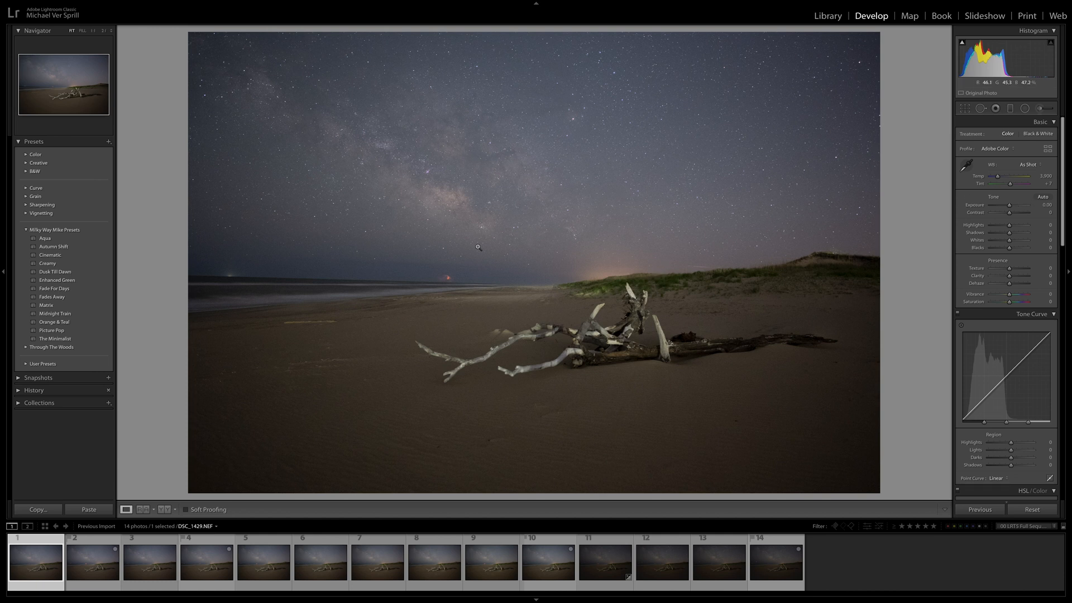
mouse_move(534, 247)
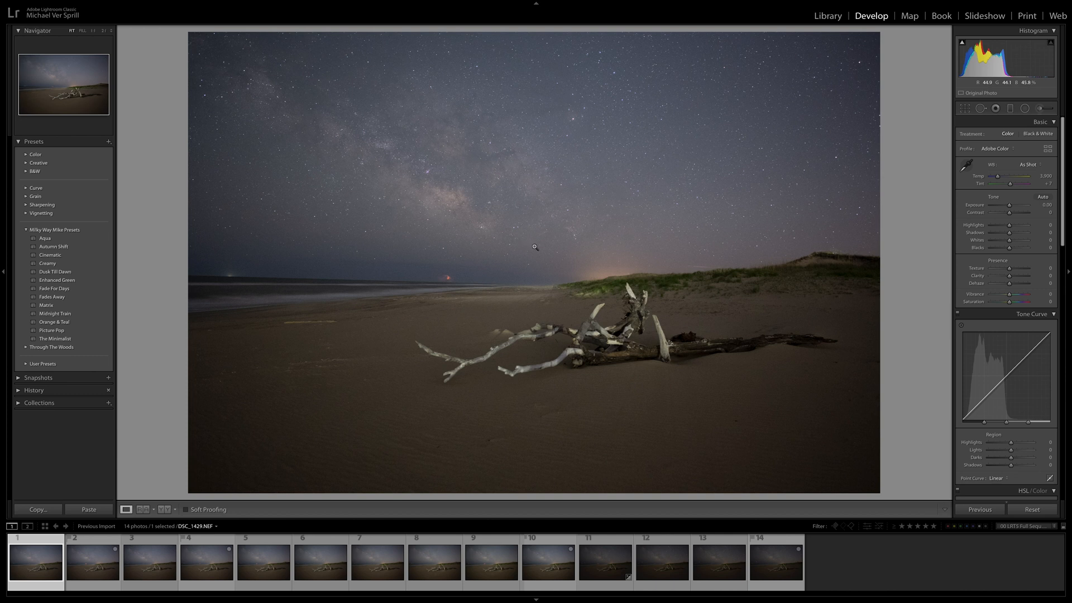
mouse_move(555, 88)
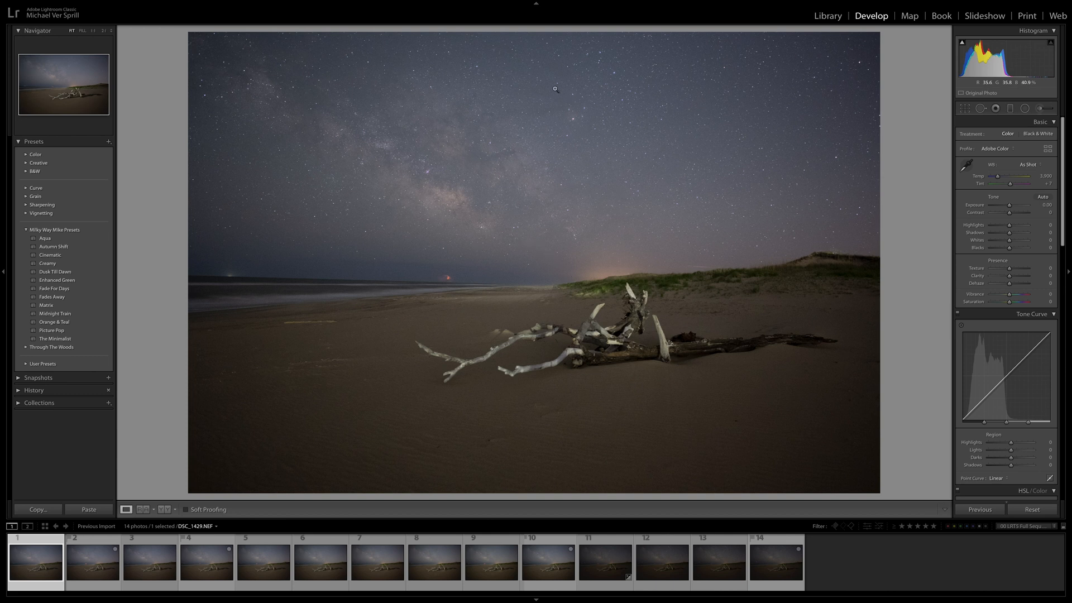
mouse_move(568, 368)
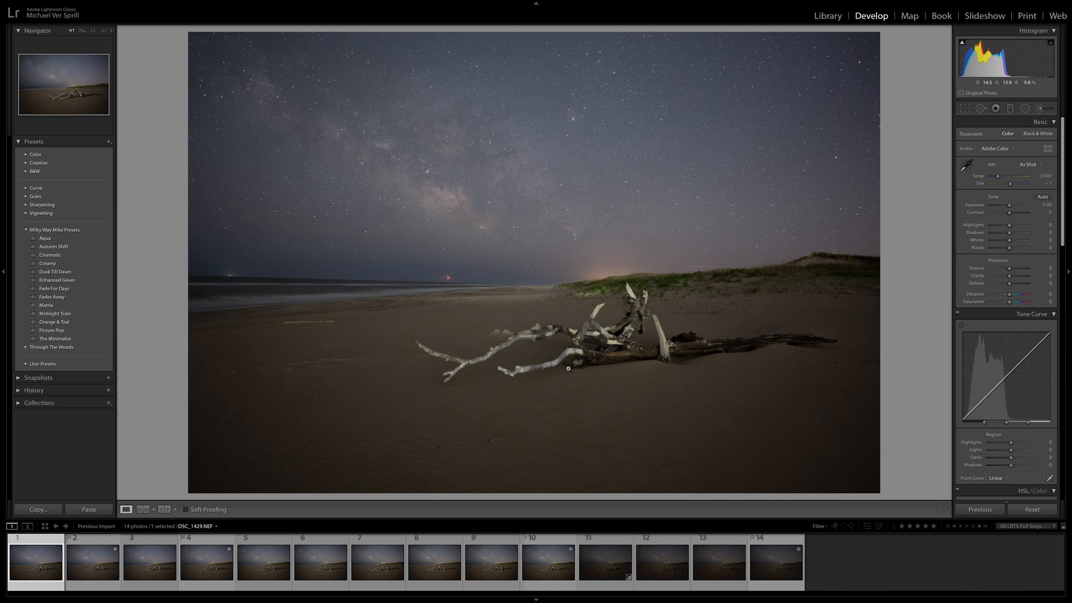
mouse_move(676, 337)
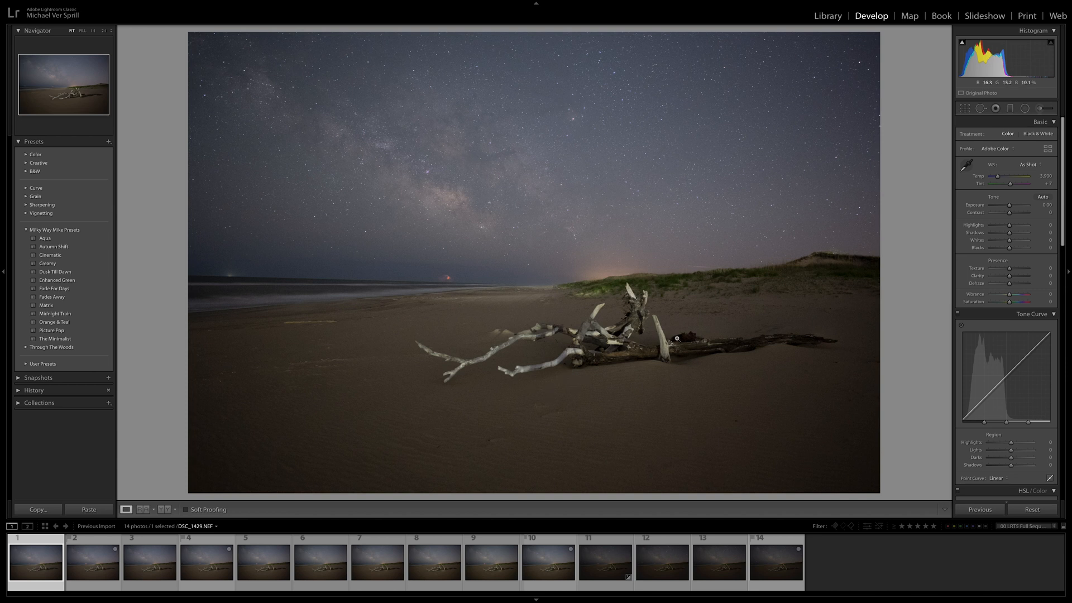
mouse_move(557, 374)
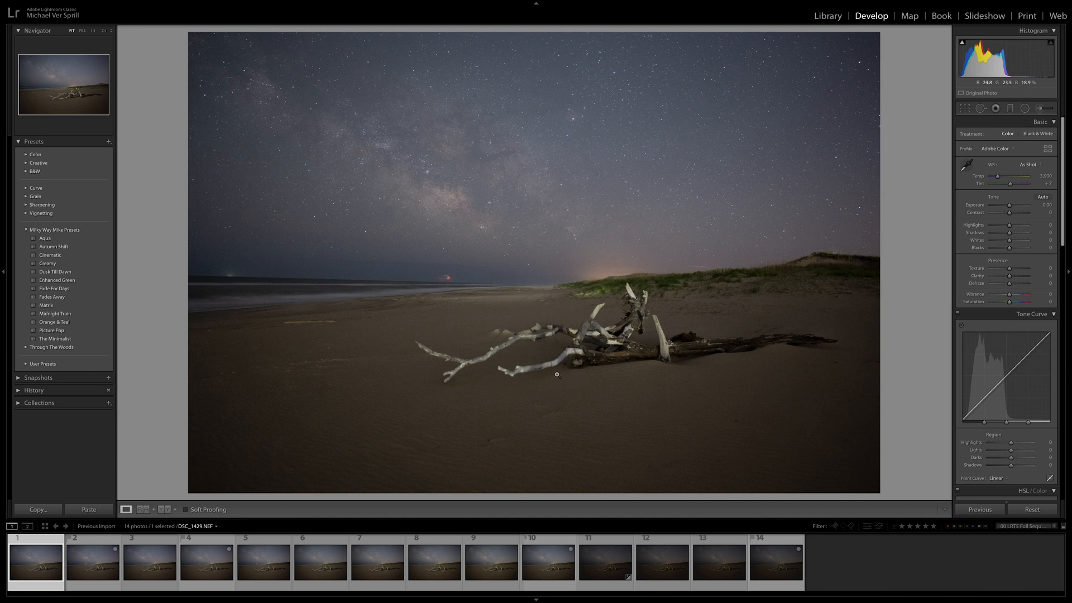
mouse_move(528, 458)
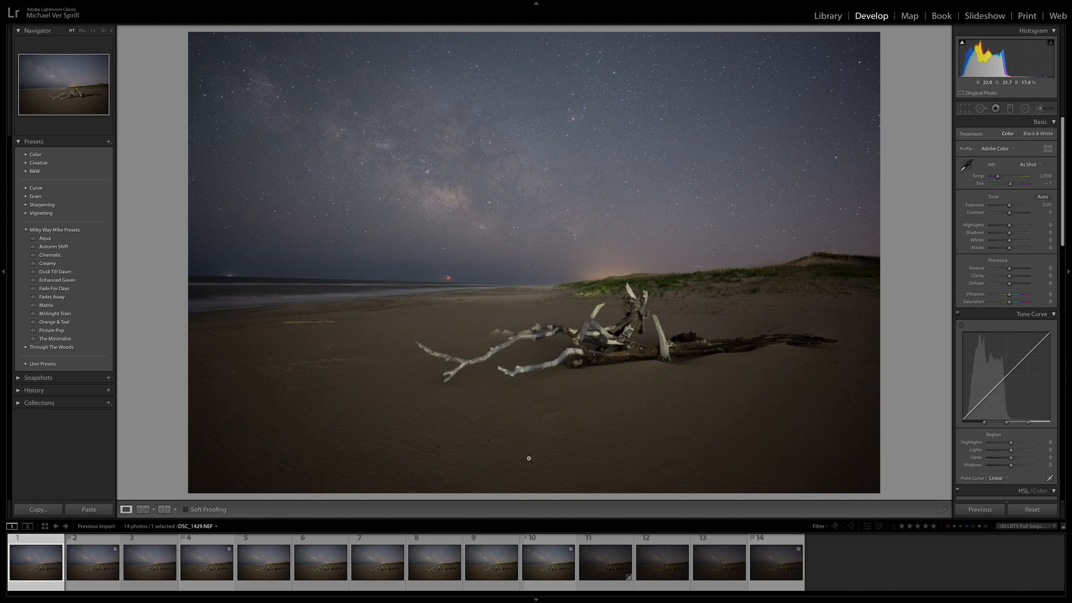
mouse_move(408, 346)
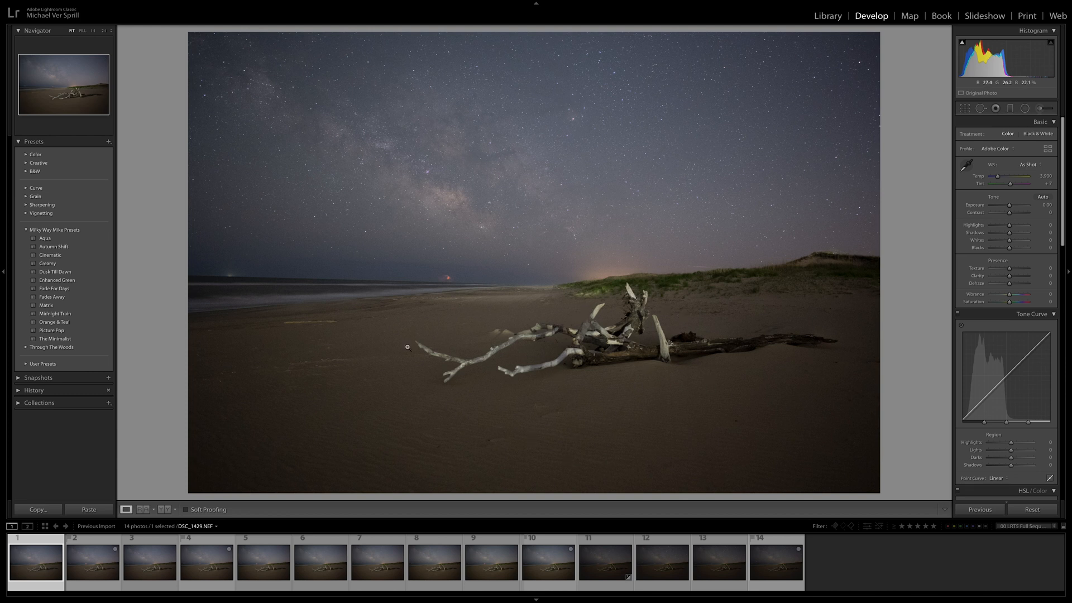
mouse_move(624, 327)
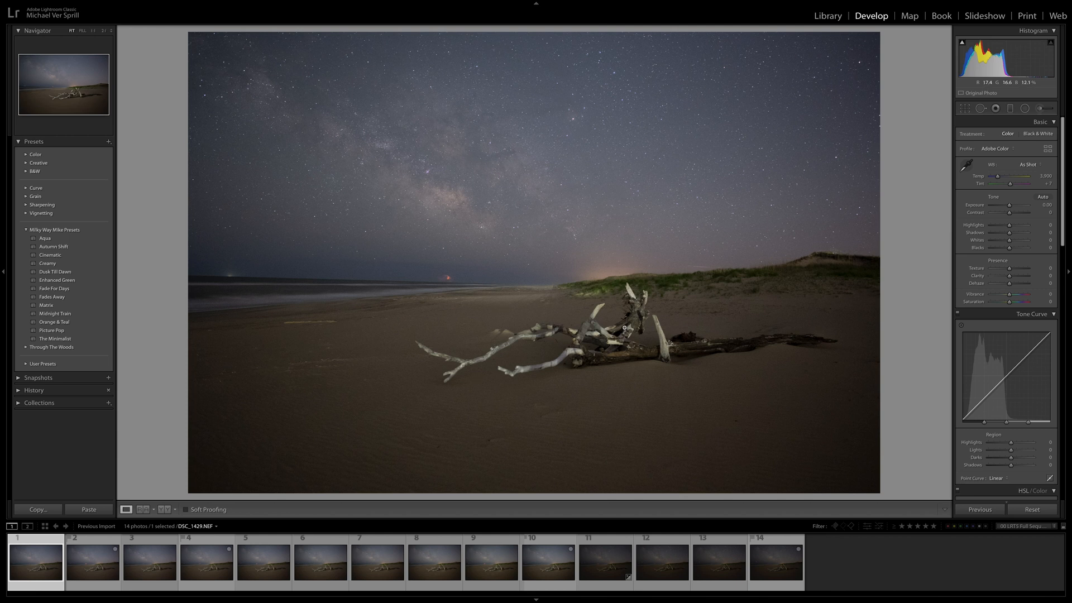
mouse_move(509, 295)
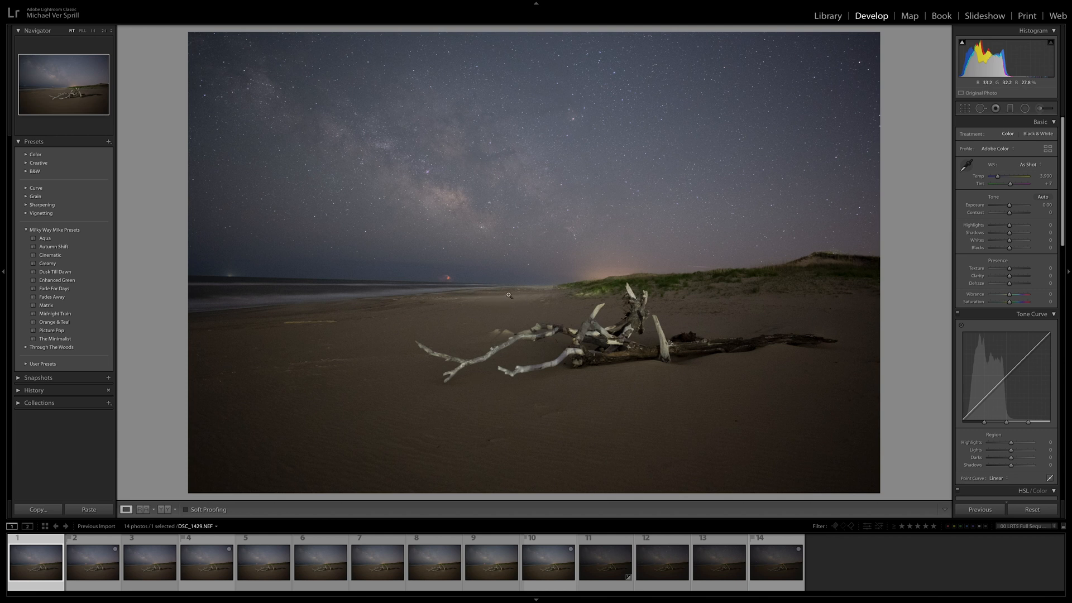
Open frame 11, zoom to check foreground sharpness, compare frames 12–13, then return
left_click(604, 561)
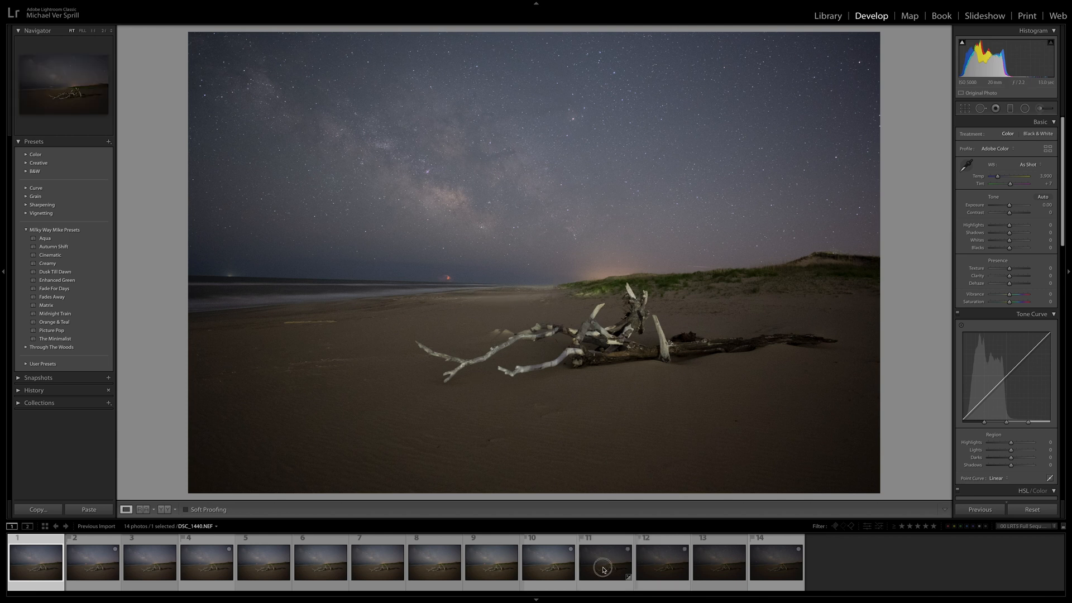
left_click(604, 561)
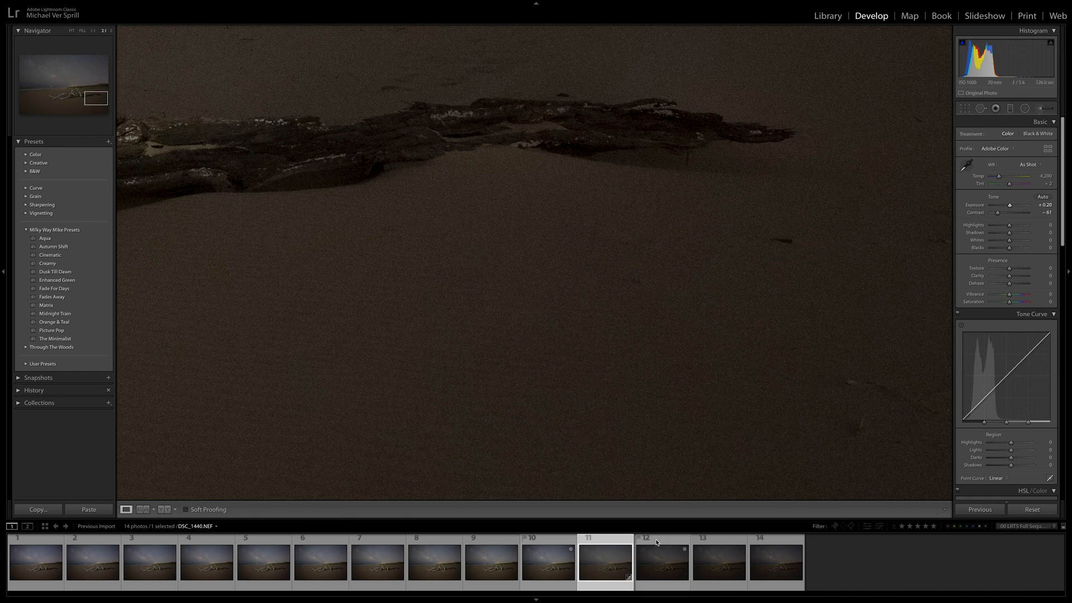
left_click(661, 561)
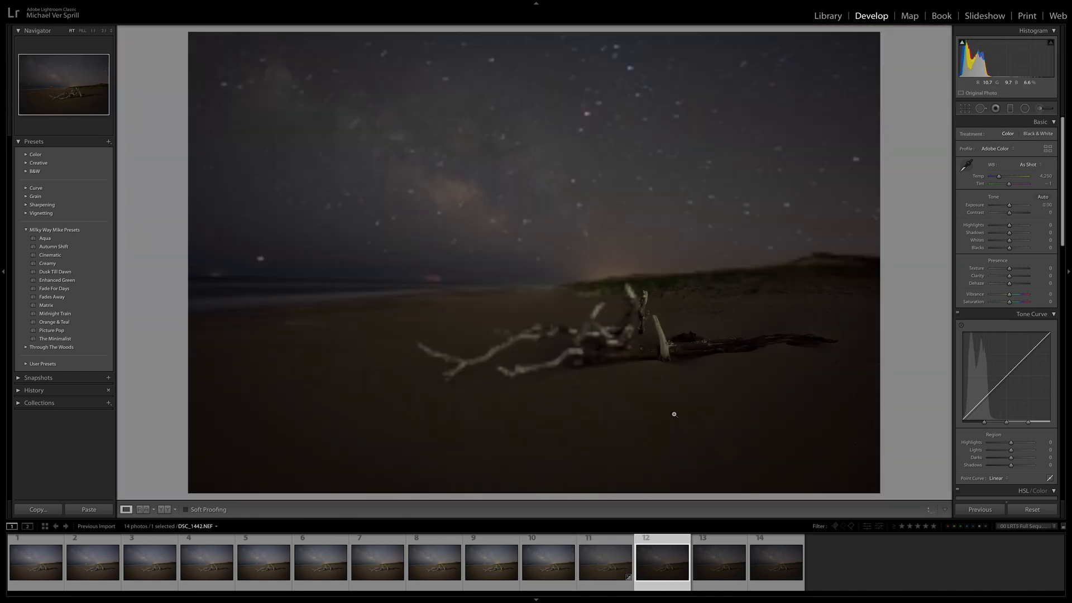
left_click(718, 564)
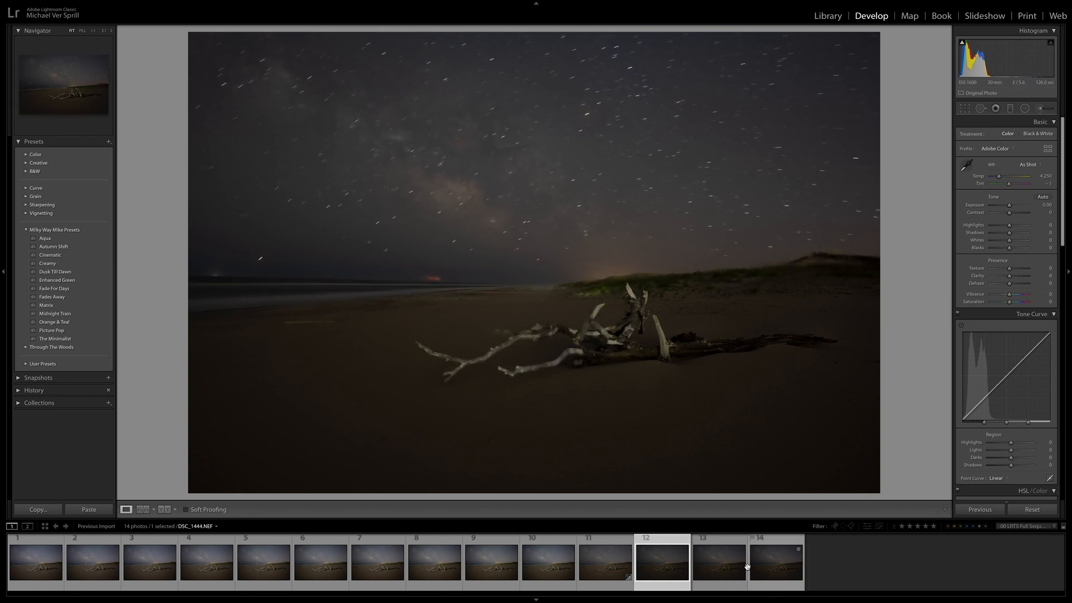
left_click(604, 561)
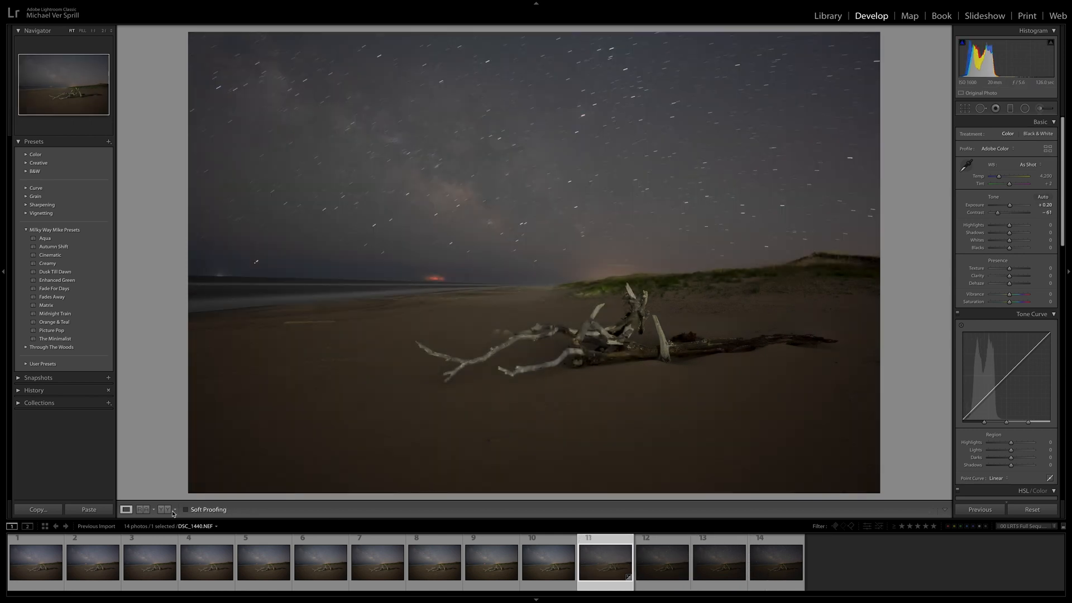
mouse_move(39, 509)
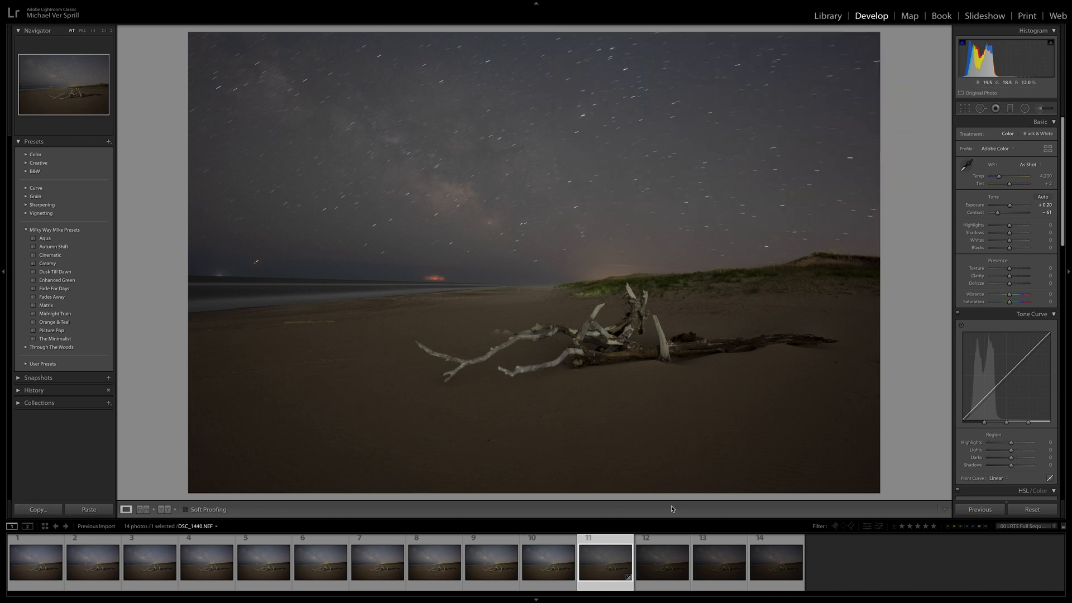
Select foreground frames 11 through 14 and begin Edit In > Open as Layers in Photoshop
left_click(661, 561)
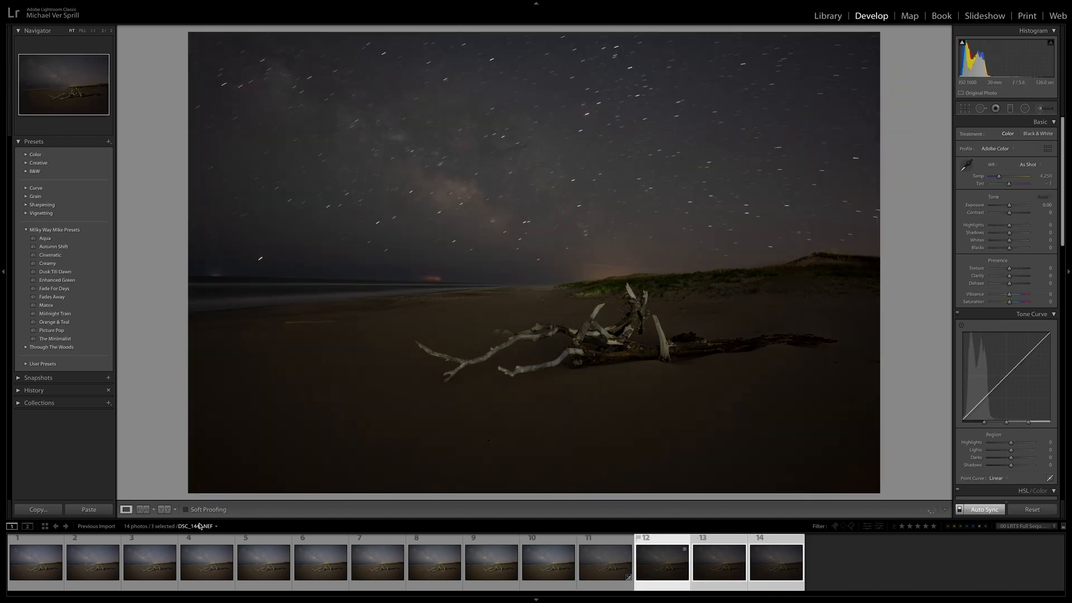
left_click(89, 509)
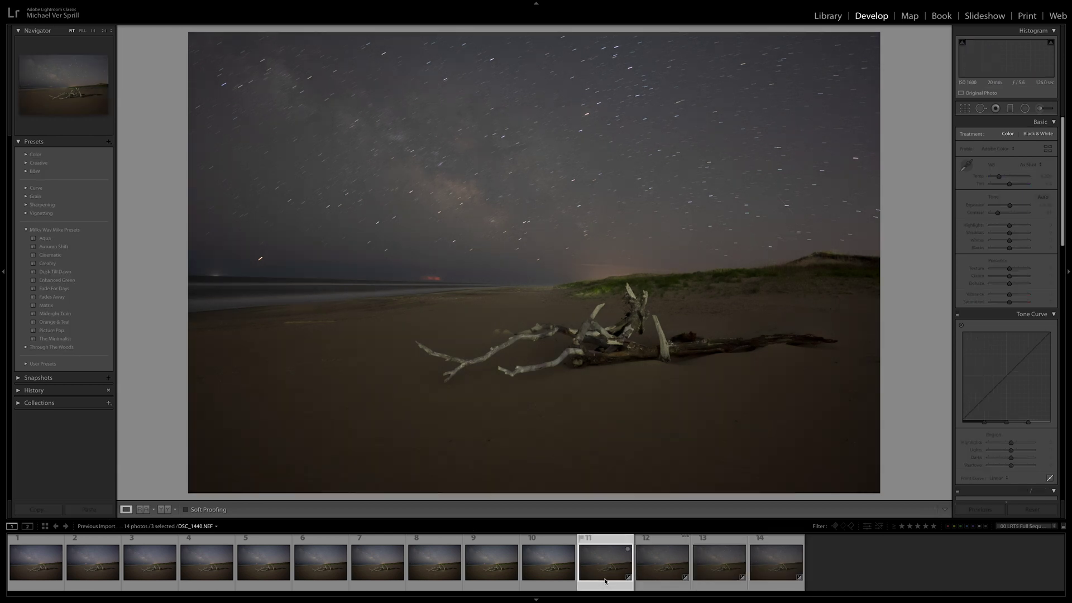
left_click(718, 560)
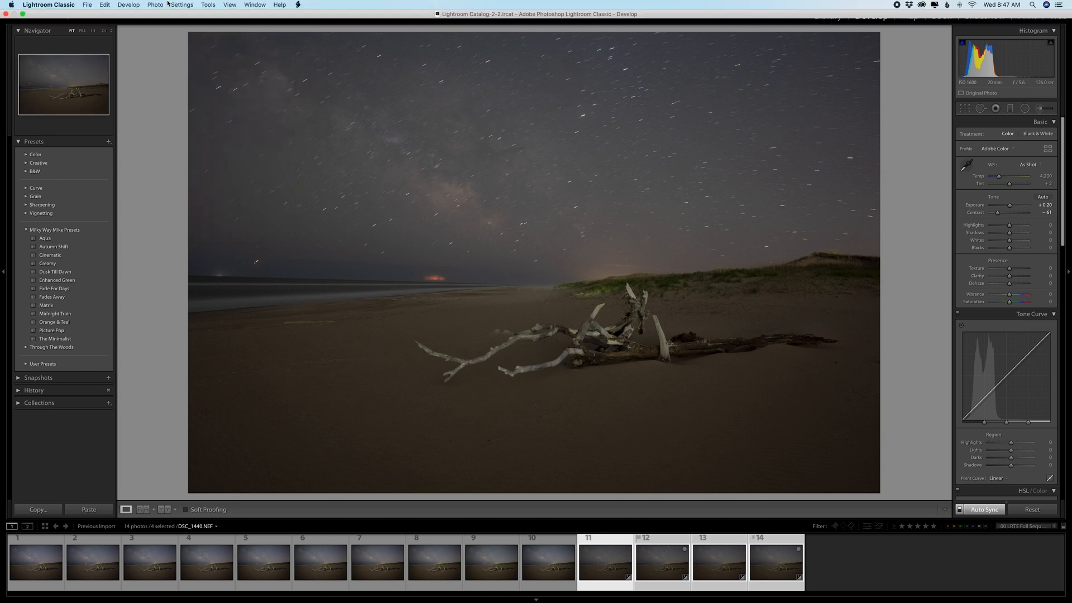
left_click(155, 5)
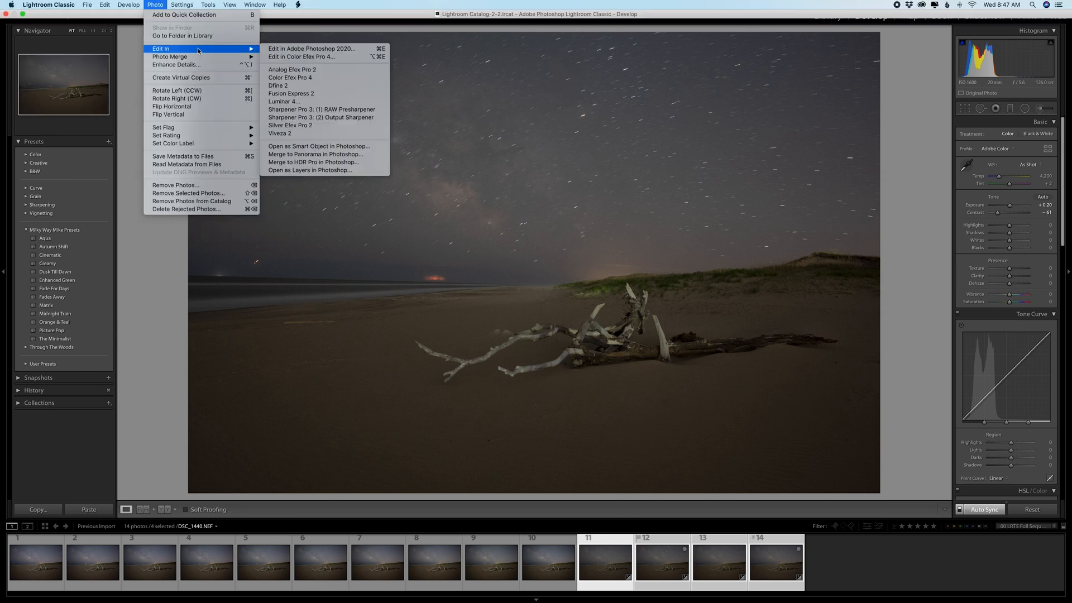
mouse_move(309, 170)
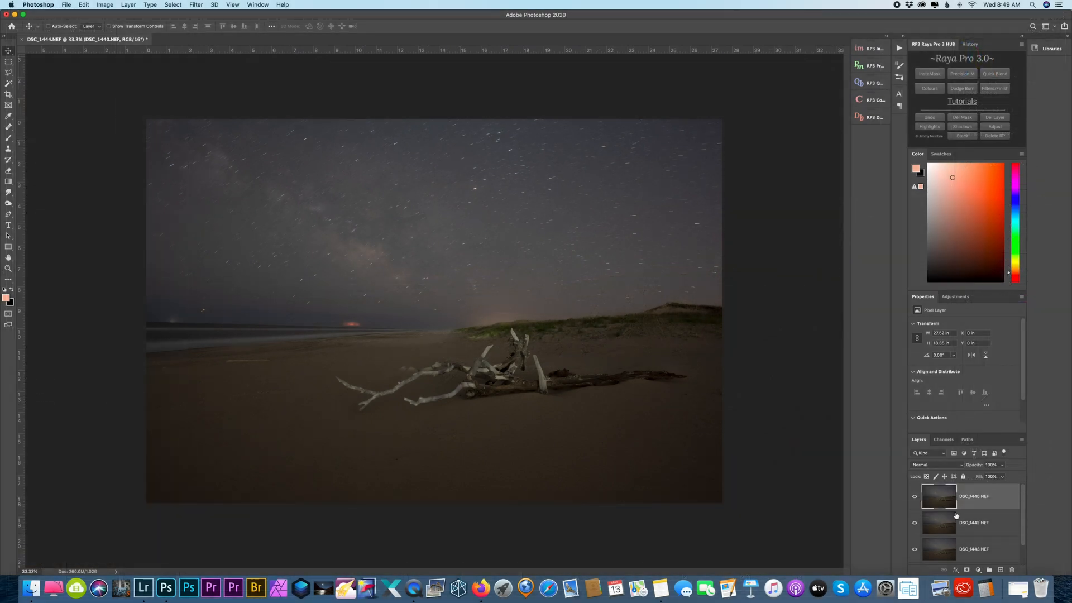
mouse_move(990, 520)
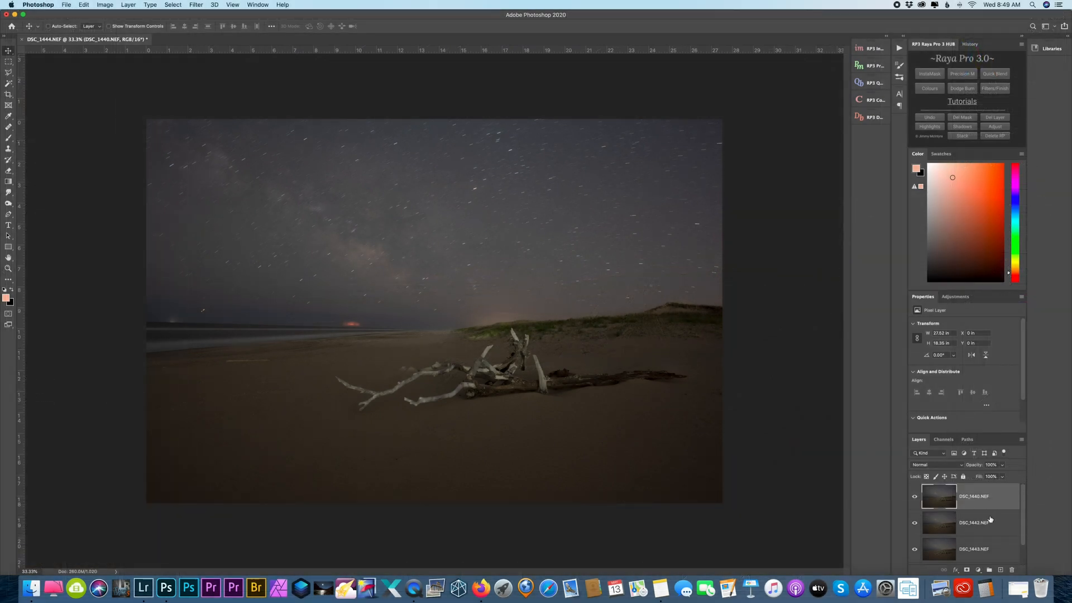
Select the duplicated DSC_1440.NEF copy smart object layer in the Layers panel
scroll("down", 3)
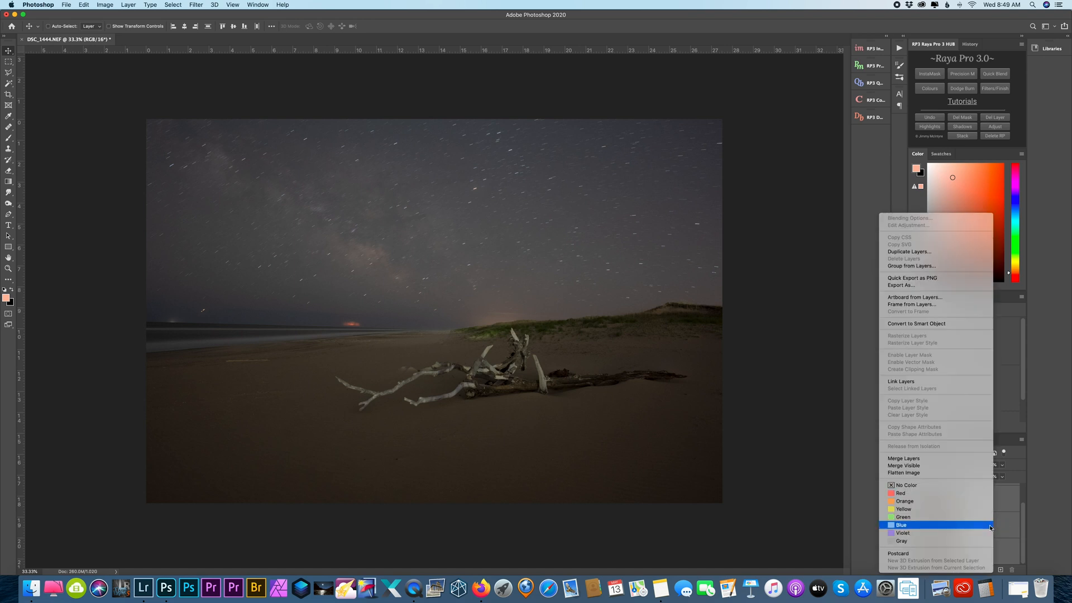
mouse_move(917, 323)
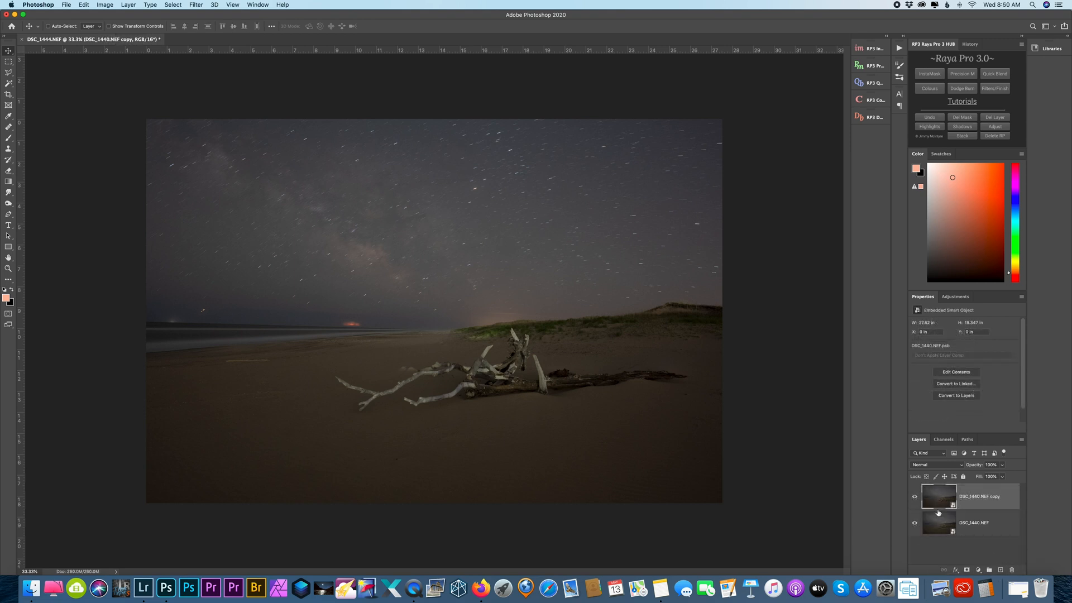
left_click(978, 496)
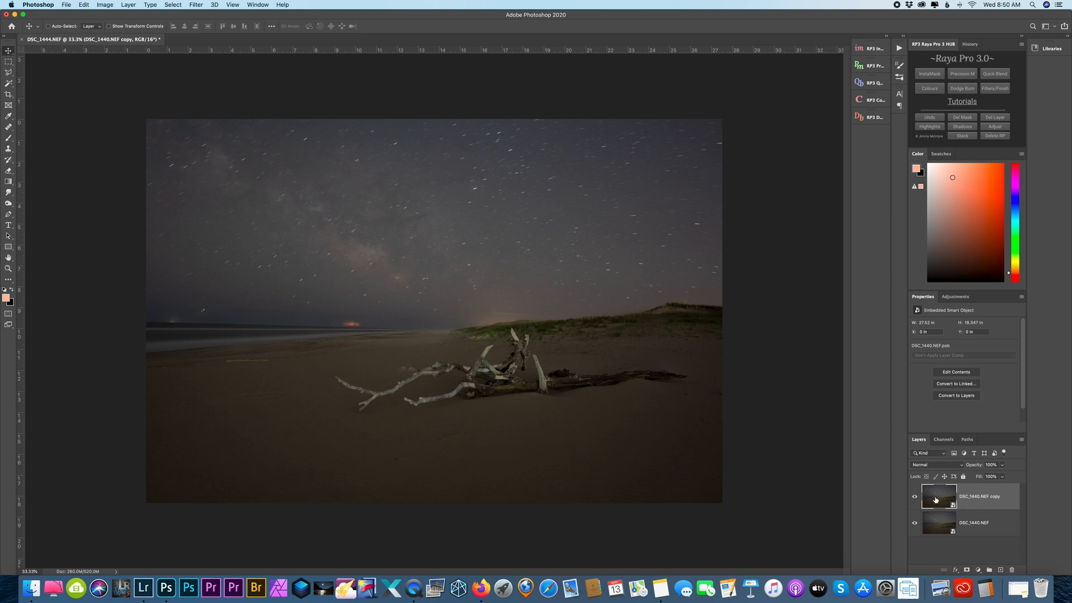
Set the copied smart object's stack mode to Mean
left_click(128, 5)
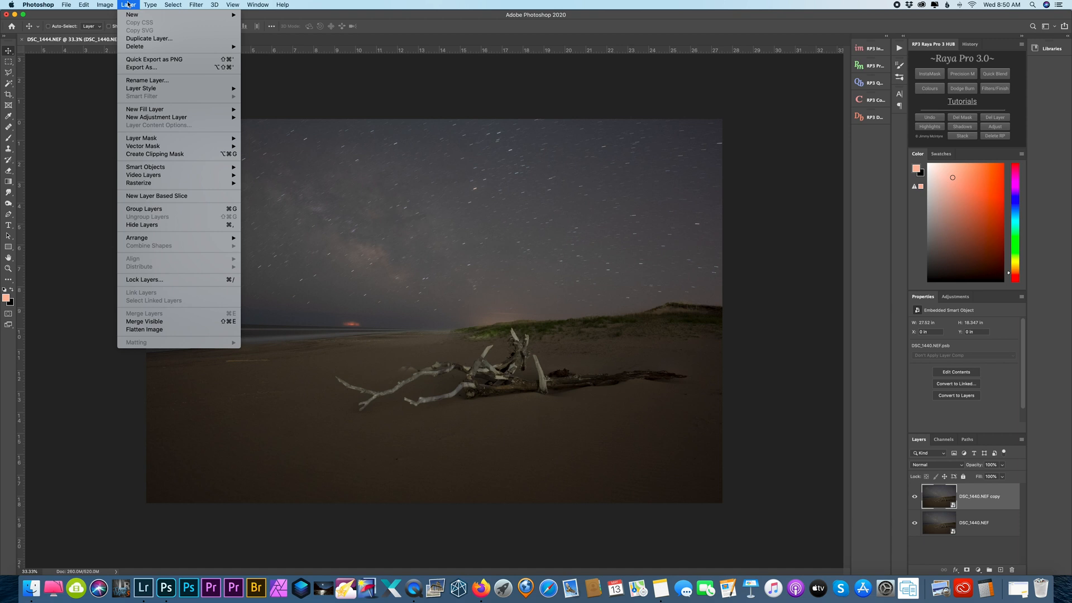
mouse_move(145, 166)
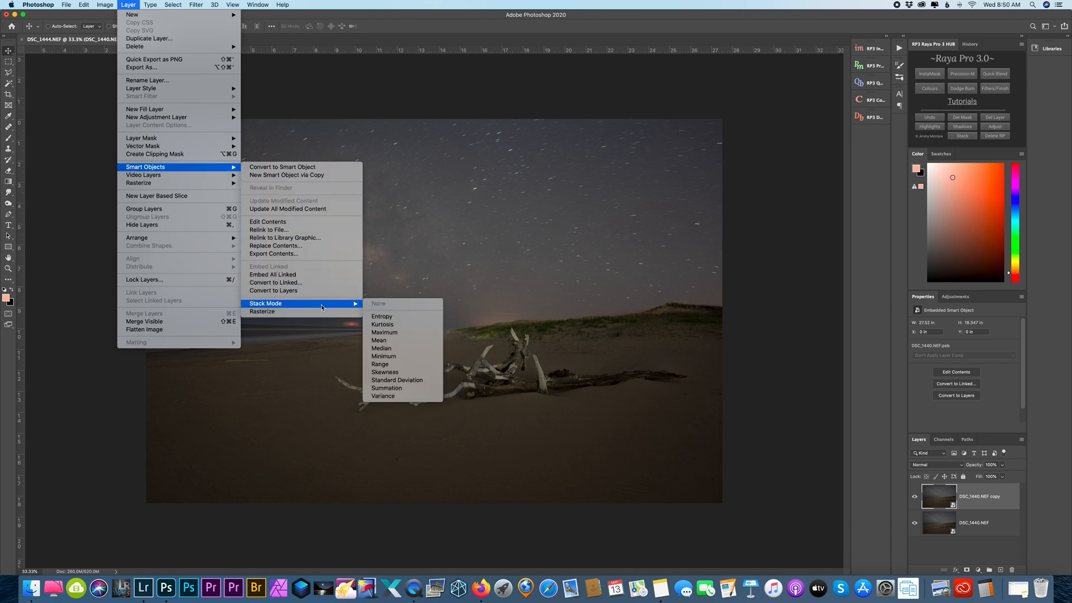
mouse_move(378, 341)
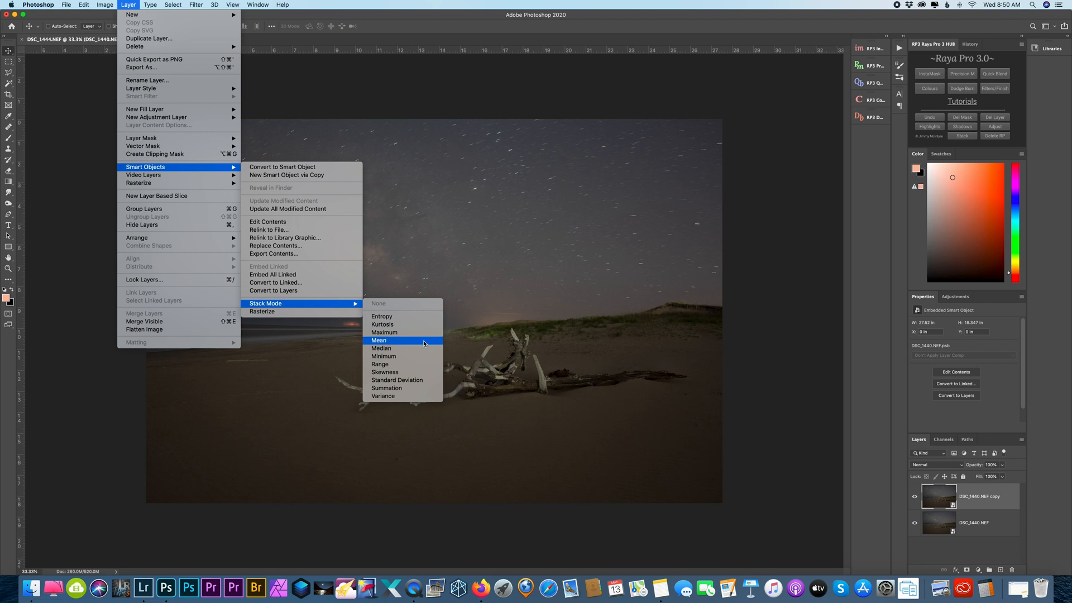
left_click(379, 341)
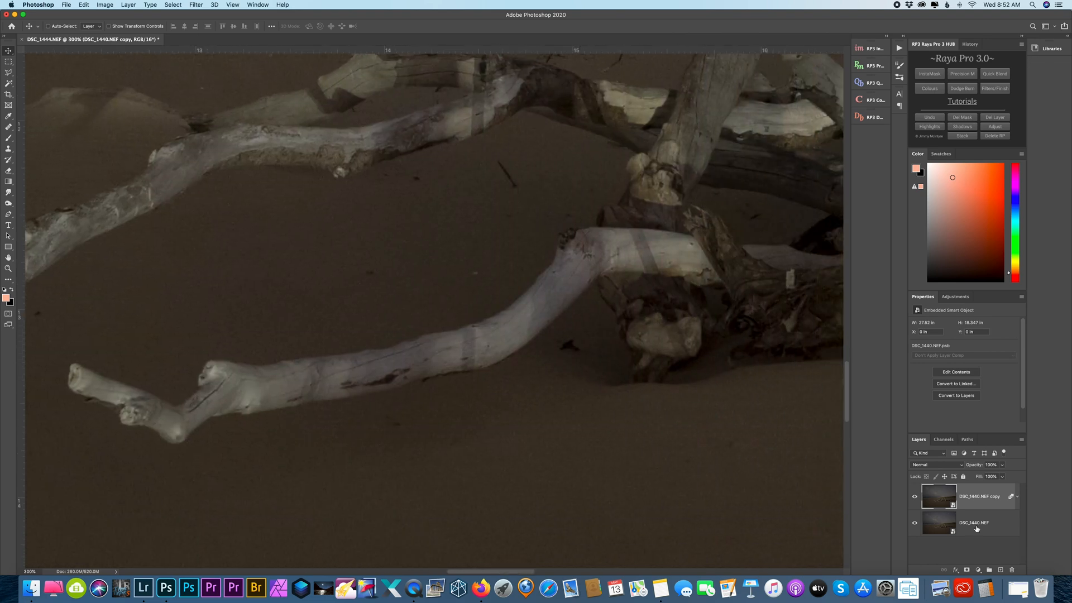
left_click(914, 496)
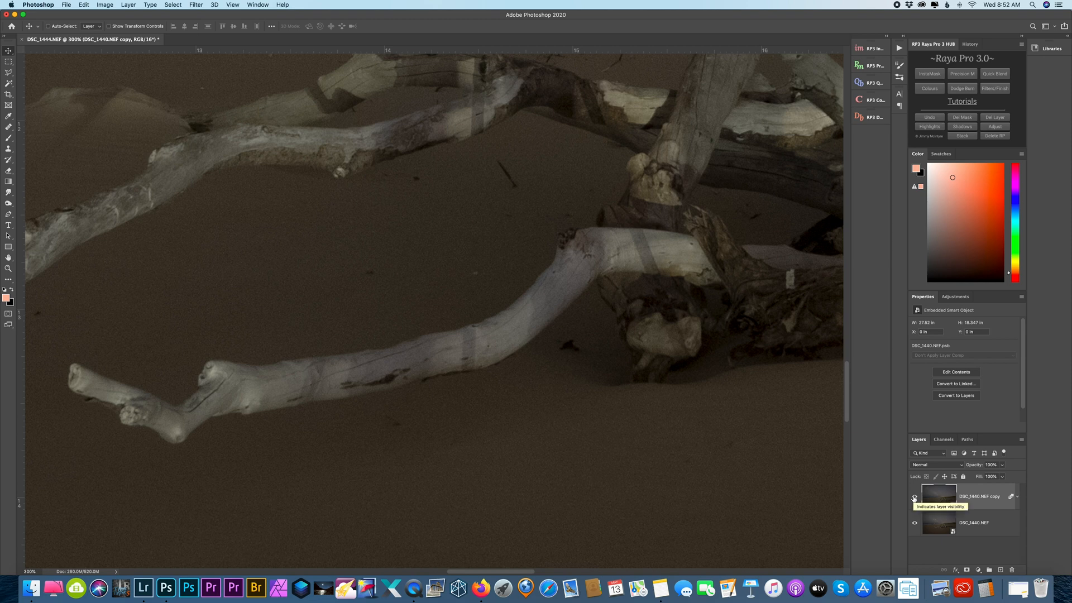
left_click(914, 496)
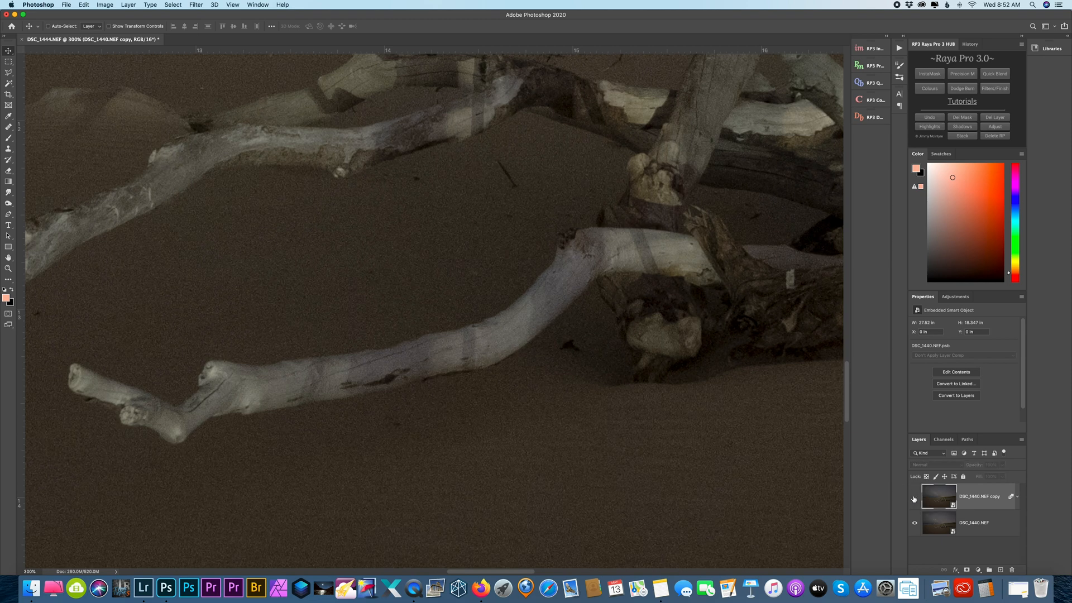
left_click(914, 496)
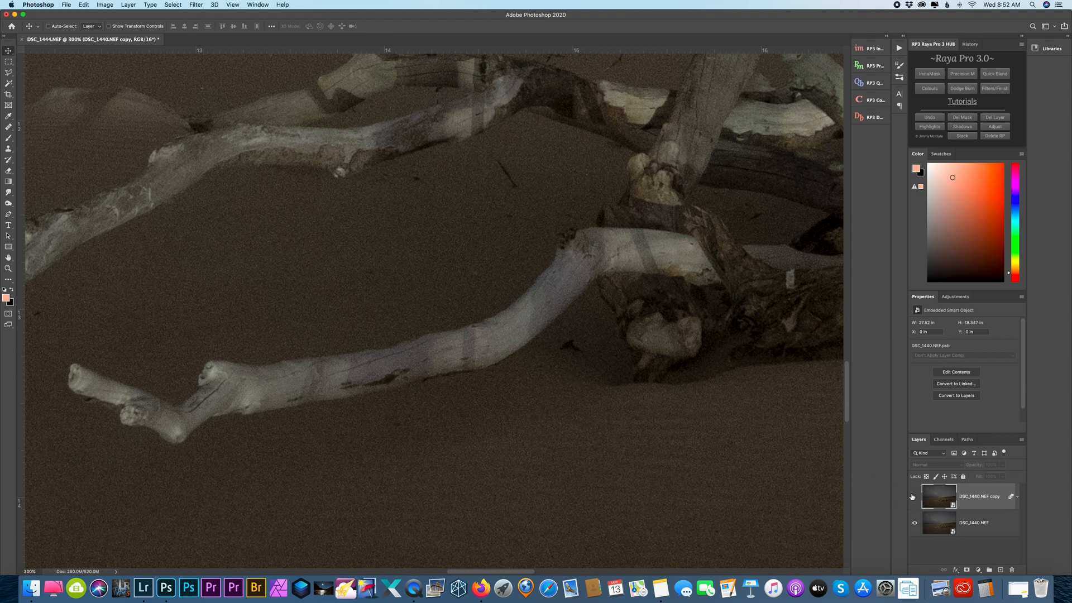
left_click(915, 496)
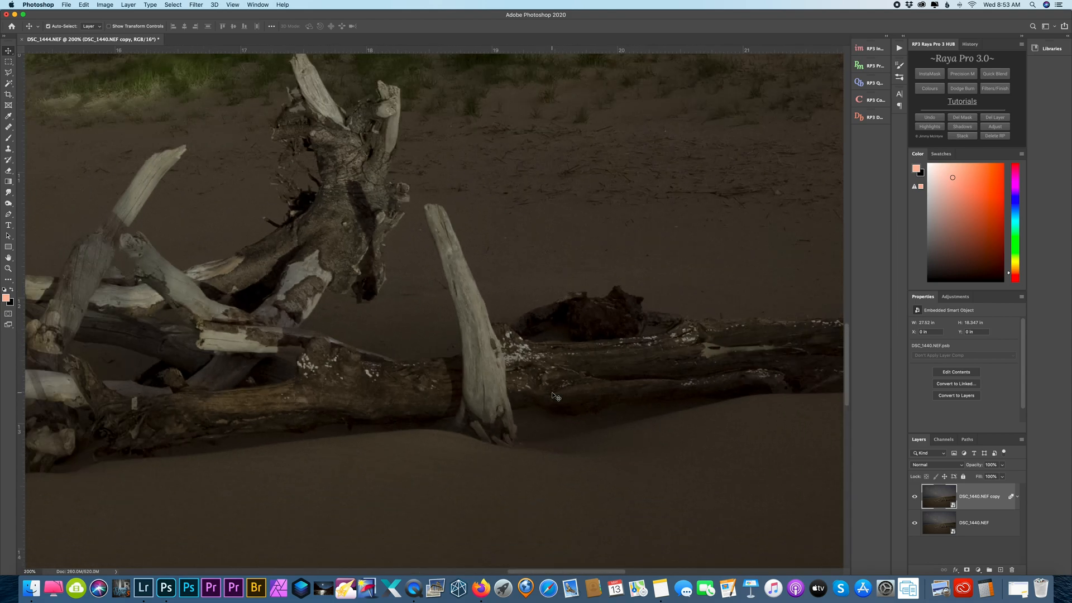
left_click(232, 5)
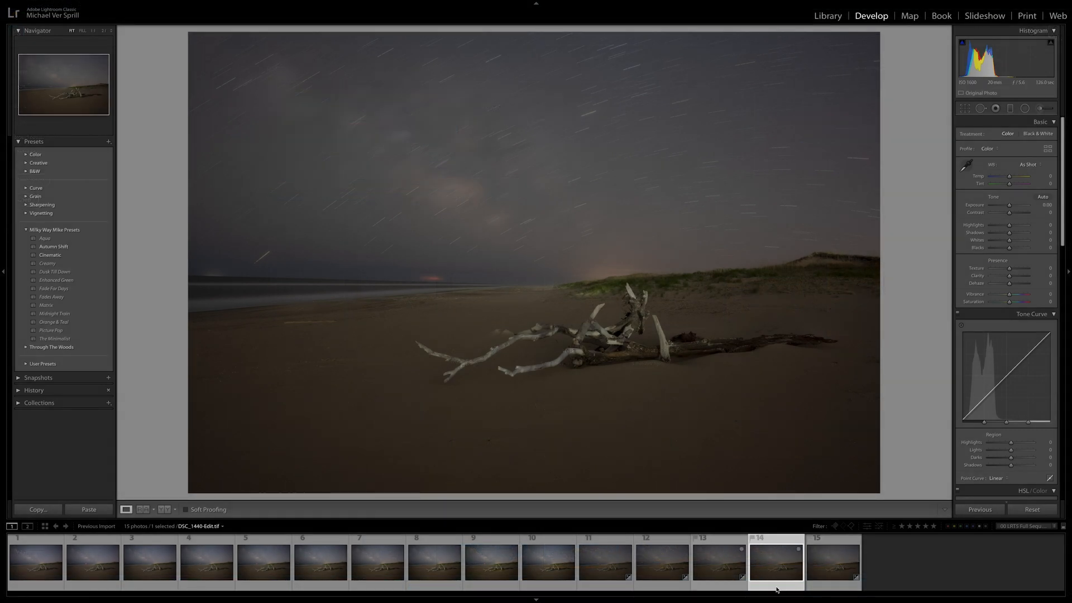
mouse_move(613, 354)
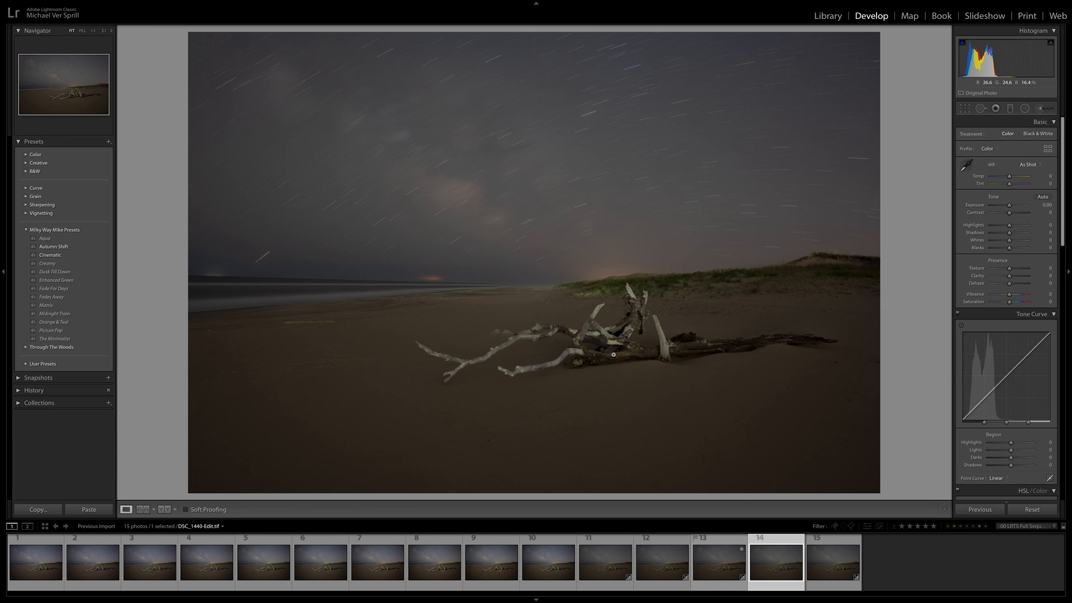
Select sky photos 1 through 10 together in the Develop filmstrip
key("4")
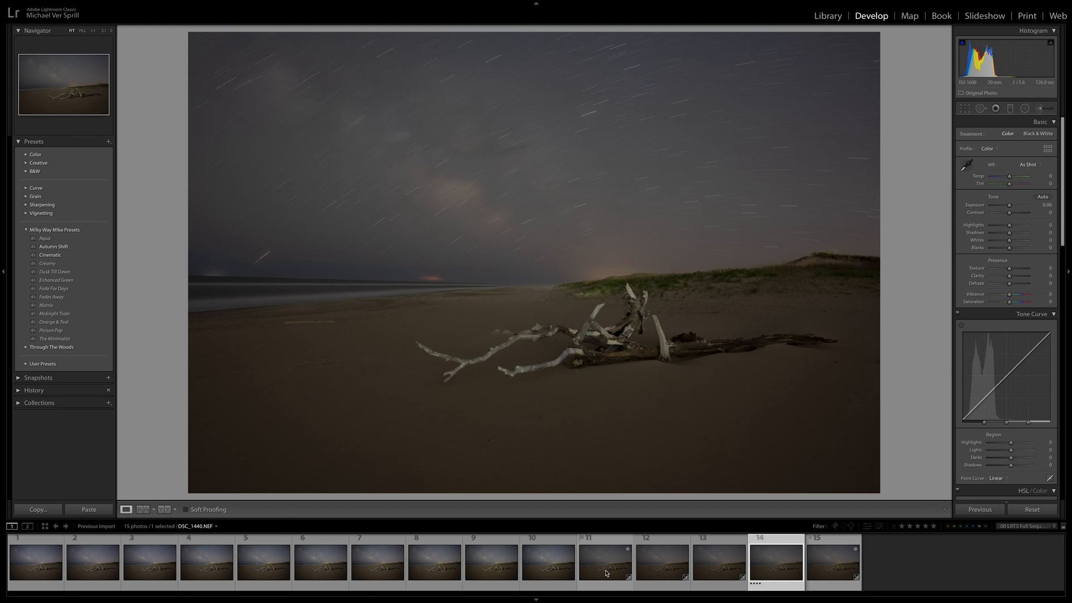
mouse_move(604, 564)
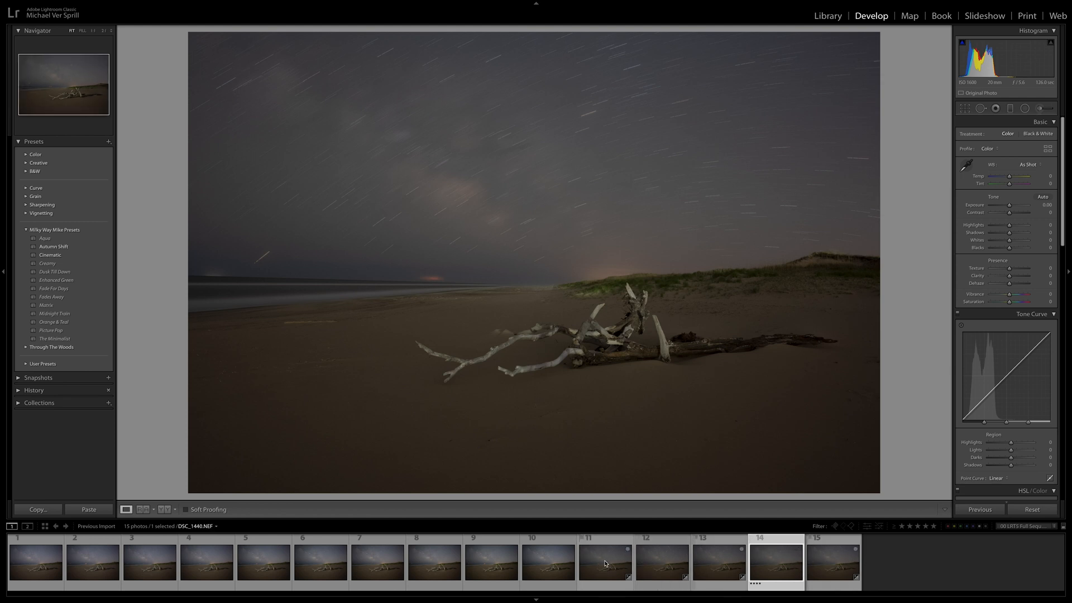
left_click(547, 562)
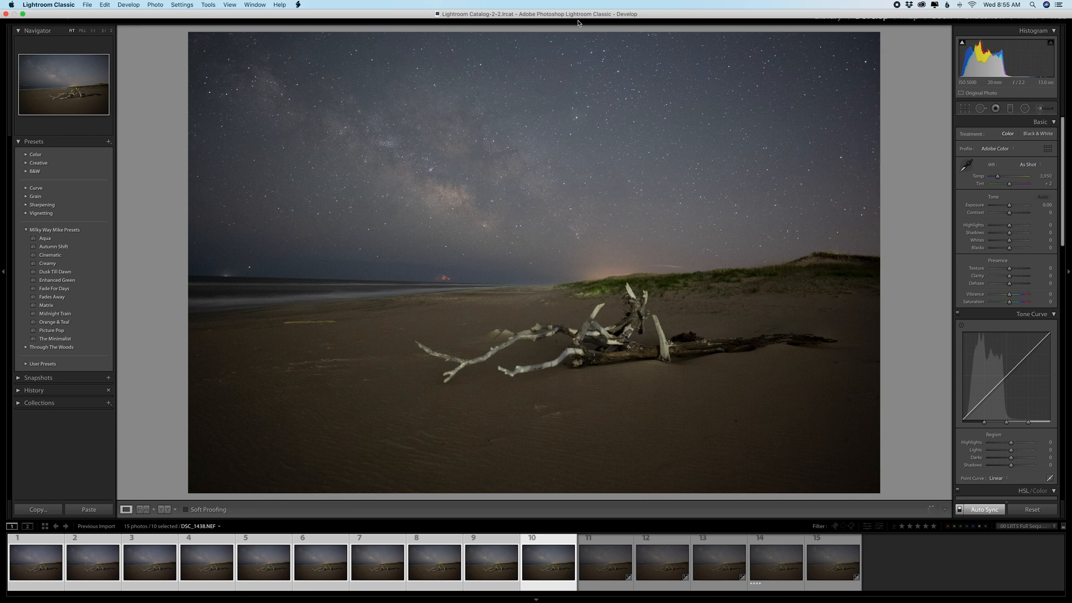
mouse_move(414, 73)
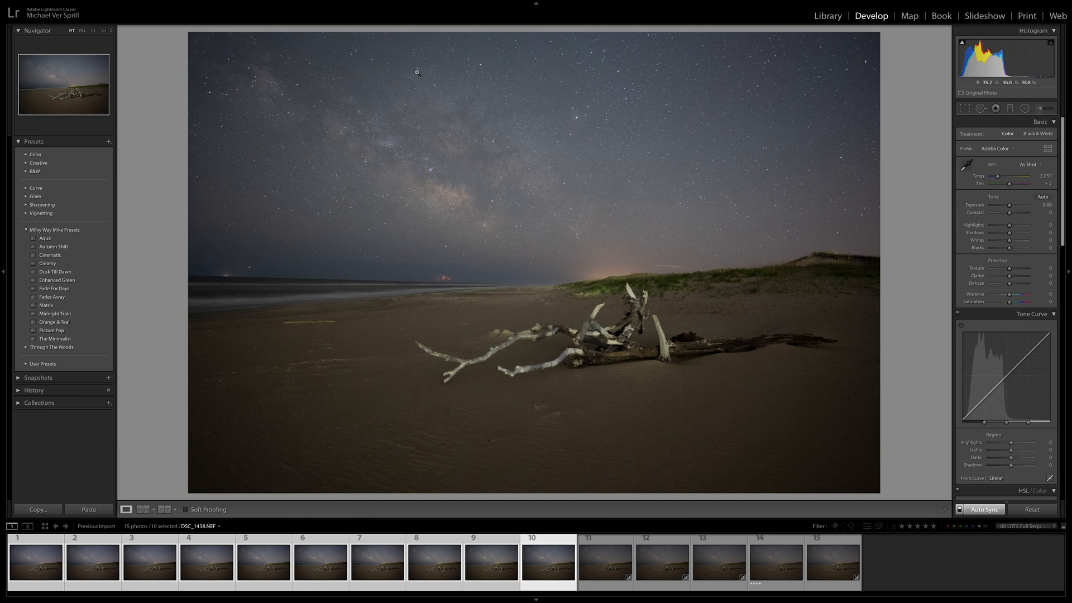
mouse_move(316, 123)
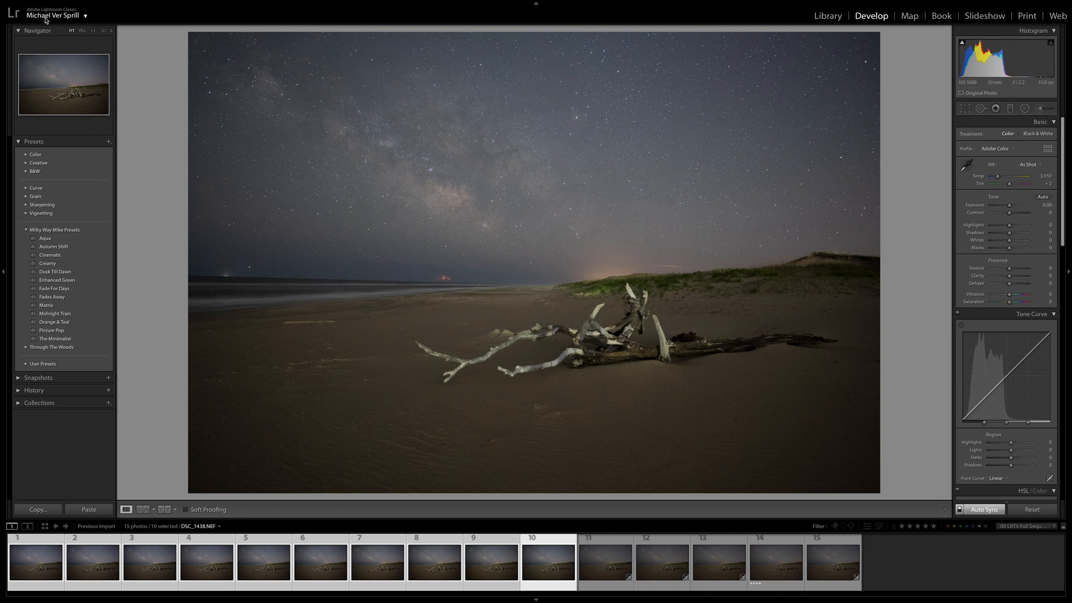
Export the ten sky frames as full-size Driftwood JPEGs into subfolder MW Stack 1
left_click(87, 5)
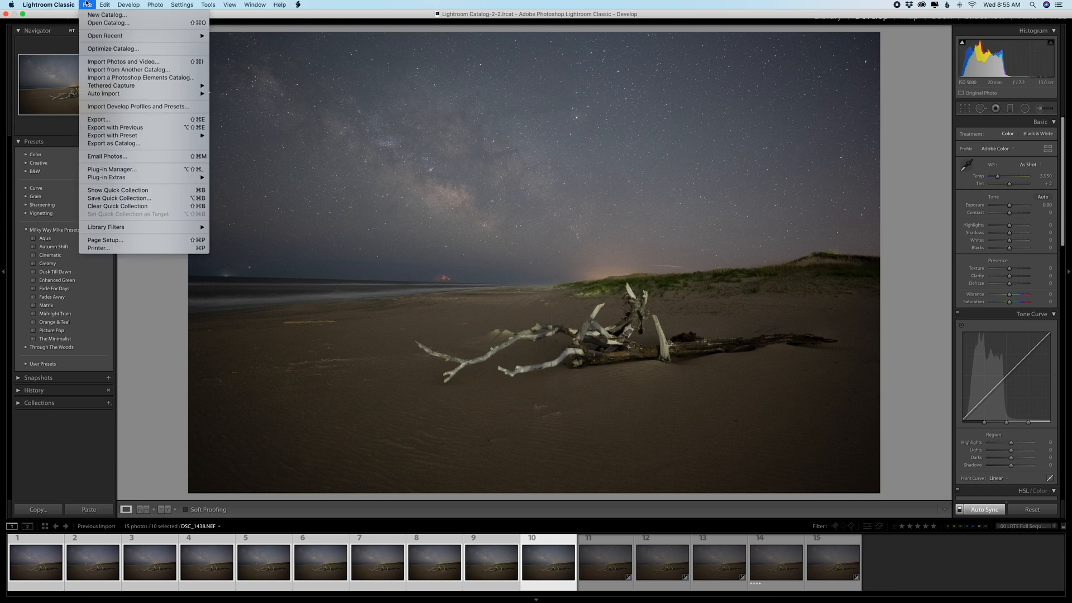
key("Escape")
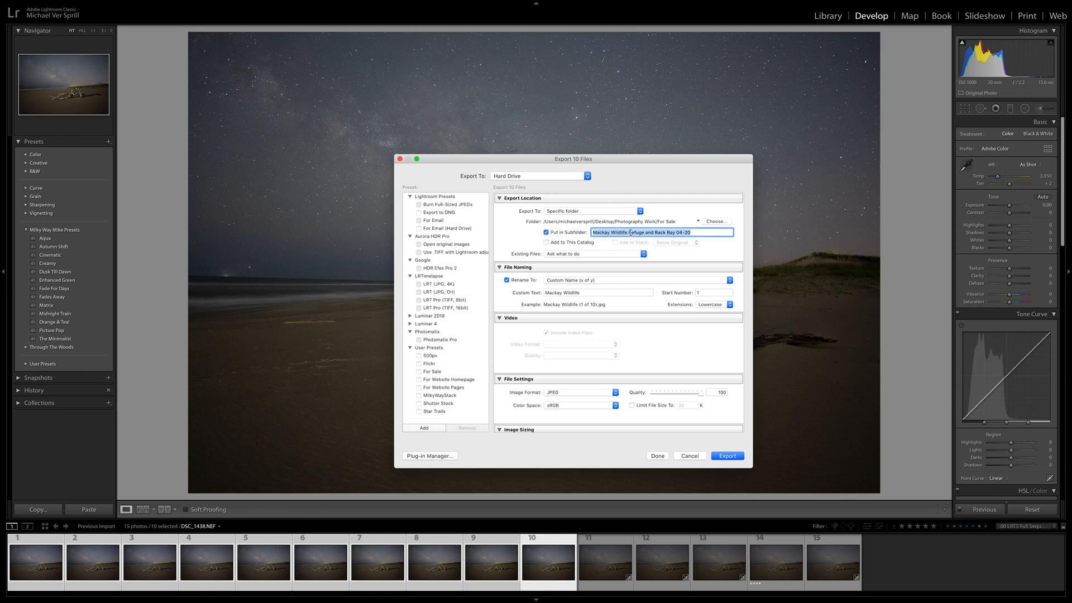
type("MW Stack 1")
left_click(599, 293)
type("Drif")
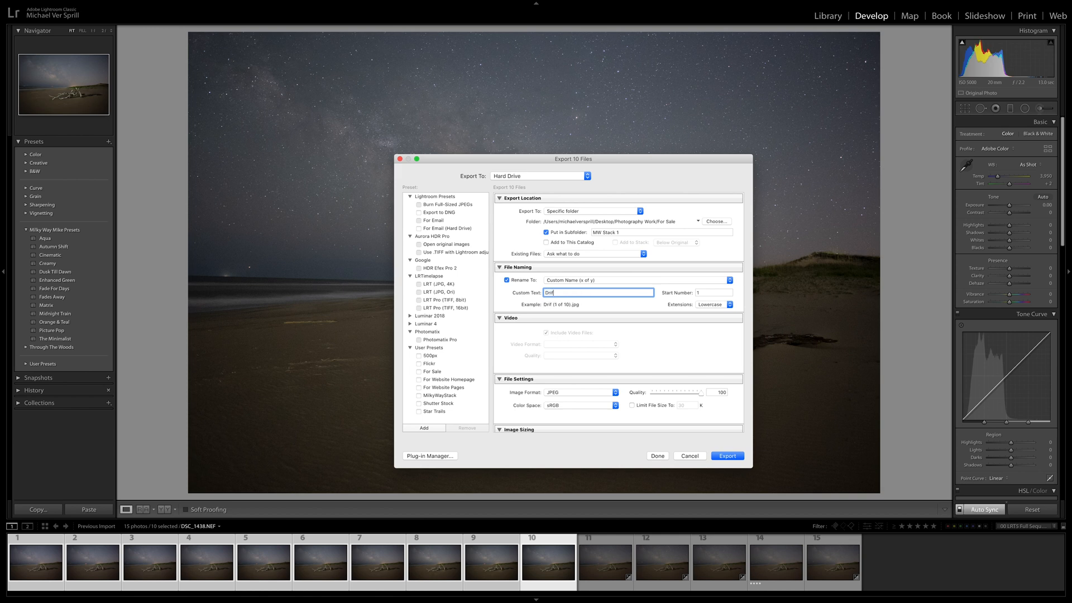
type("twood")
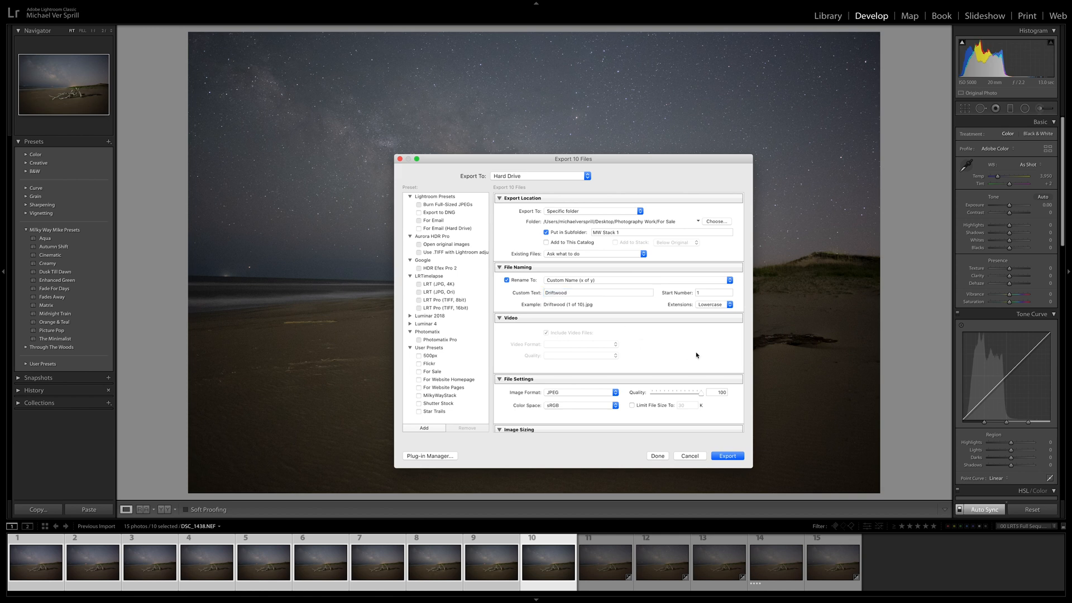
scroll("down", 3)
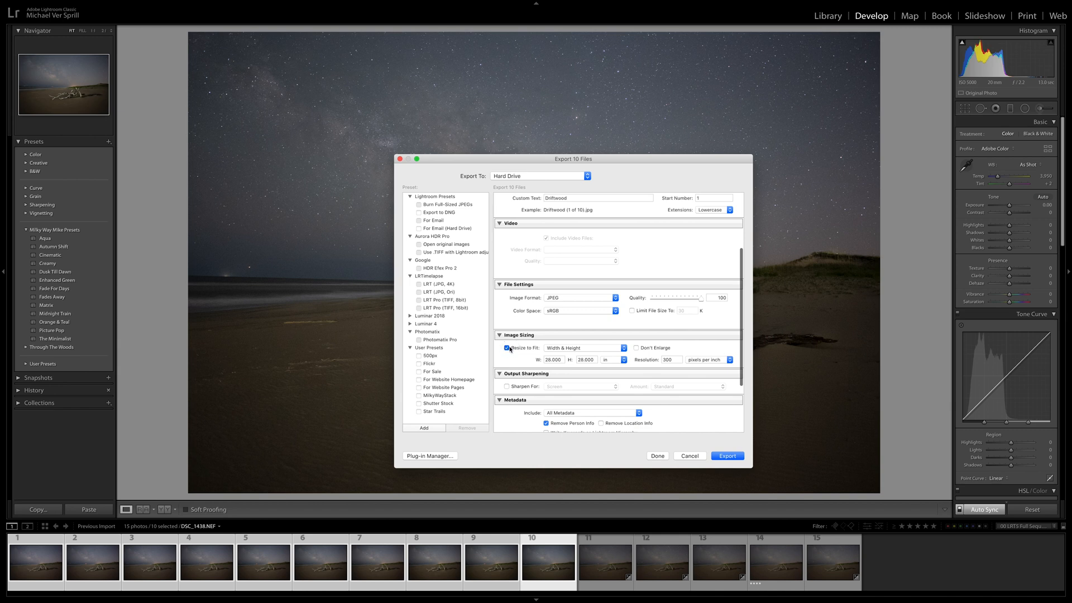
left_click(506, 347)
type("240")
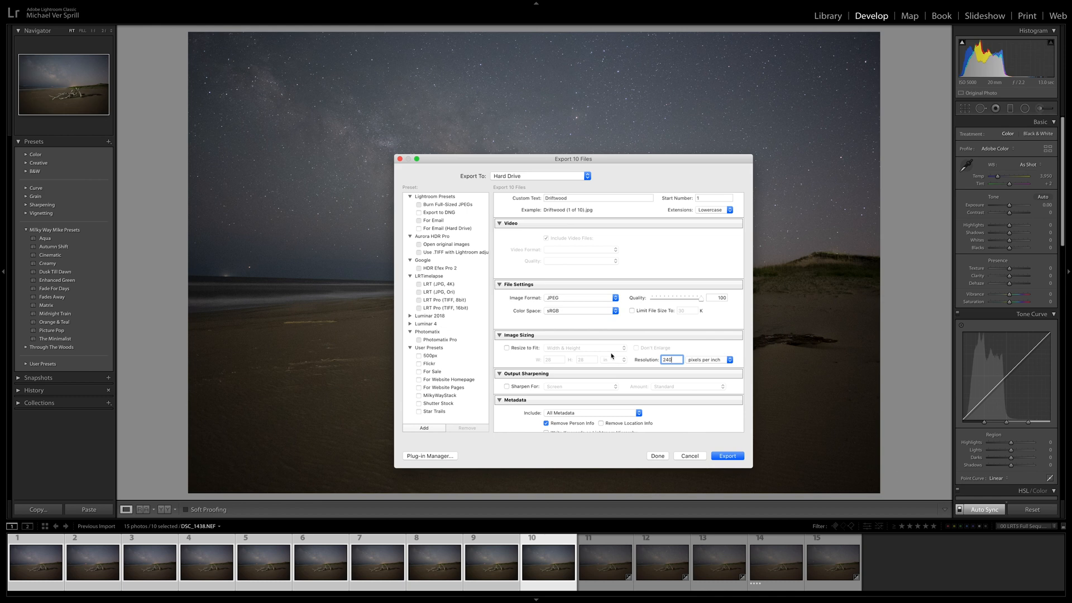
scroll("down", 3)
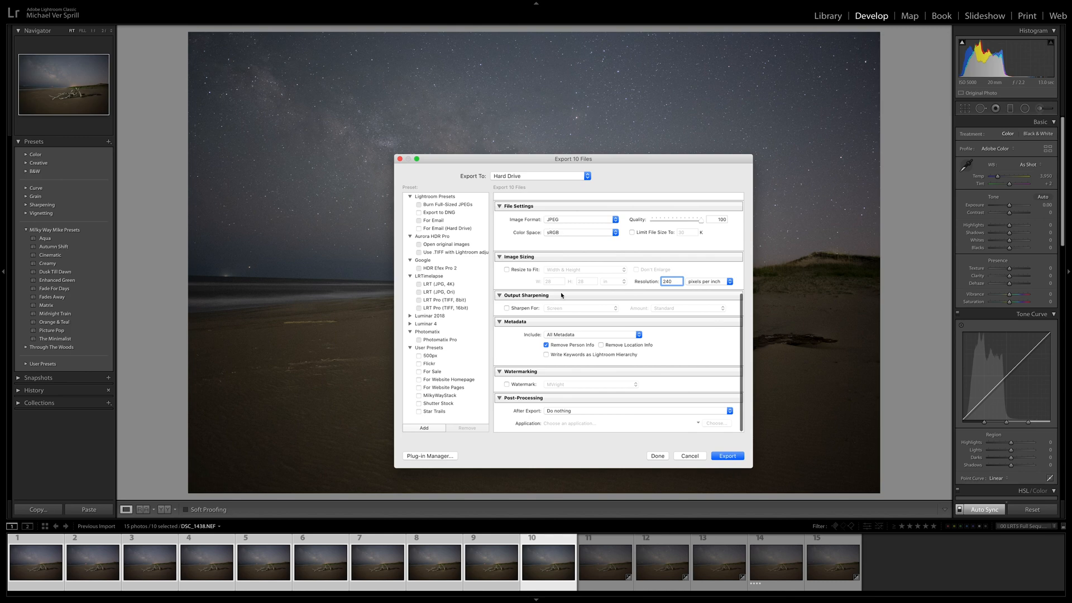
left_click(726, 455)
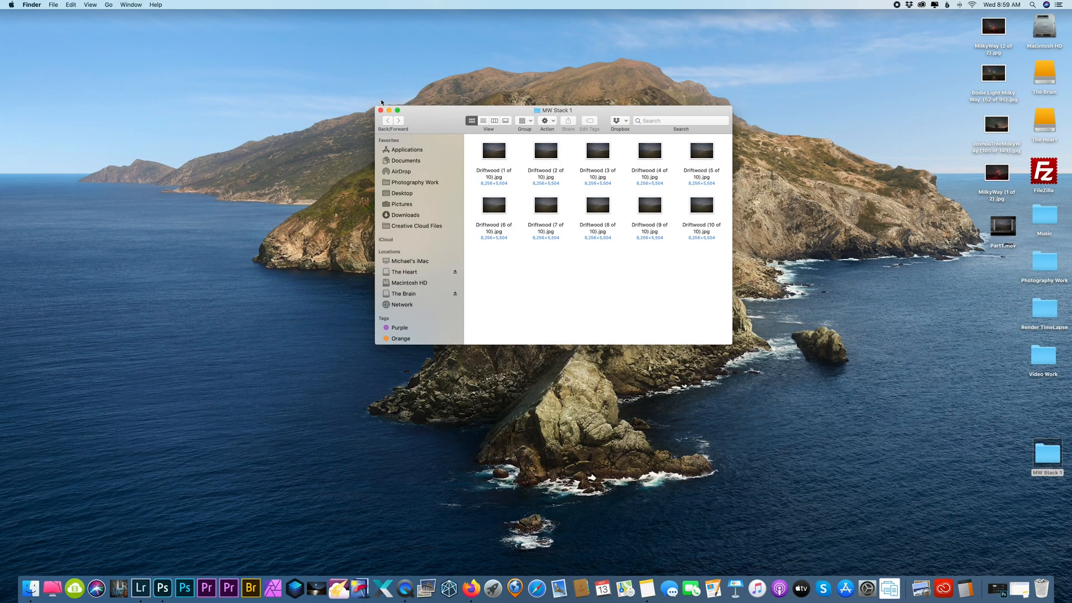
Close the MW Stack 1 Finder window after reviewing the Driftwood JPEGs
left_click(381, 110)
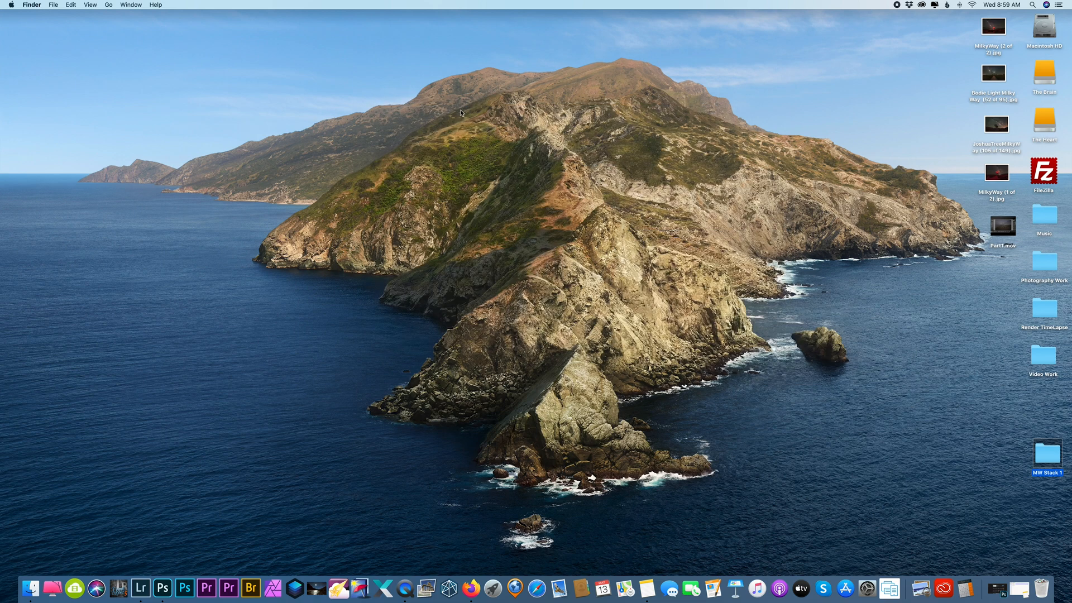
mouse_move(288, 58)
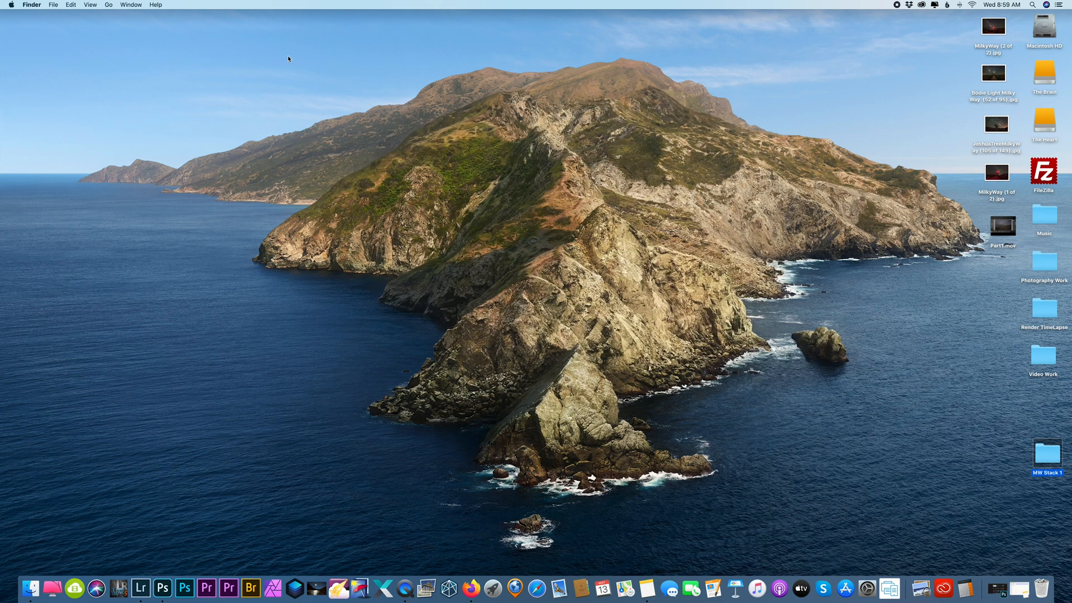
mouse_move(320, 563)
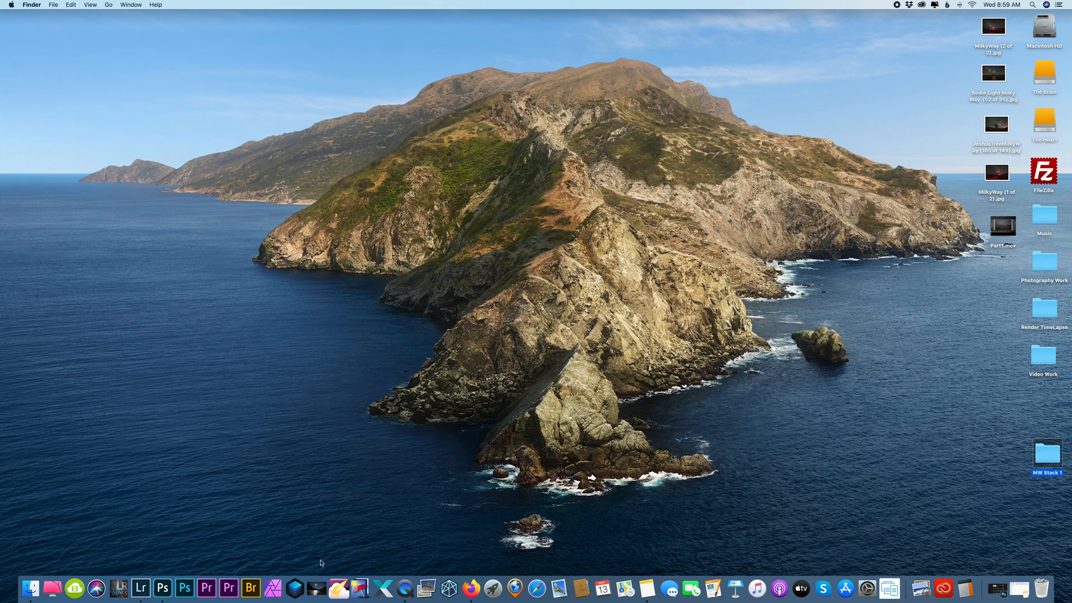
mouse_move(315, 583)
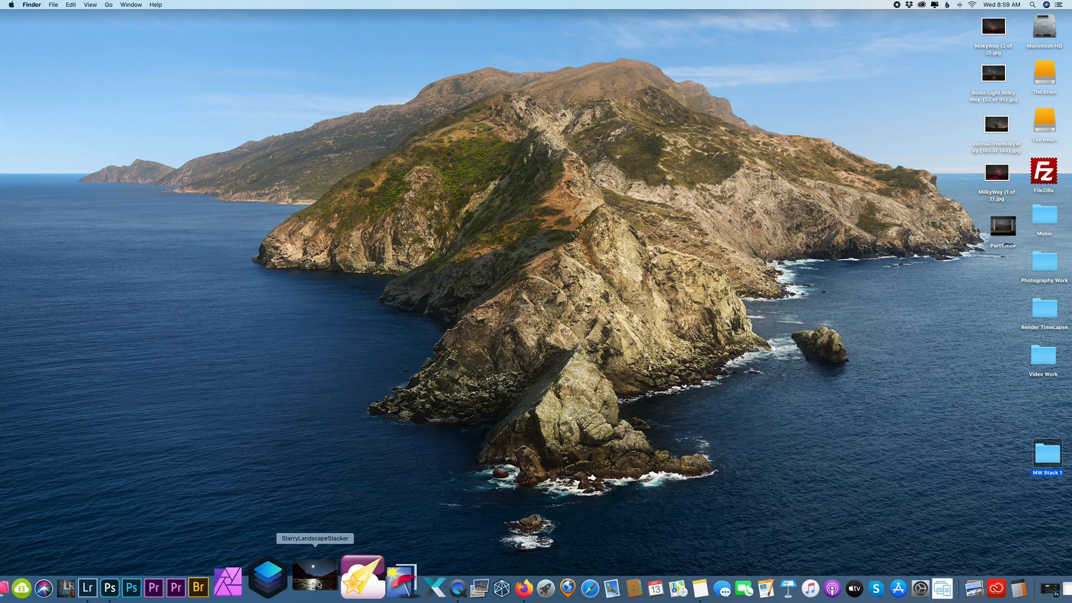
Launch Starry Landscape Stacker and load Driftwood 1–10 from the Desktop's MW Stack 1 folder
left_click(315, 588)
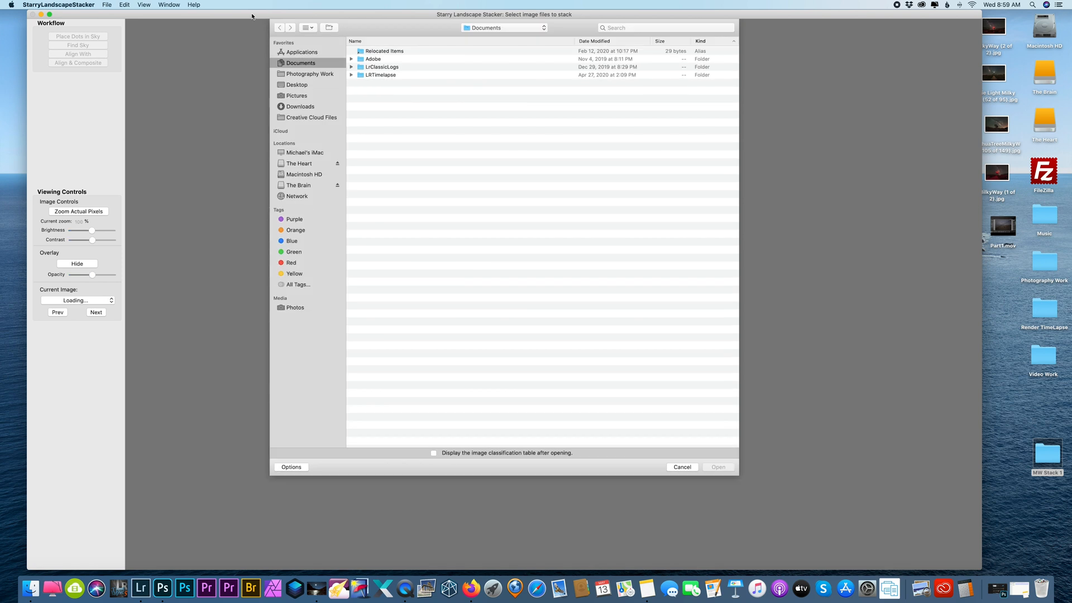
mouse_move(957, 518)
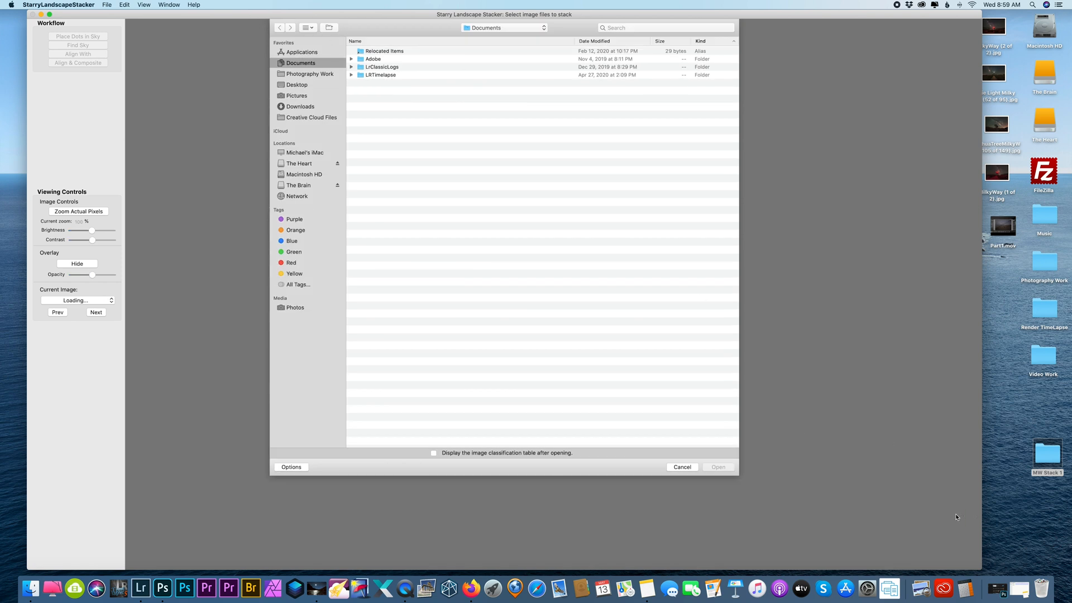
mouse_move(296, 95)
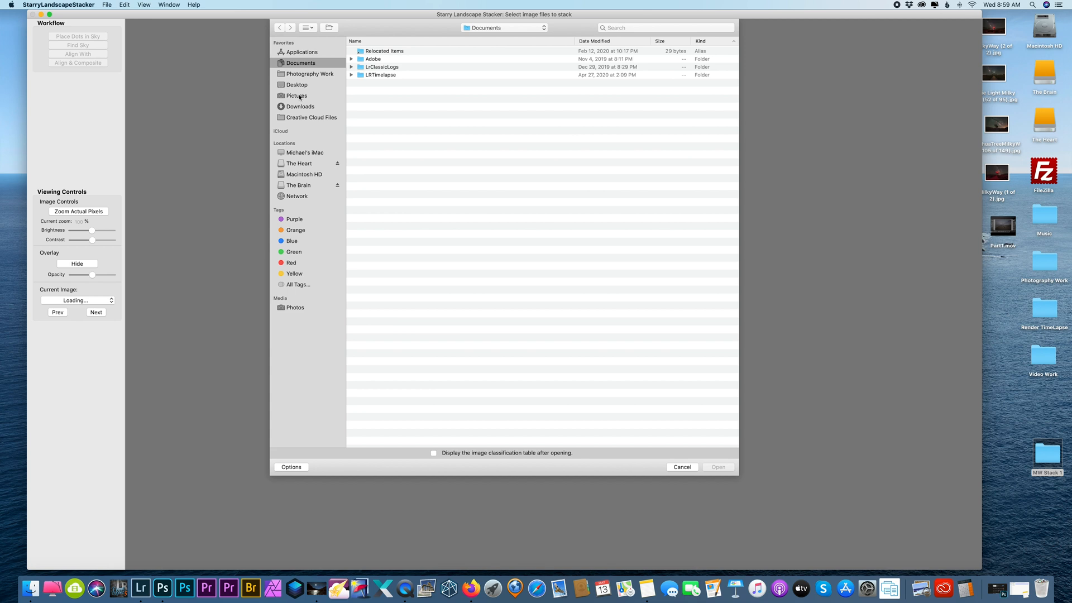
left_click(297, 84)
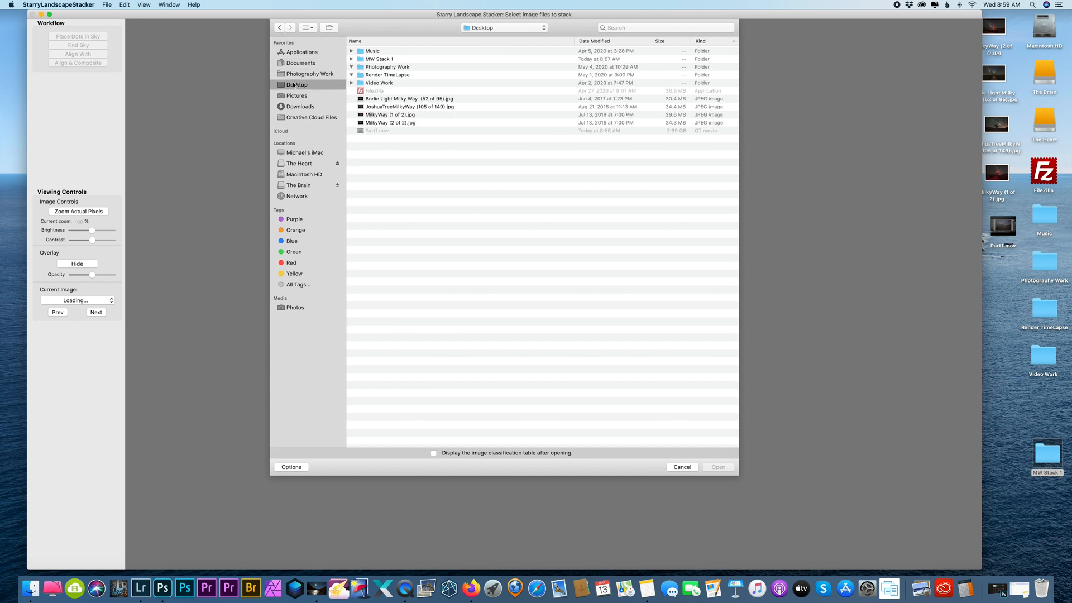
left_click(351, 67)
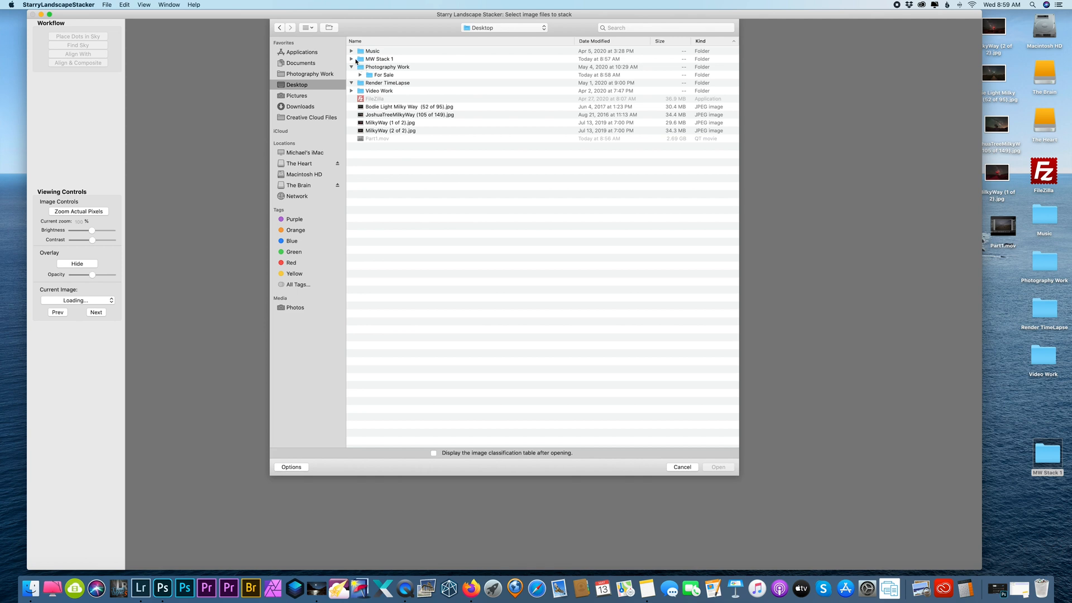
left_click(351, 58)
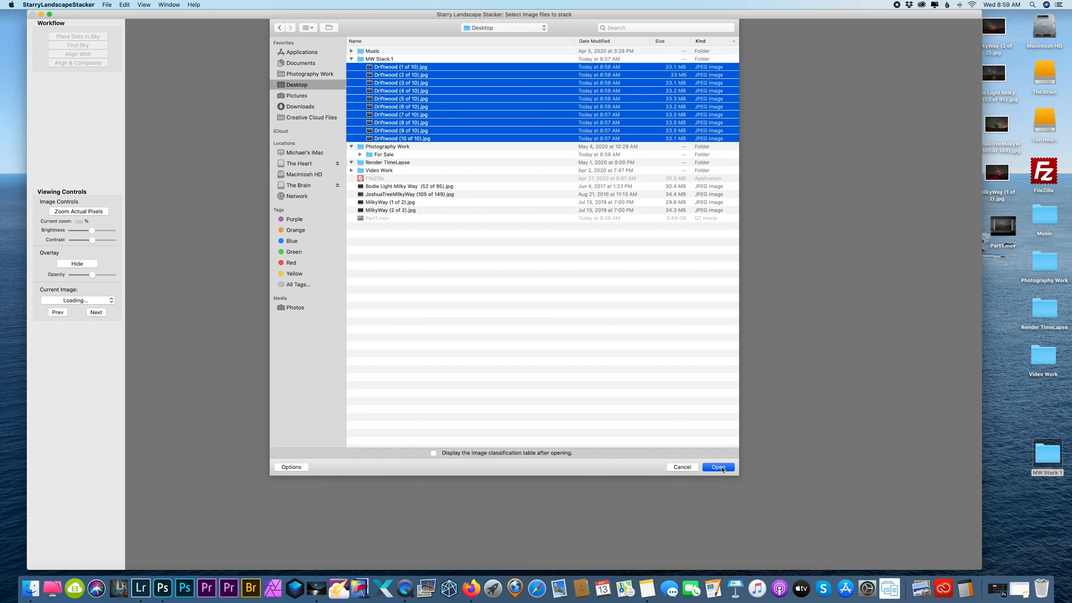
left_click(718, 467)
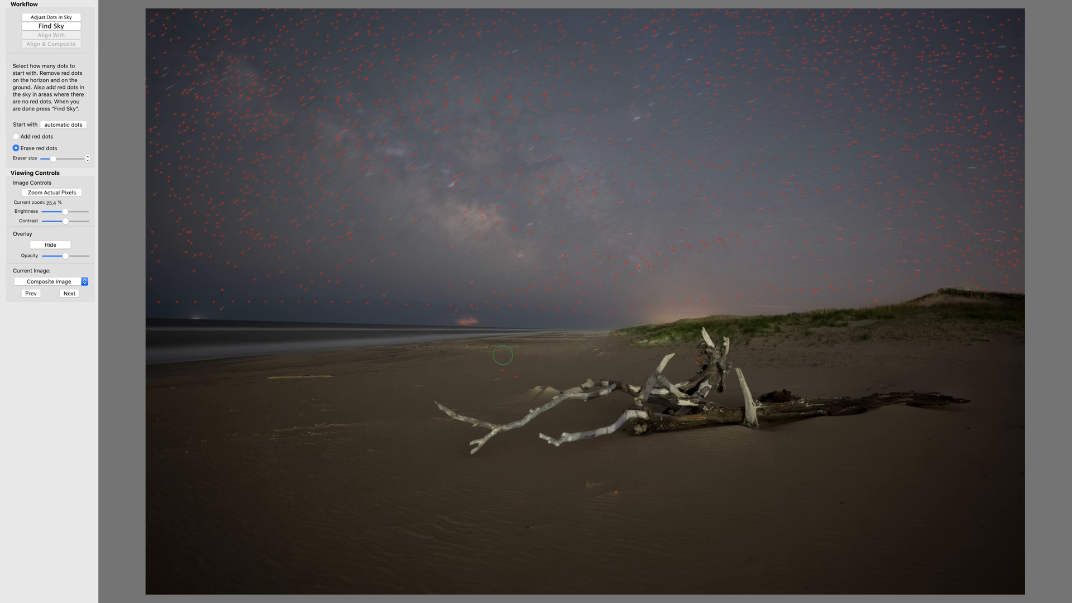
mouse_move(697, 365)
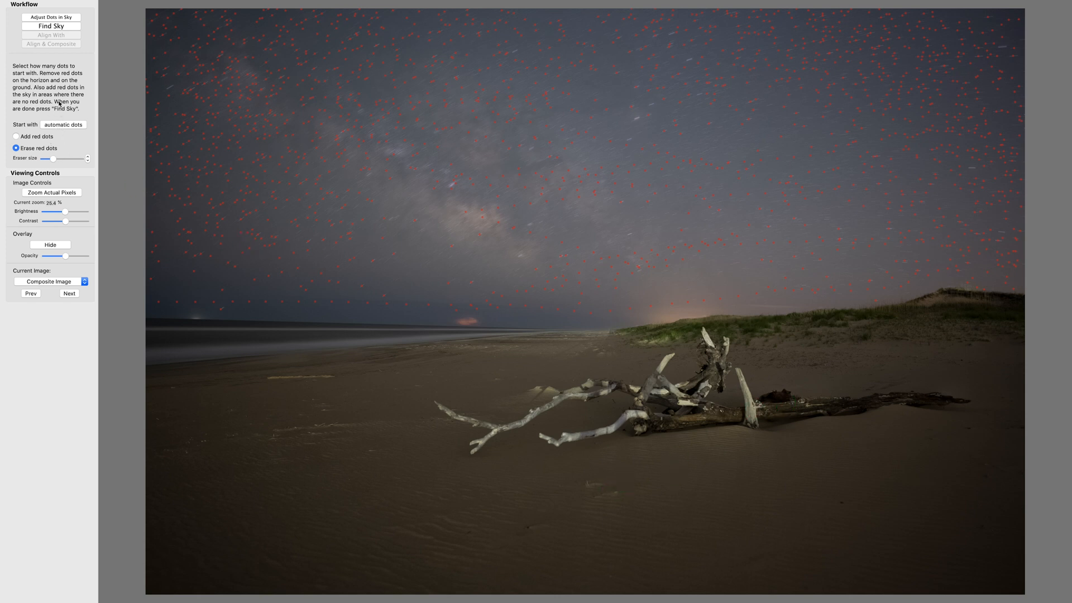
Run Find Sky to detect the sky from the automatic red star dots
left_click(51, 25)
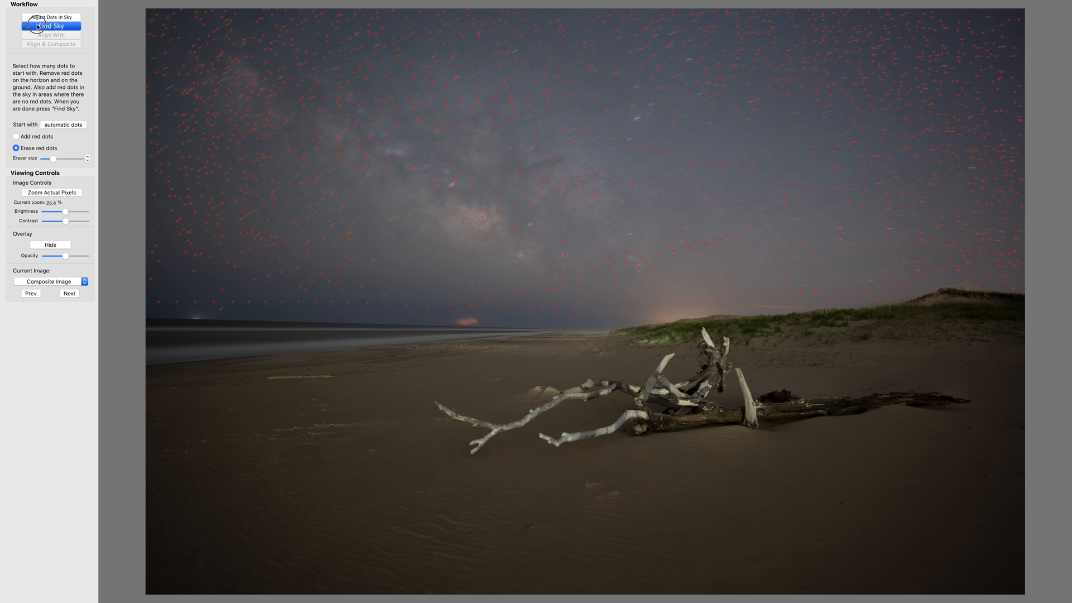
Refine the mask with Paint Sky over horizon gaps and Paint Ground along the shoreline
left_click(50, 27)
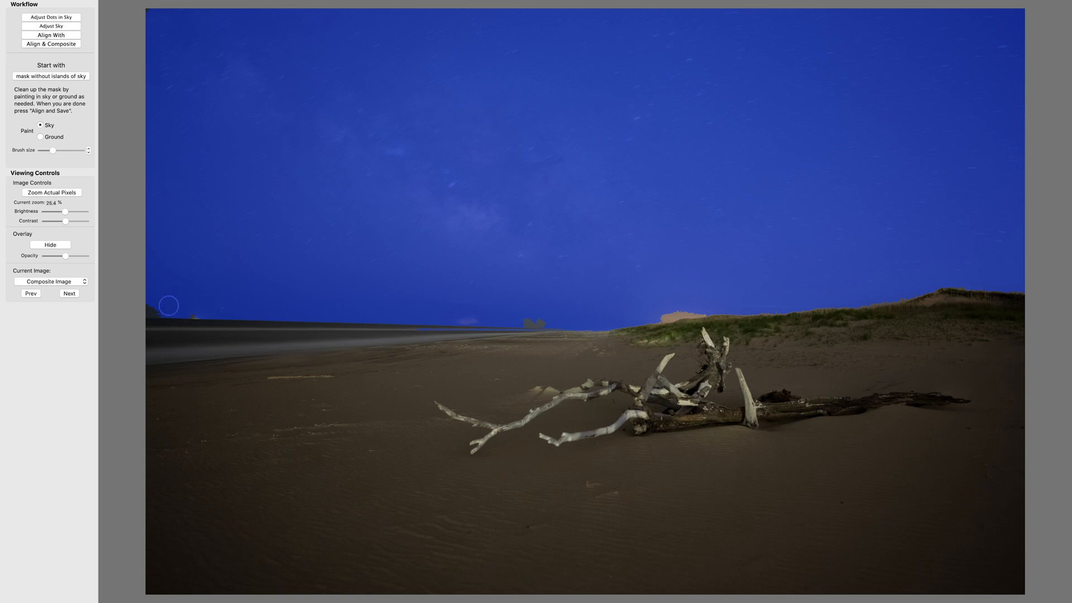
left_click(40, 124)
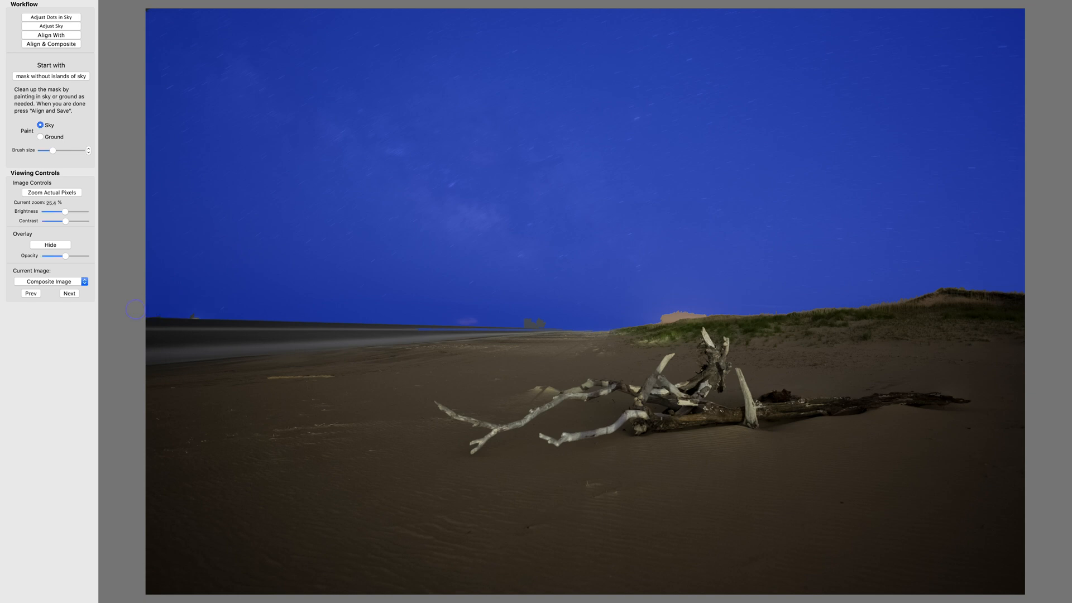
mouse_move(477, 290)
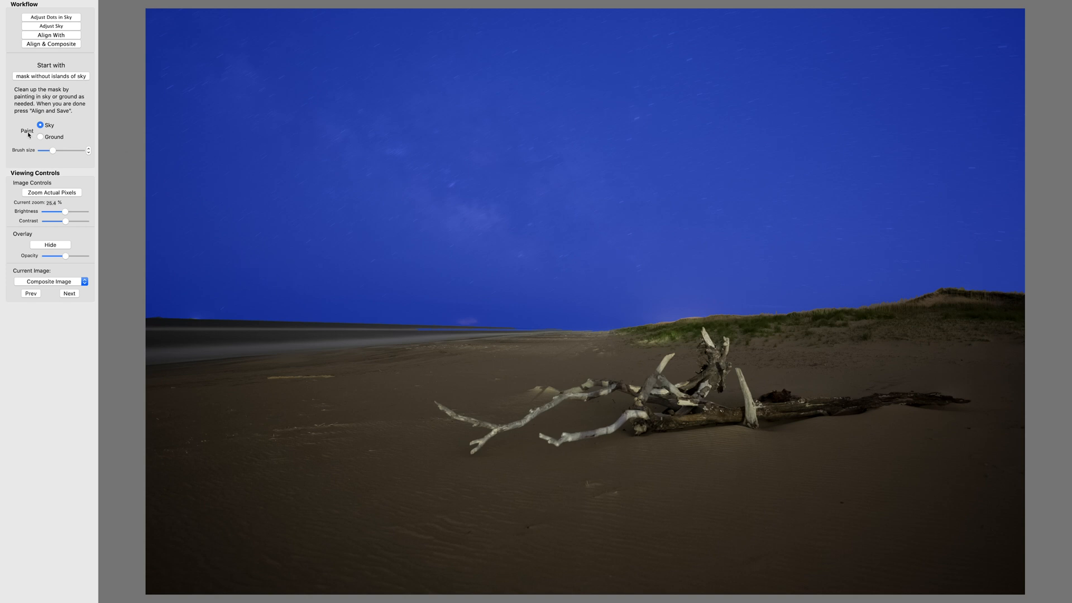
left_click(41, 136)
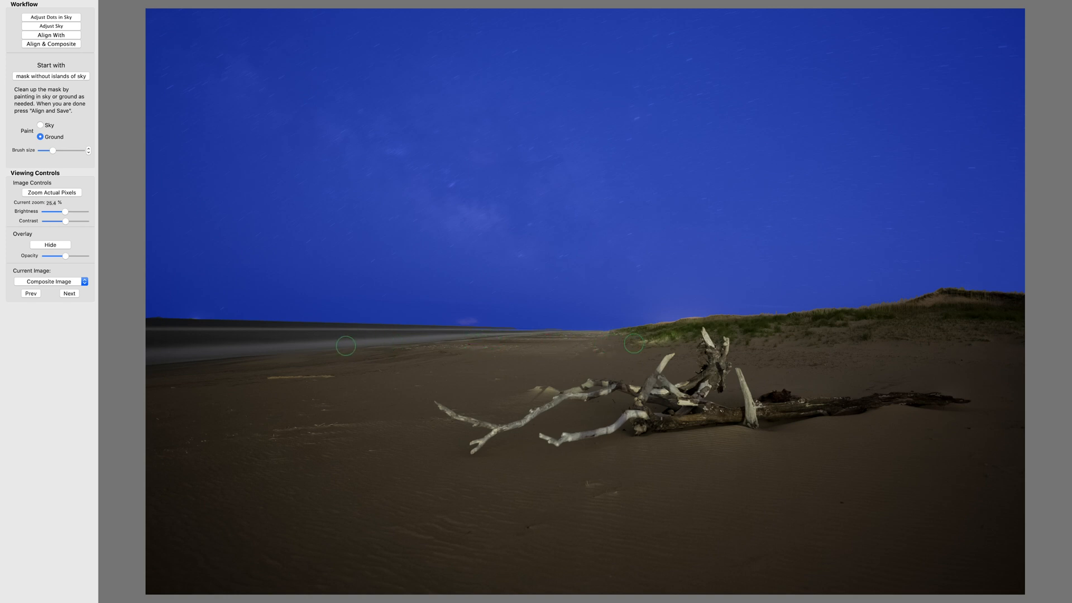
mouse_move(474, 150)
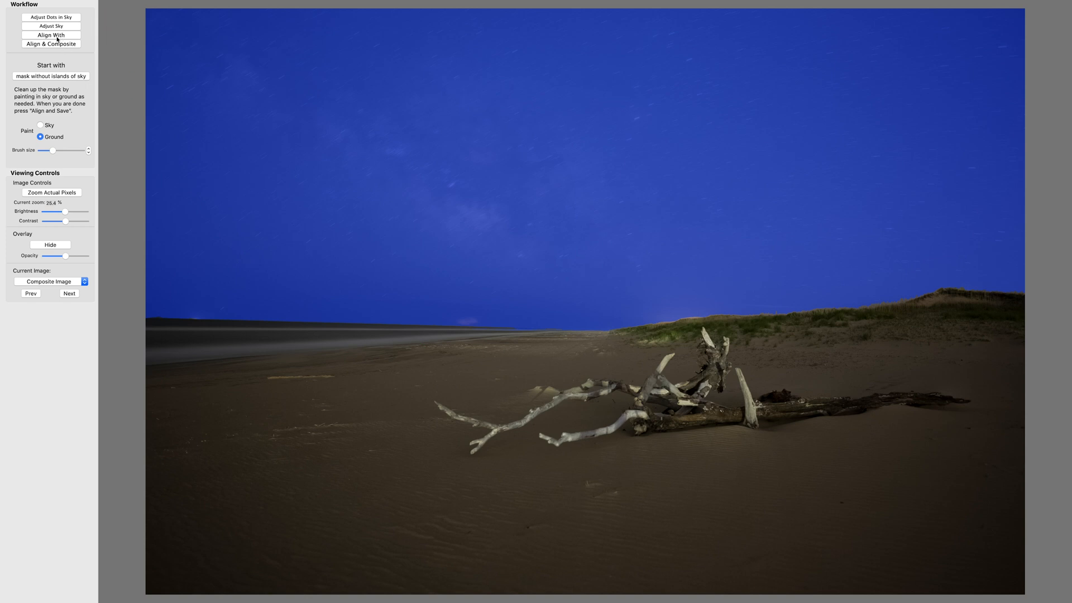
Build the aligned Mean Min Hor Noise star composite and save it as a TIF on the Desktop
left_click(51, 44)
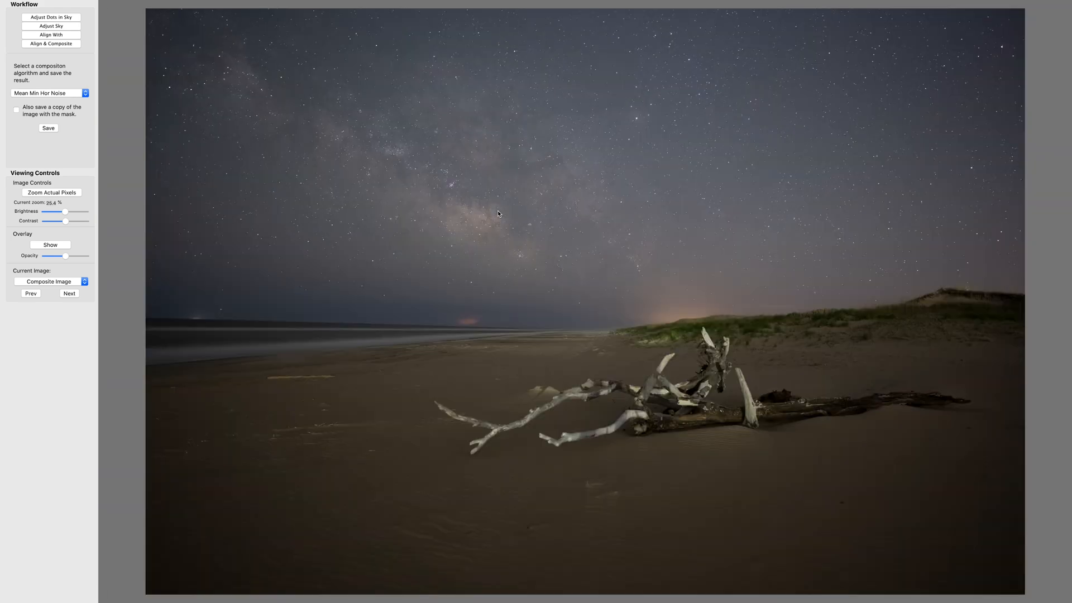
left_click(106, 5)
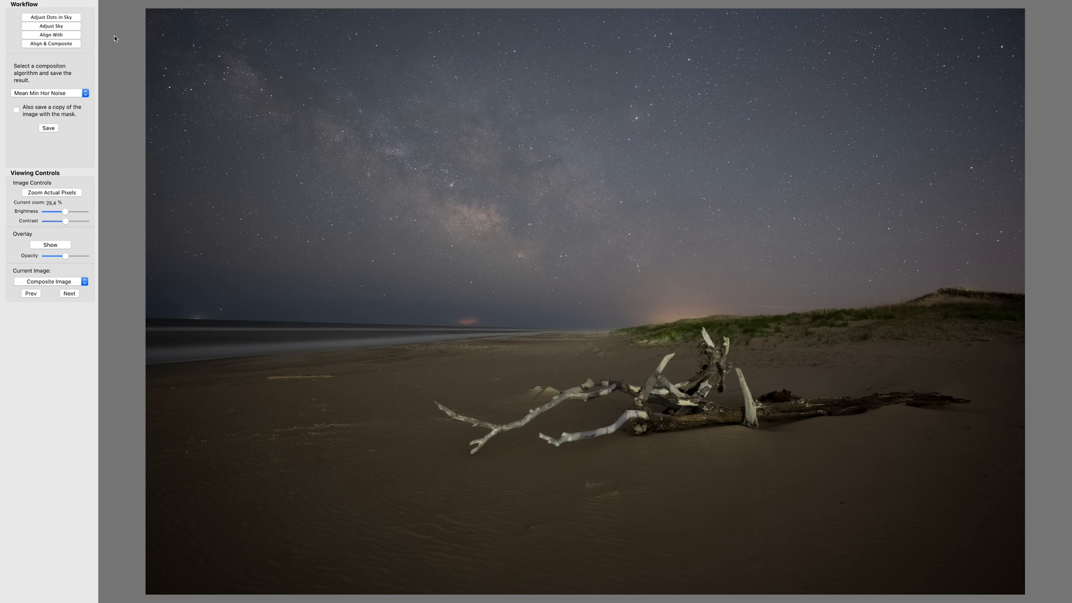
left_click(49, 129)
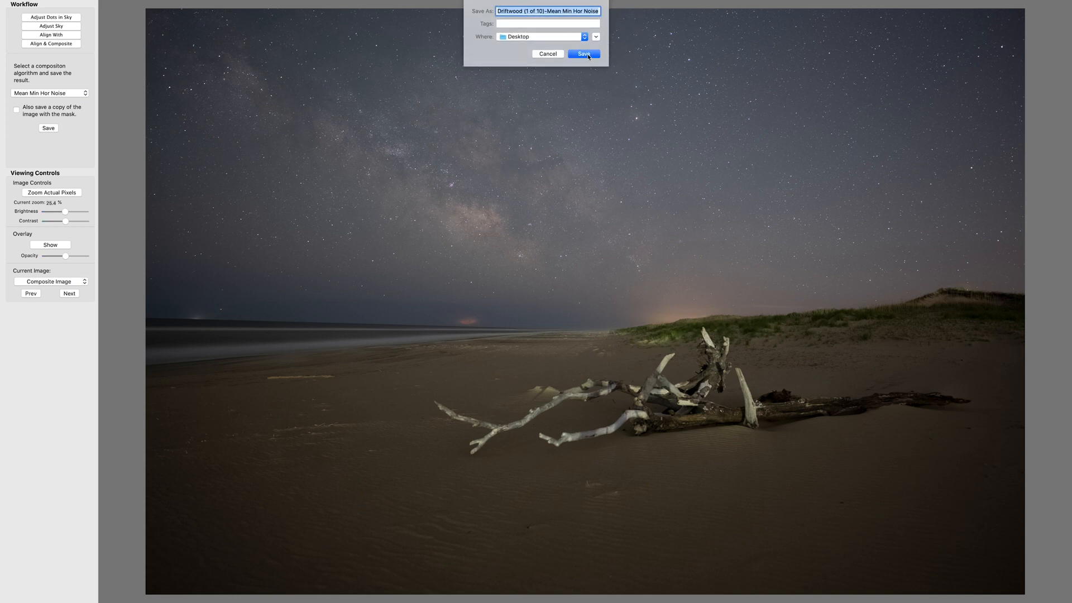
left_click(581, 53)
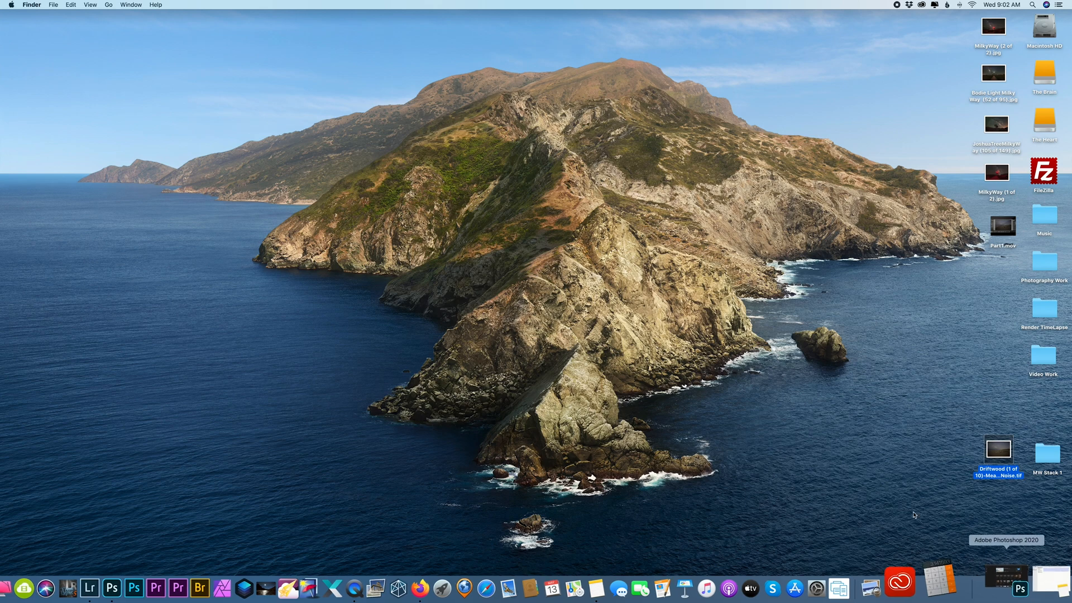
mouse_move(143, 575)
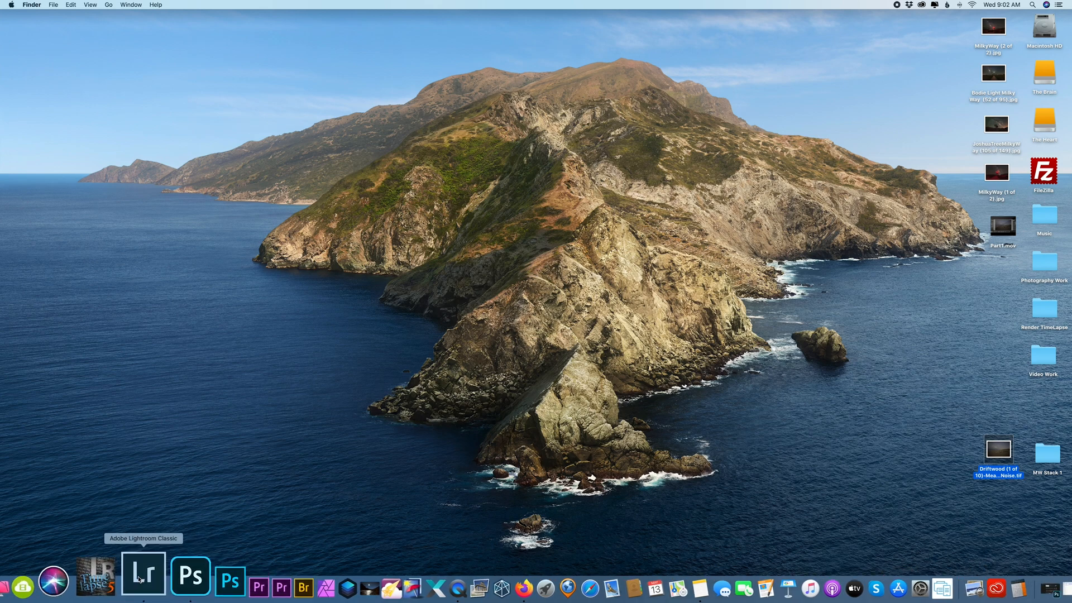
Switch back to Lightroom Classic from the Dock, showing the Driftwood library
left_click(143, 576)
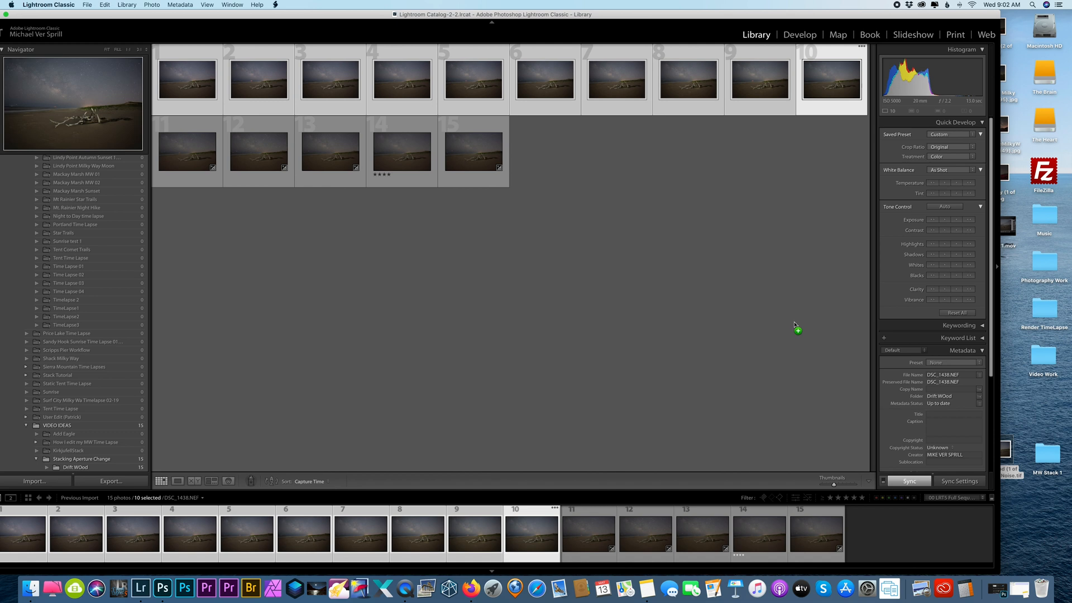
Import the Desktop Mean Min Hor Noise composite TIFF and rate it four stars
left_click(37, 481)
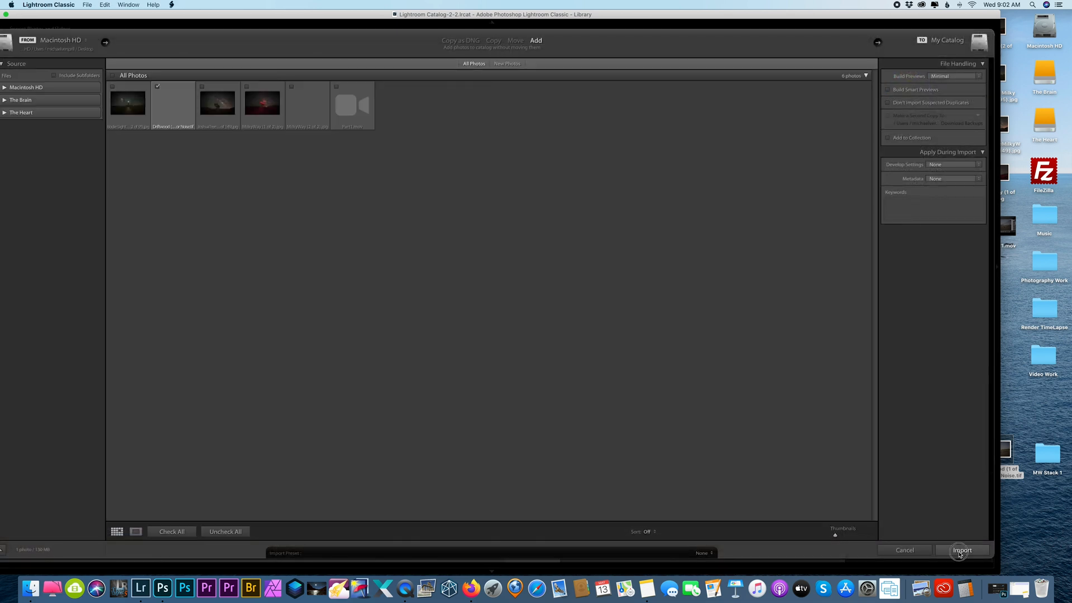
left_click(962, 550)
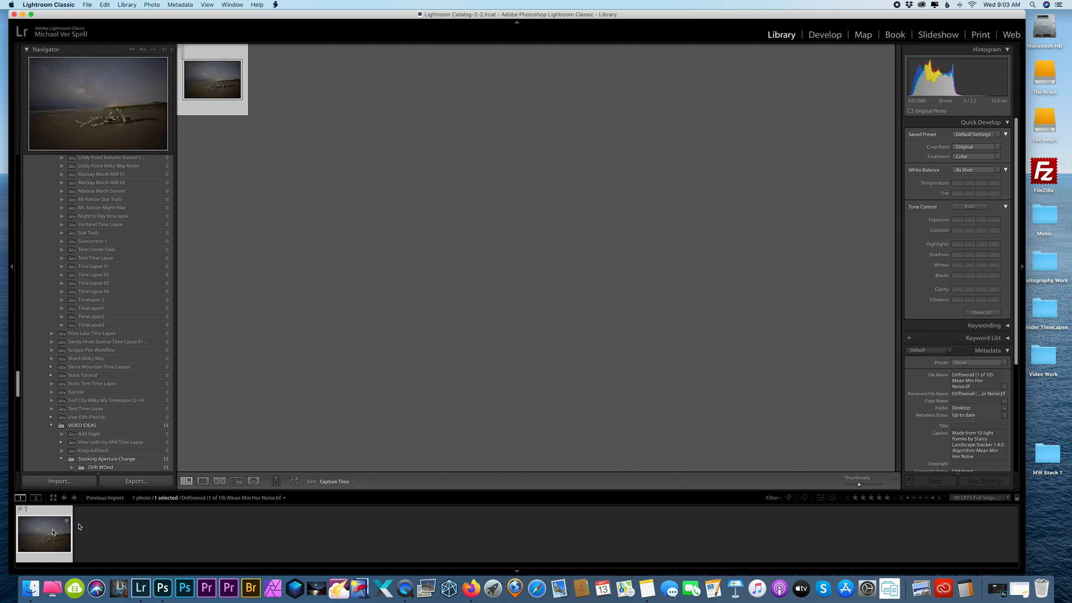
key("4")
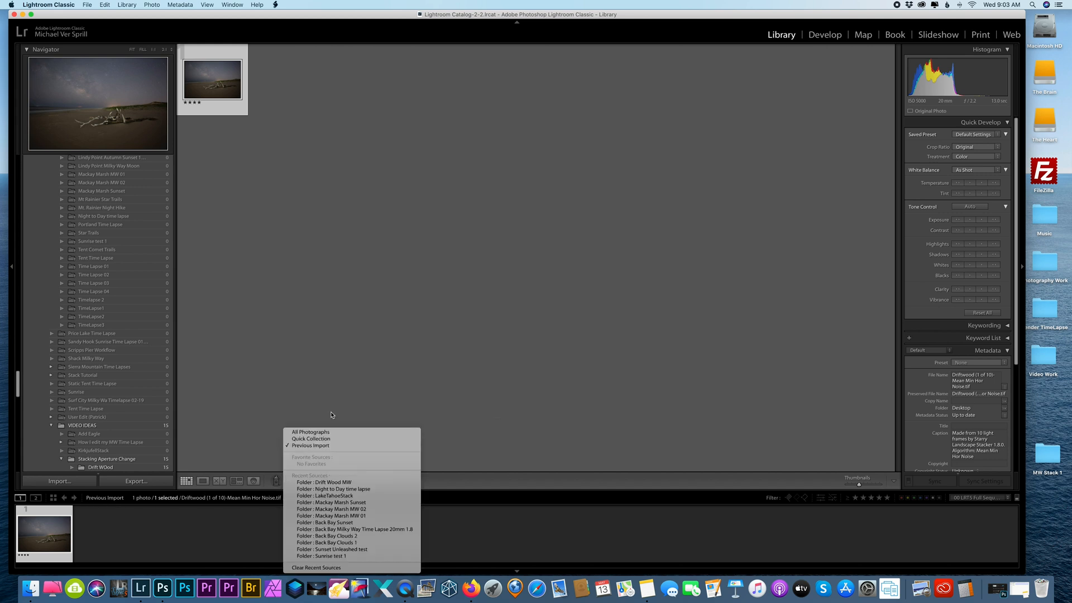
Show All Photographs and add the four-star DSC_1440-Edit to the composite selection
left_click(310, 432)
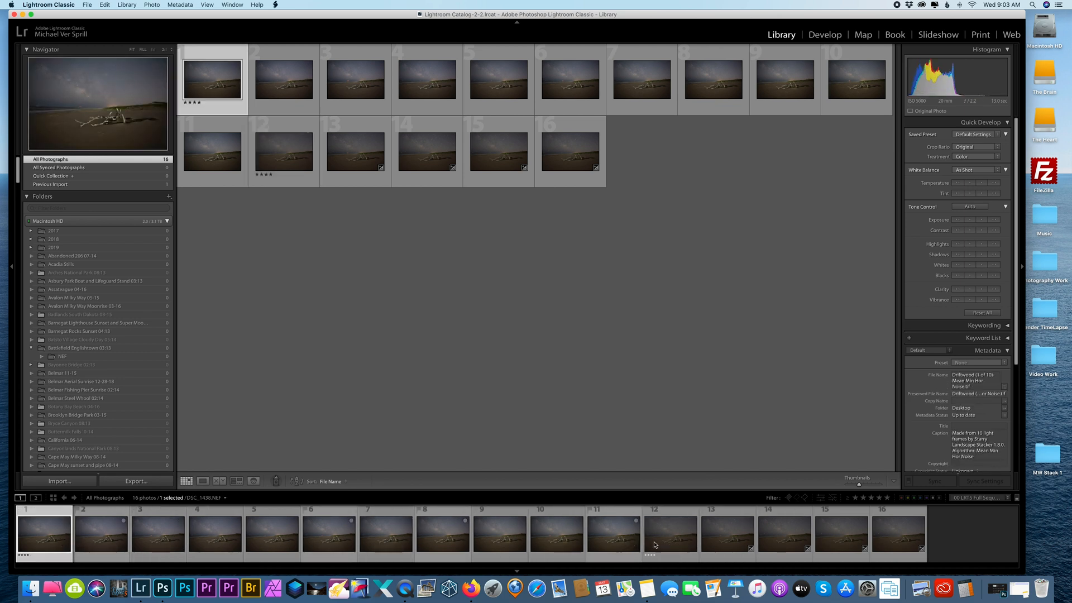
left_click(283, 152)
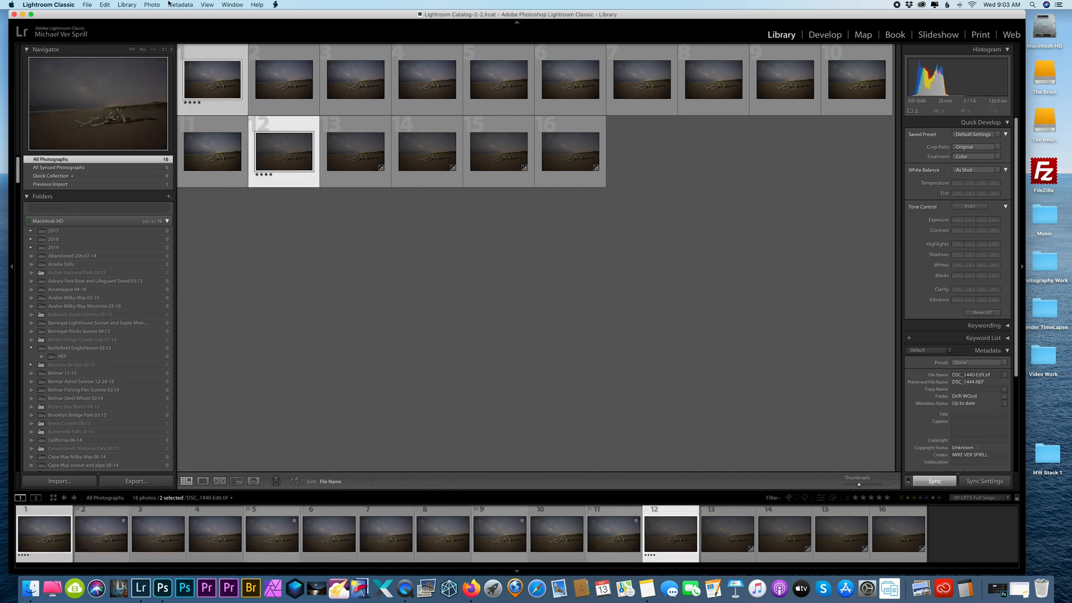
left_click(151, 5)
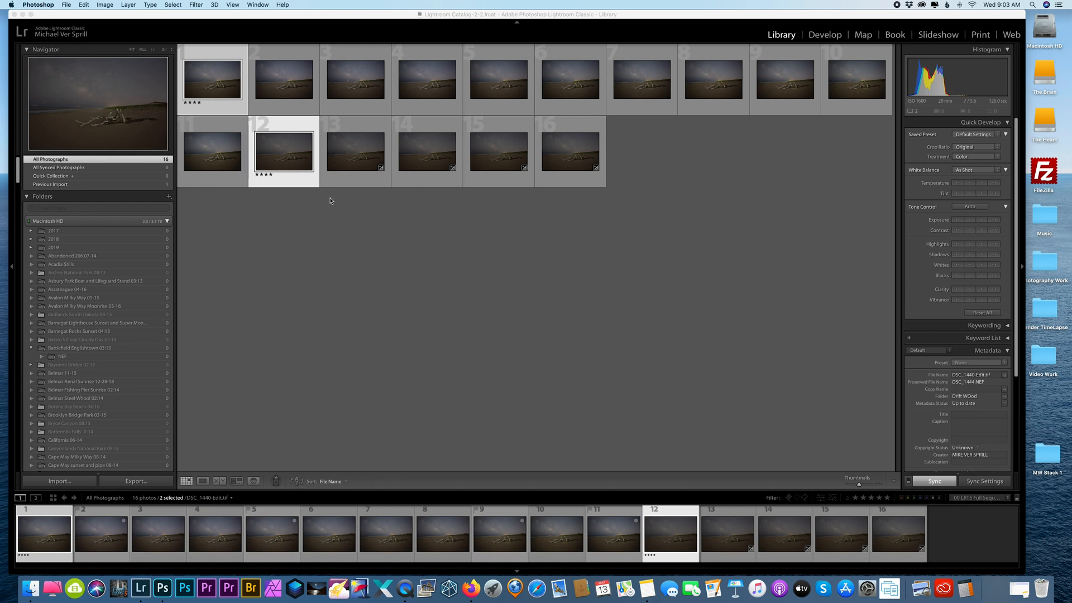
Open both photos as layers in one Photoshop document and hide the top composite layer to compare
left_click(162, 591)
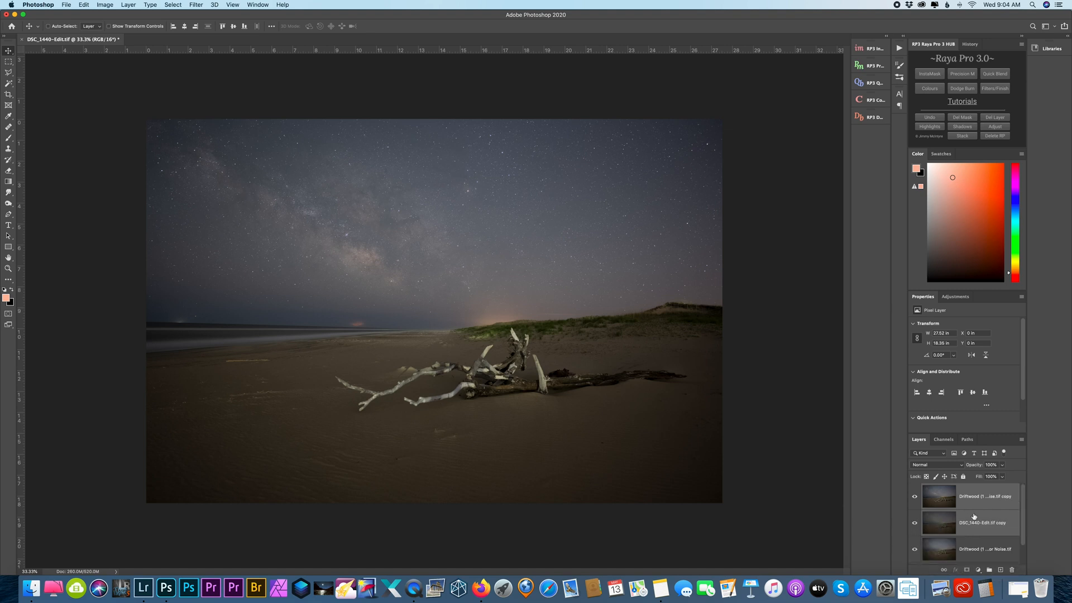
left_click(914, 496)
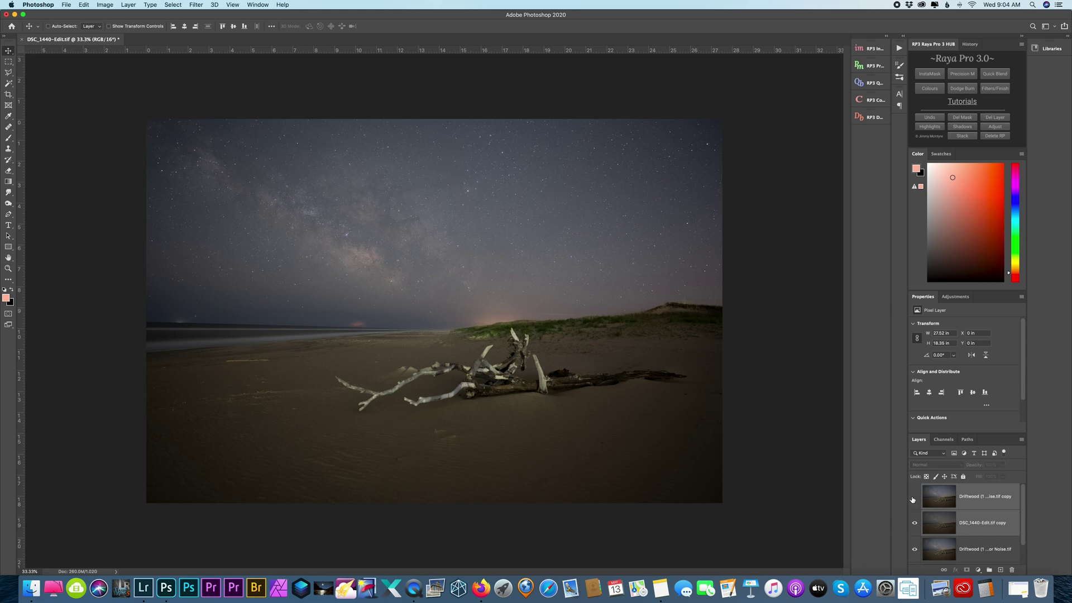
left_click(914, 497)
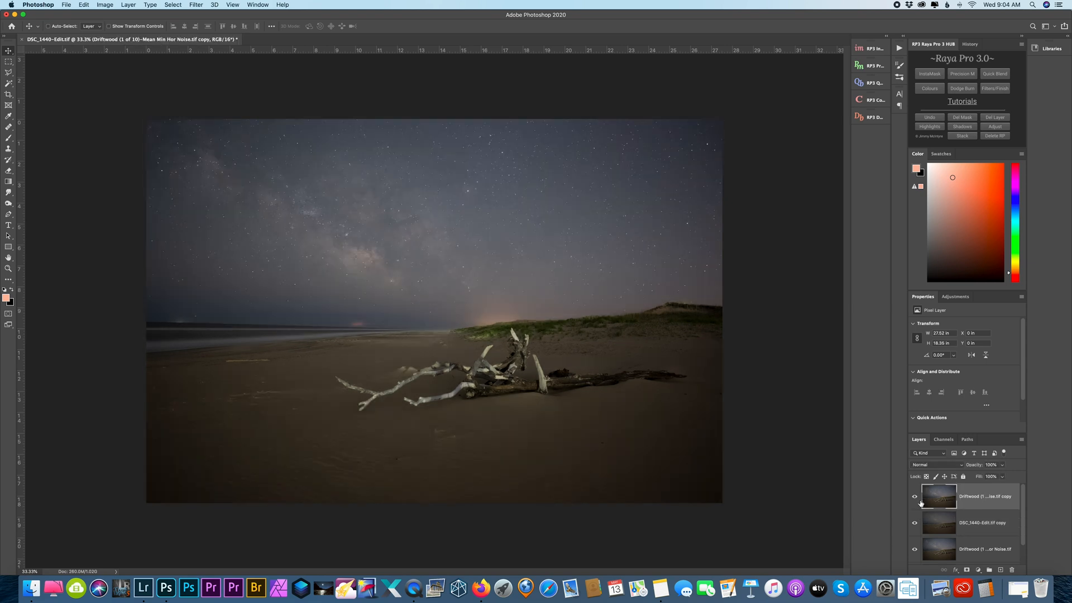
left_click(915, 497)
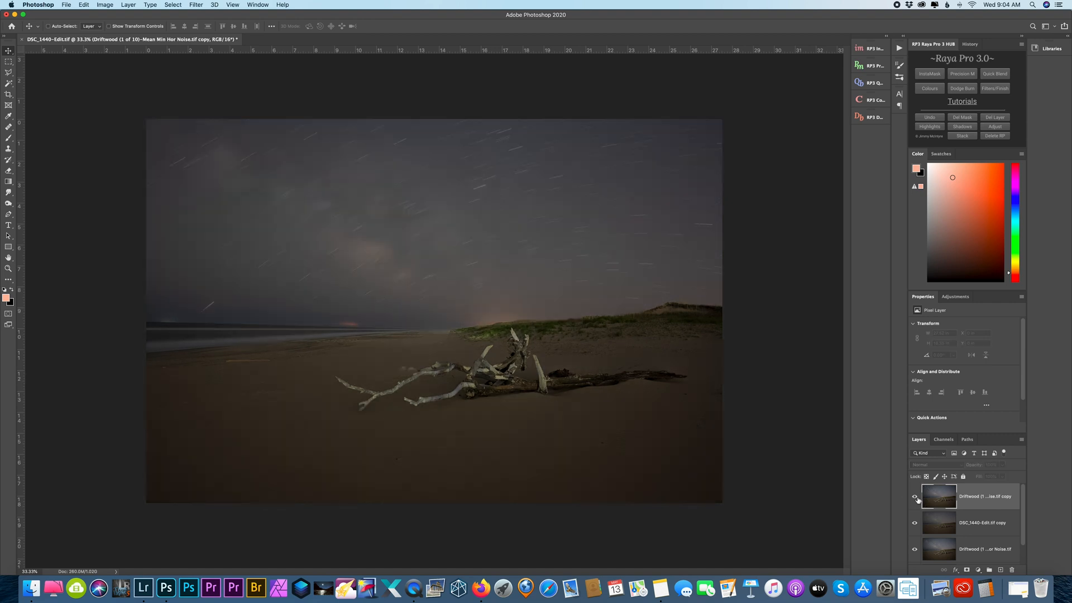
Add a mask to the star composite layer and paint black at 75% opacity over the foreground
left_click(915, 497)
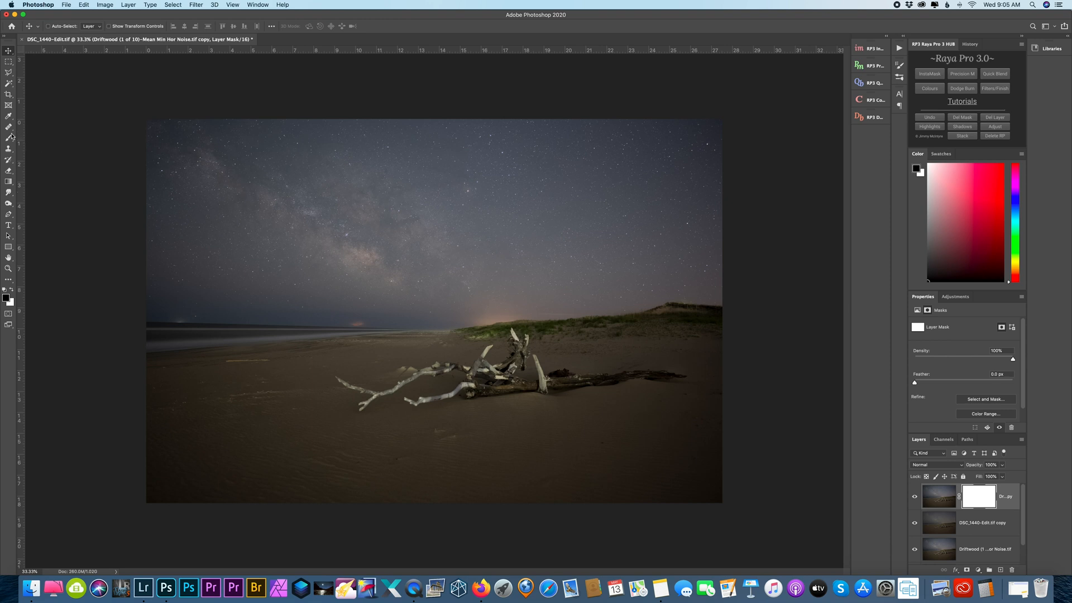
left_click(9, 137)
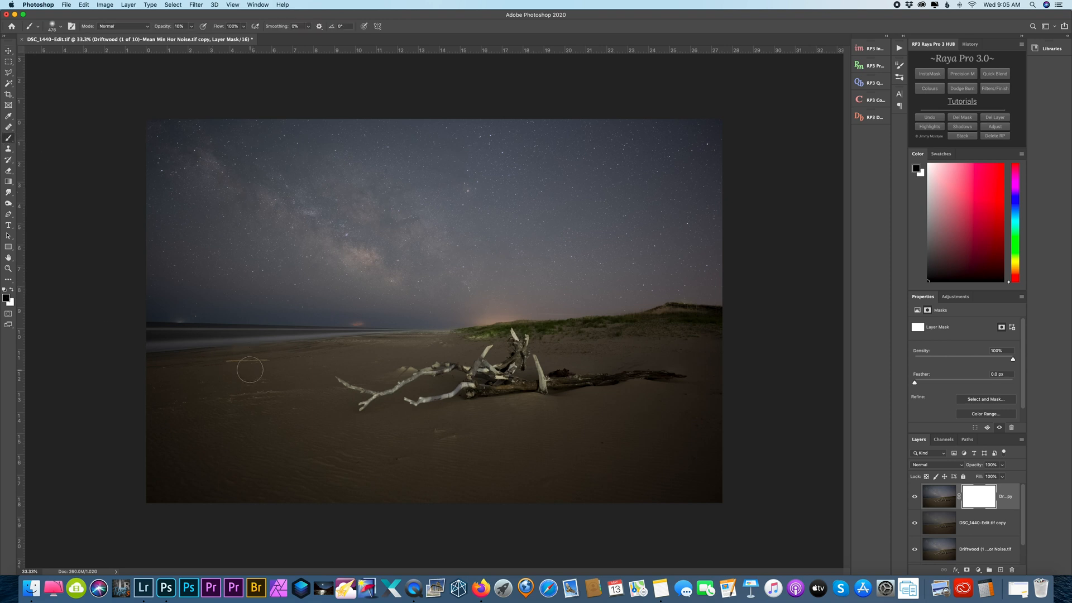
left_click(61, 26)
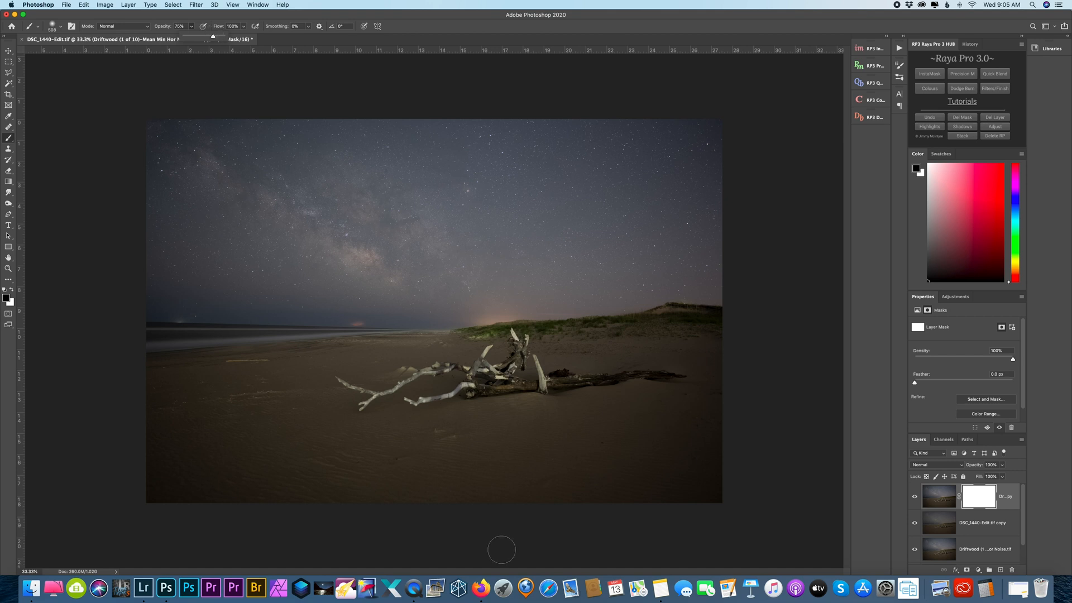
left_click(61, 26)
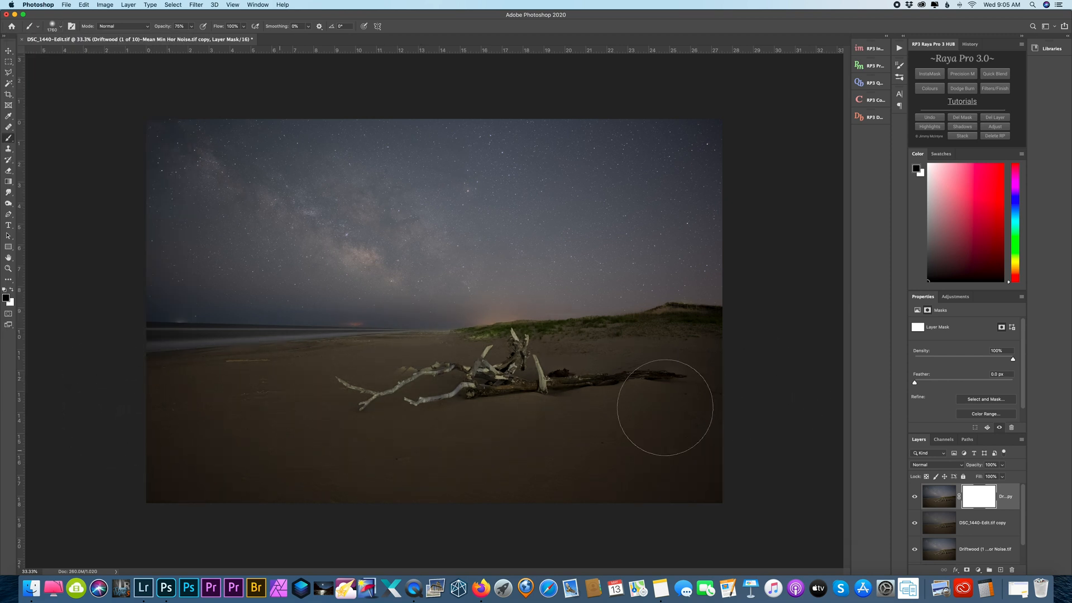
left_click(61, 26)
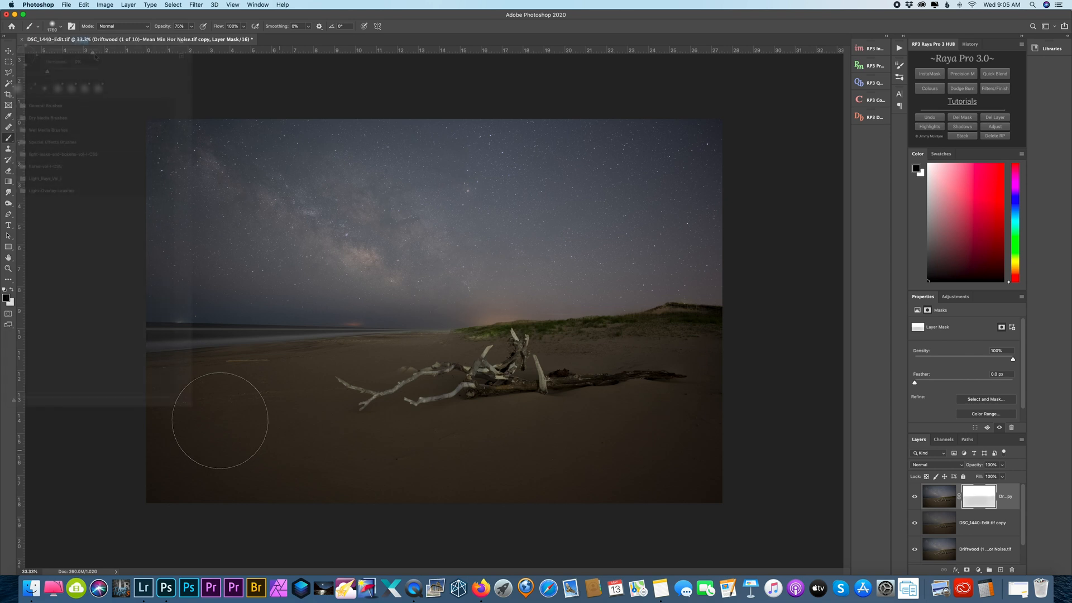
left_click(60, 26)
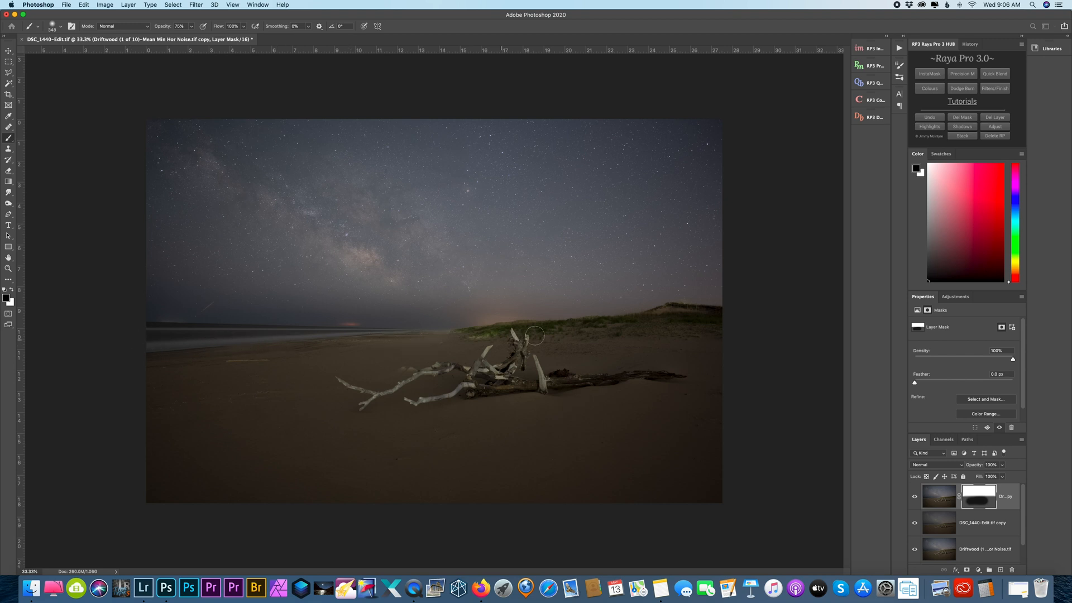
mouse_move(696, 315)
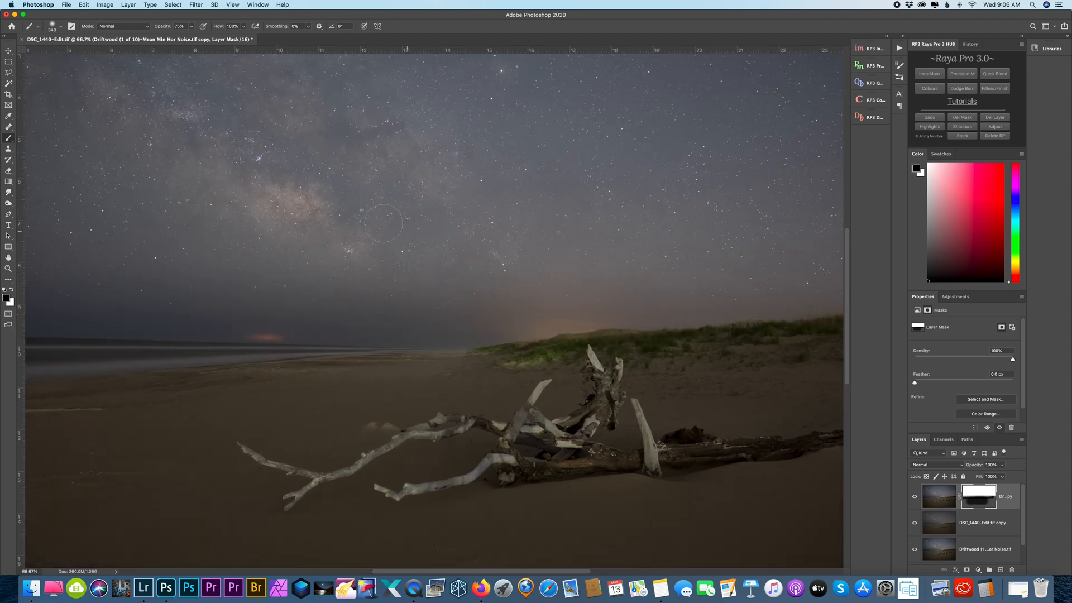
mouse_move(396, 299)
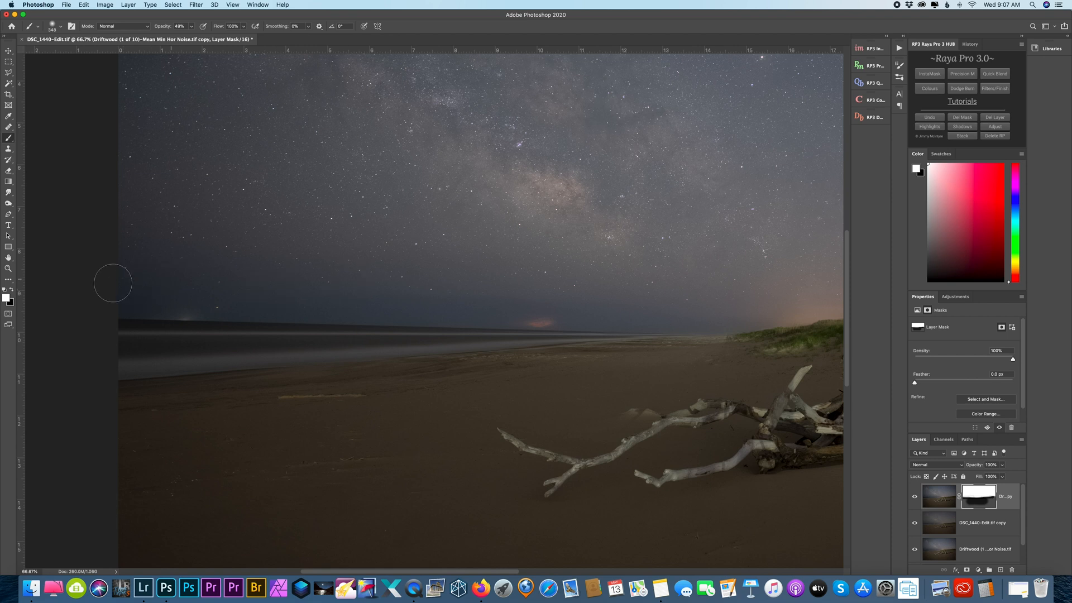
mouse_move(347, 286)
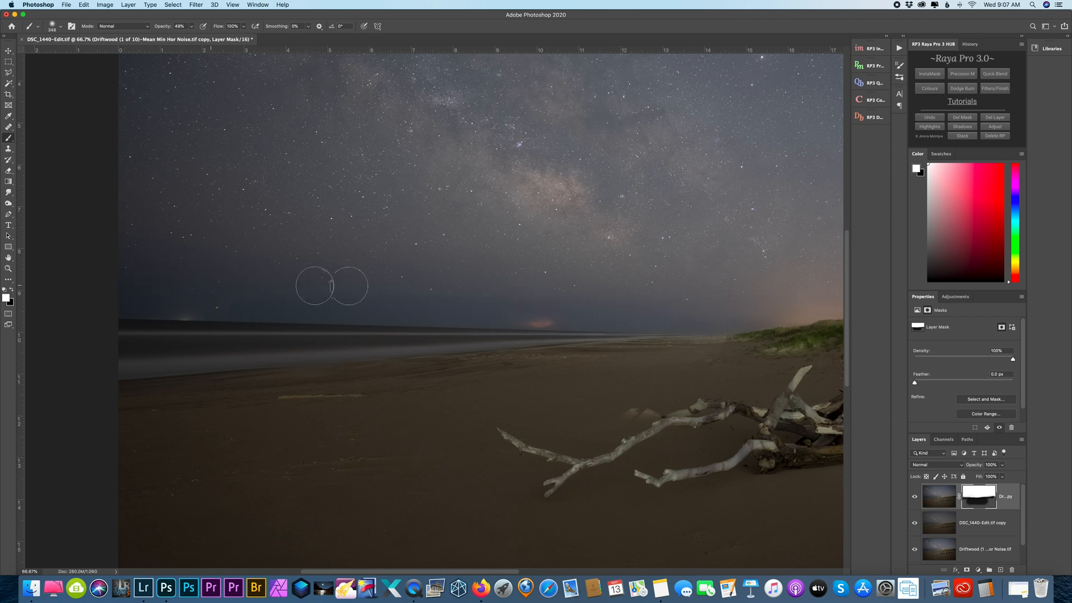
mouse_move(472, 302)
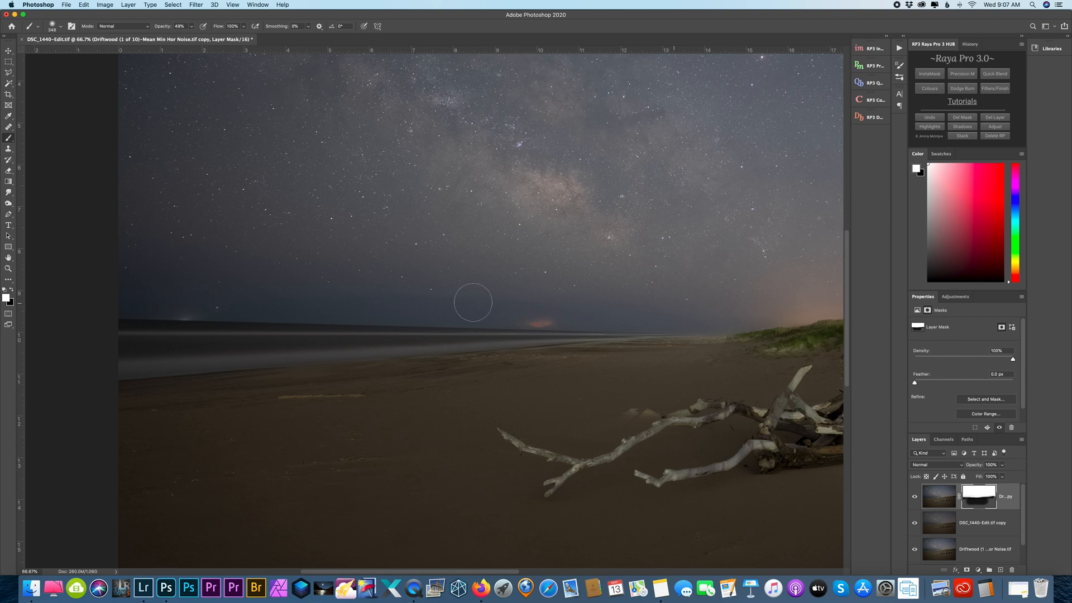
mouse_move(664, 326)
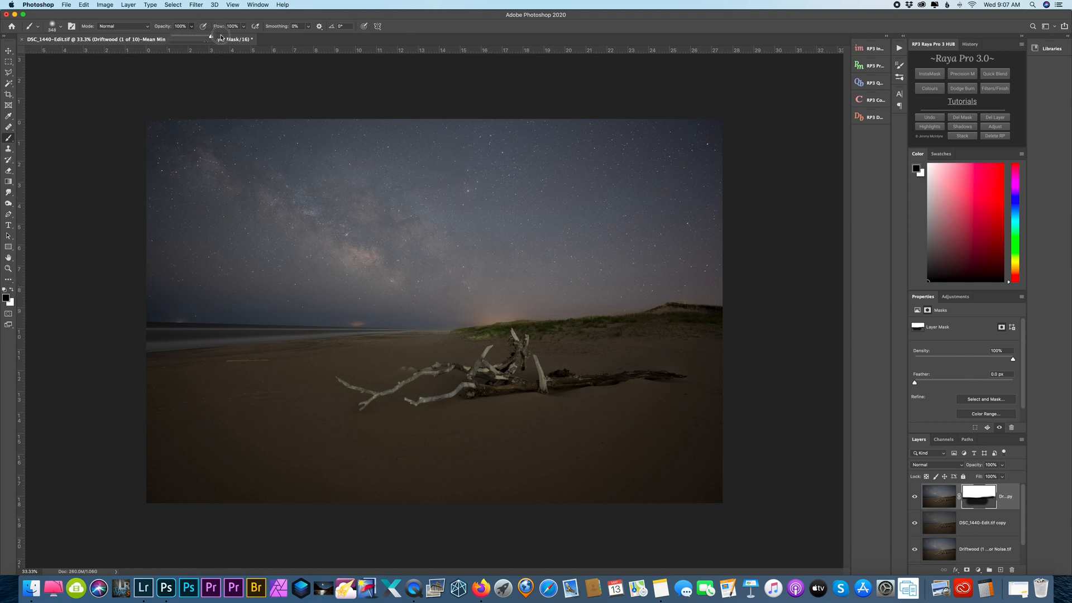
Raise the mask brush opacity to 100% for the lower sand
left_click(62, 27)
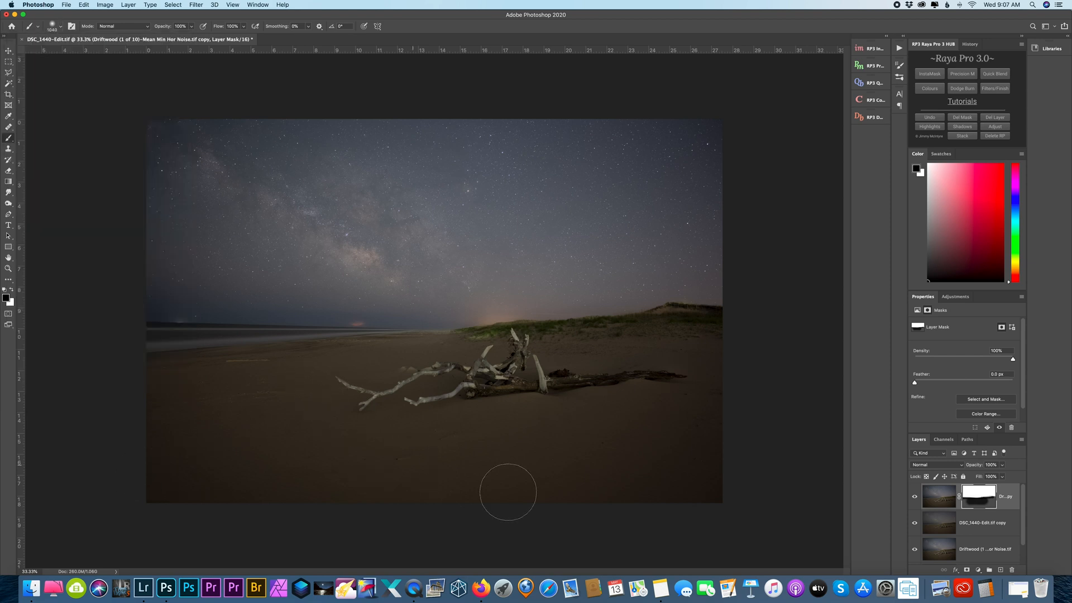
mouse_move(177, 463)
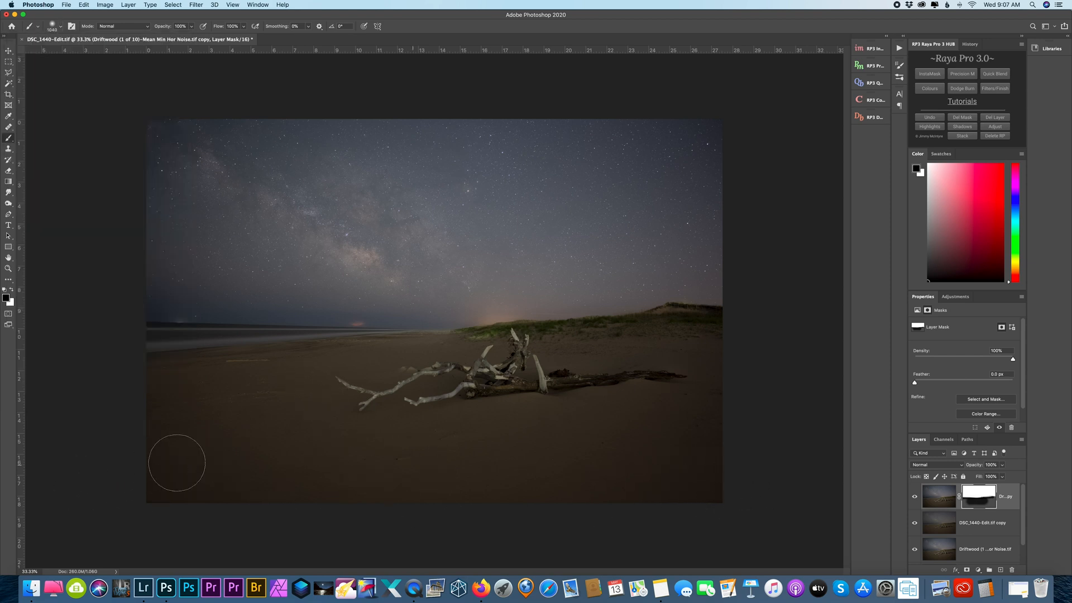
mouse_move(165, 393)
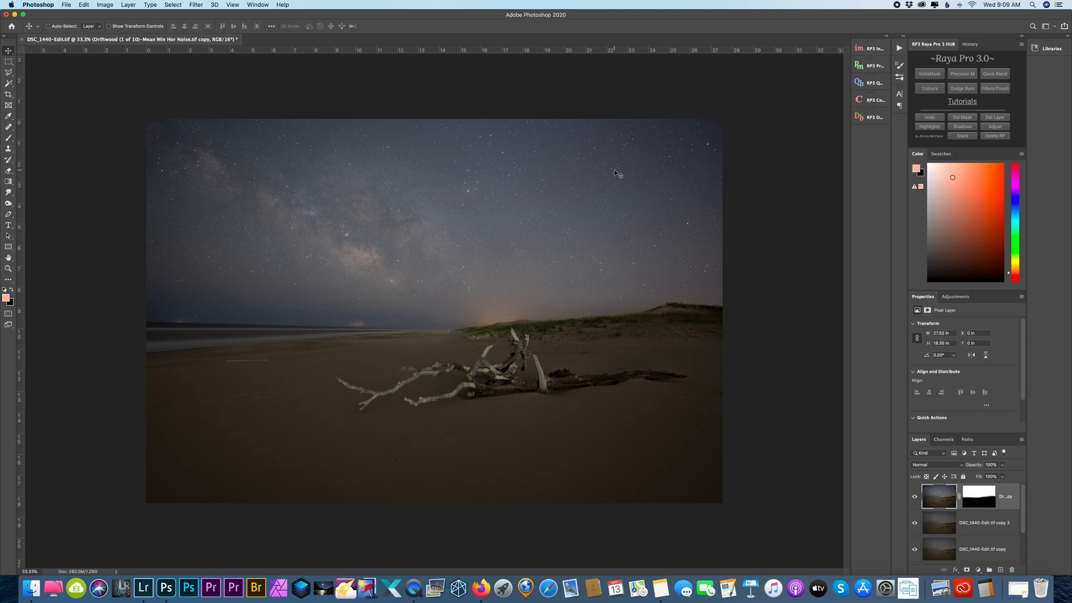
mouse_move(717, 328)
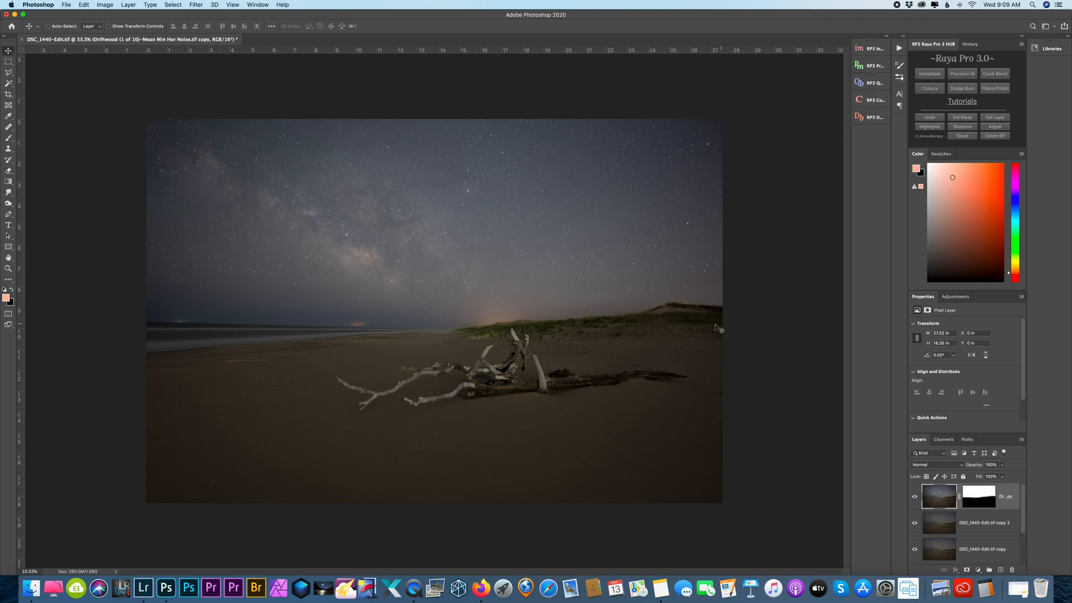
mouse_move(919, 447)
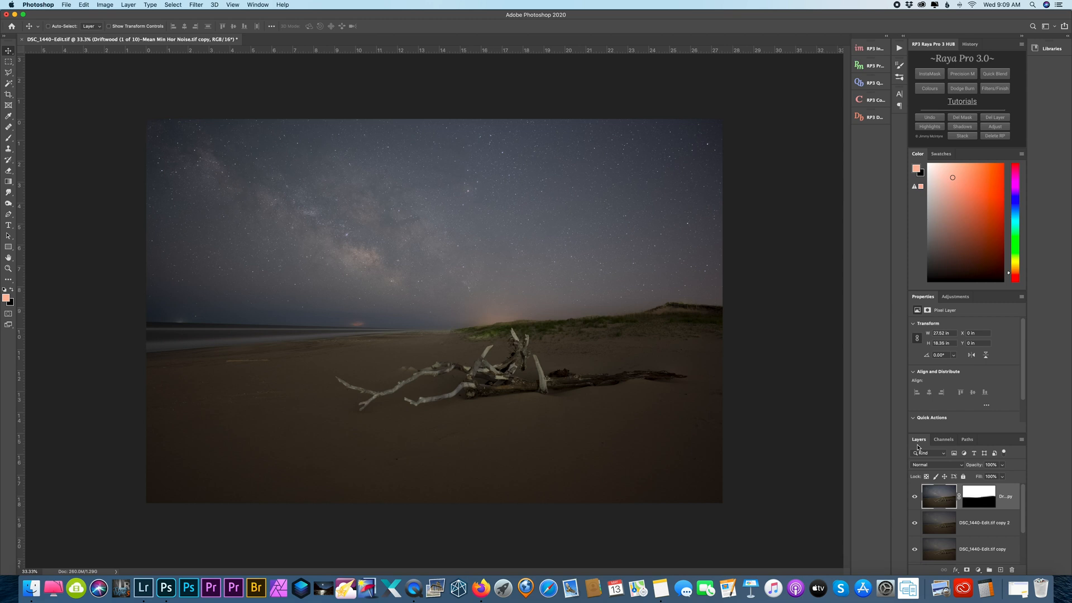
mouse_move(787, 328)
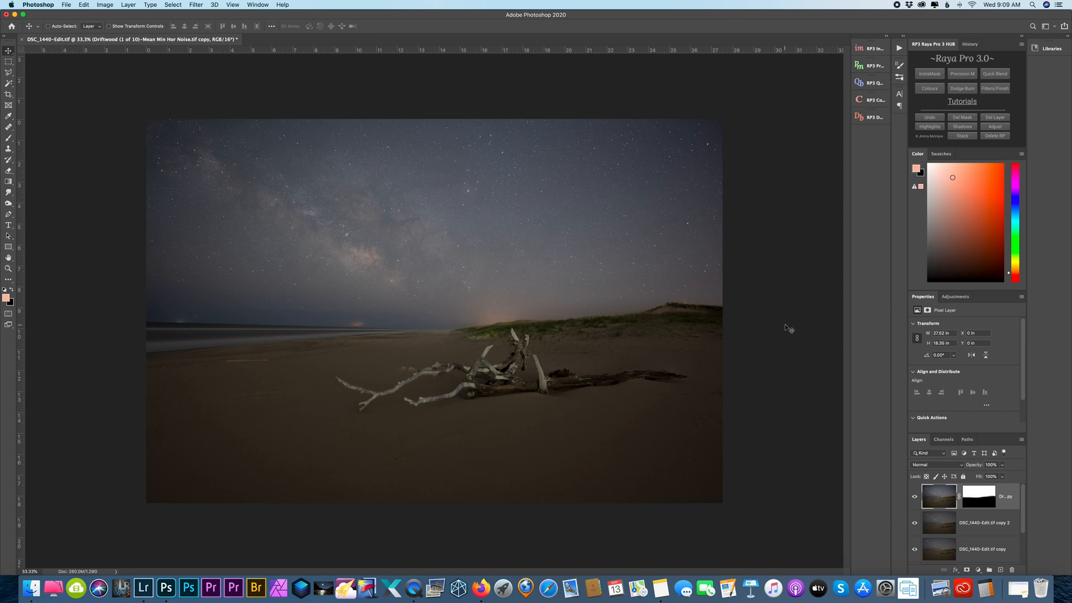
mouse_move(972, 520)
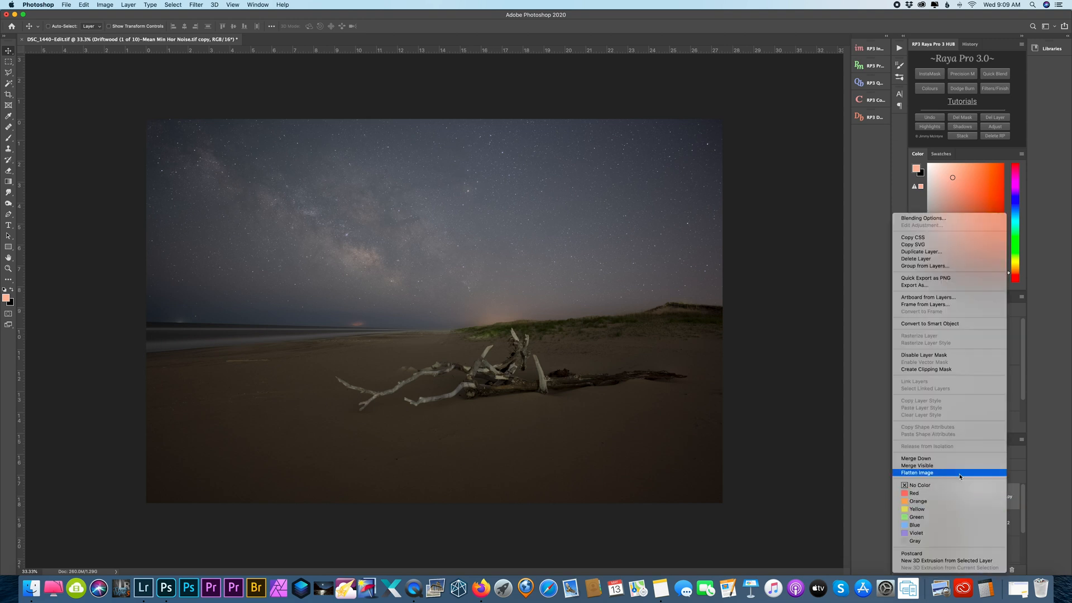
Flatten the image to one layer, save and close it, and open the blended photo
left_click(917, 472)
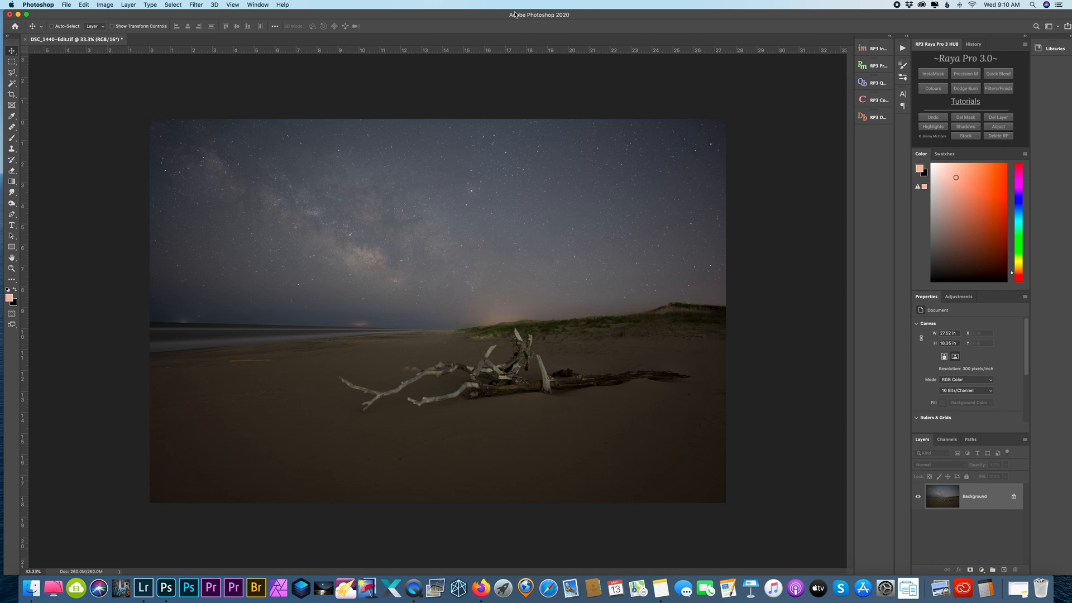
mouse_move(502, 27)
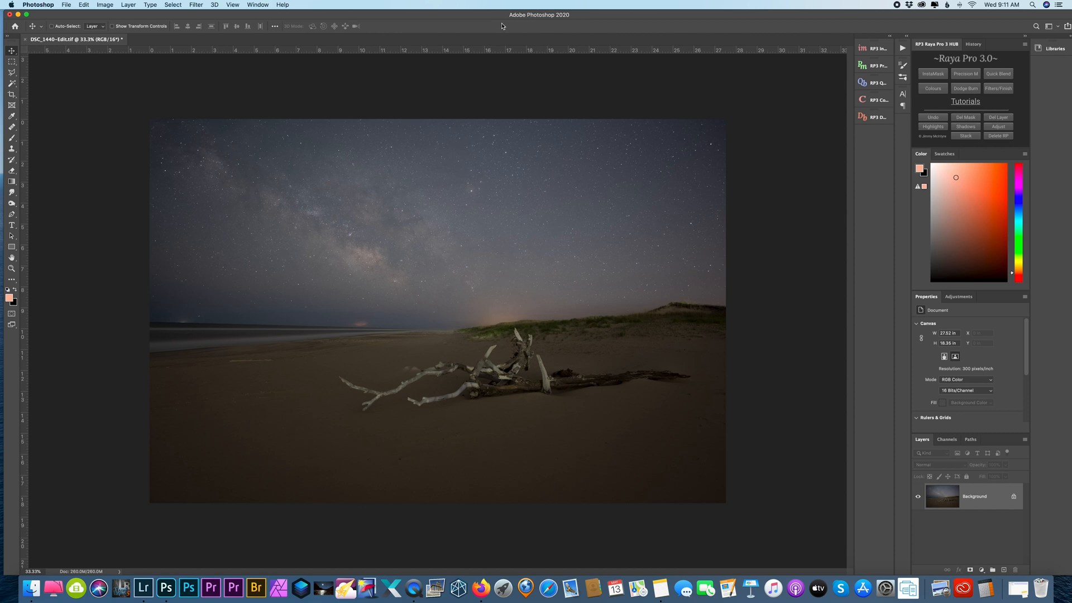
mouse_move(464, 79)
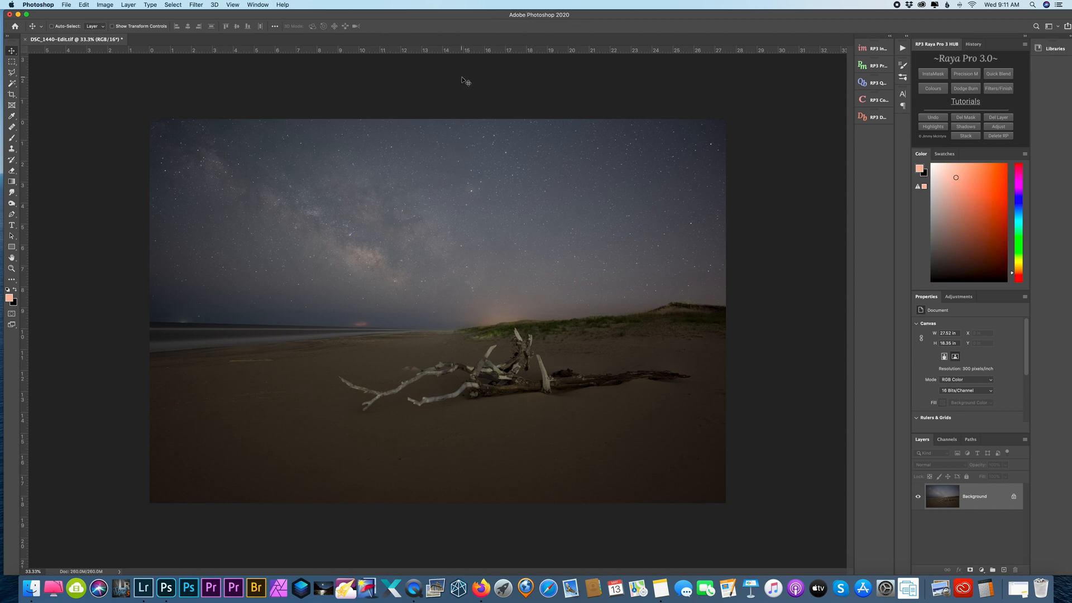
mouse_move(380, 54)
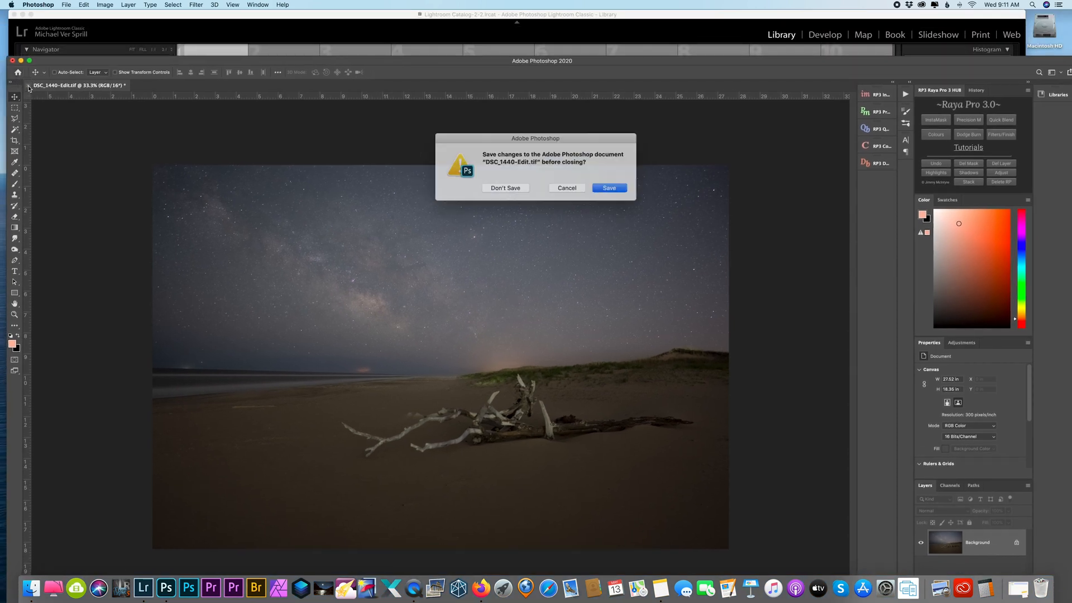
left_click(608, 188)
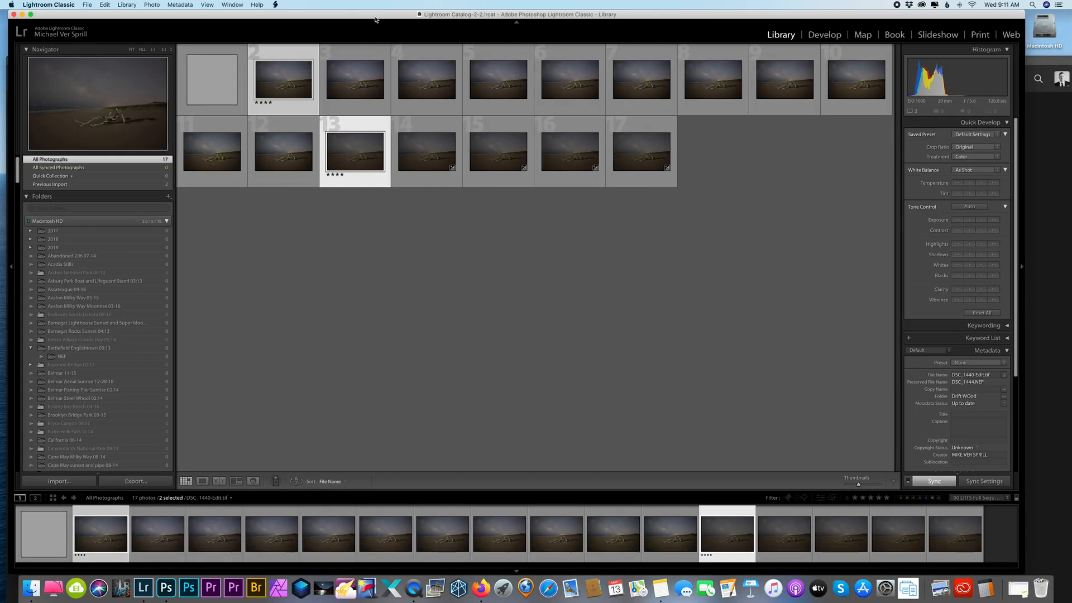
left_click(824, 34)
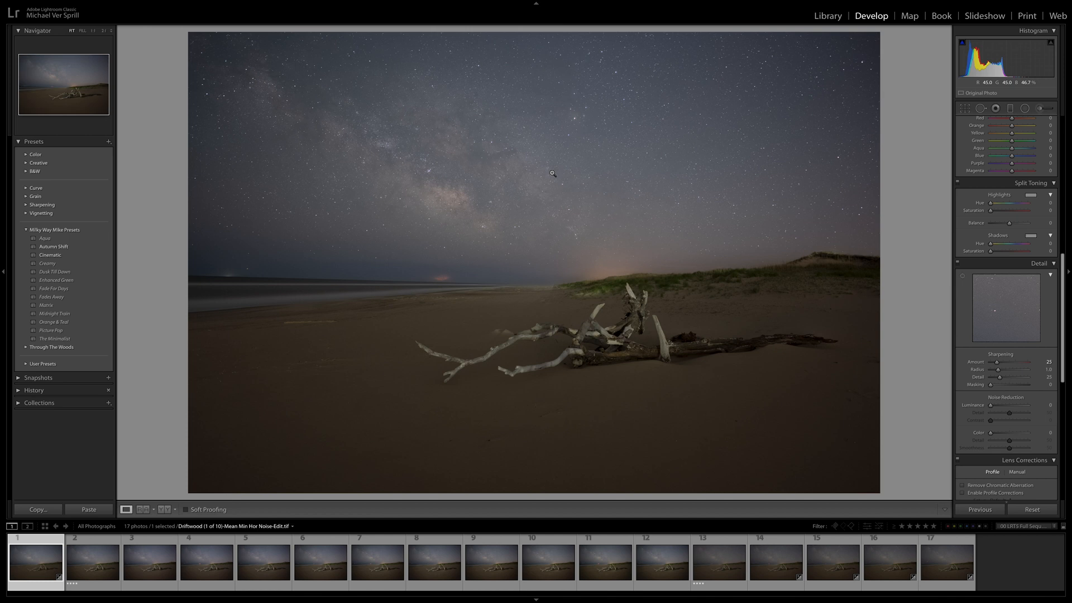
mouse_move(621, 363)
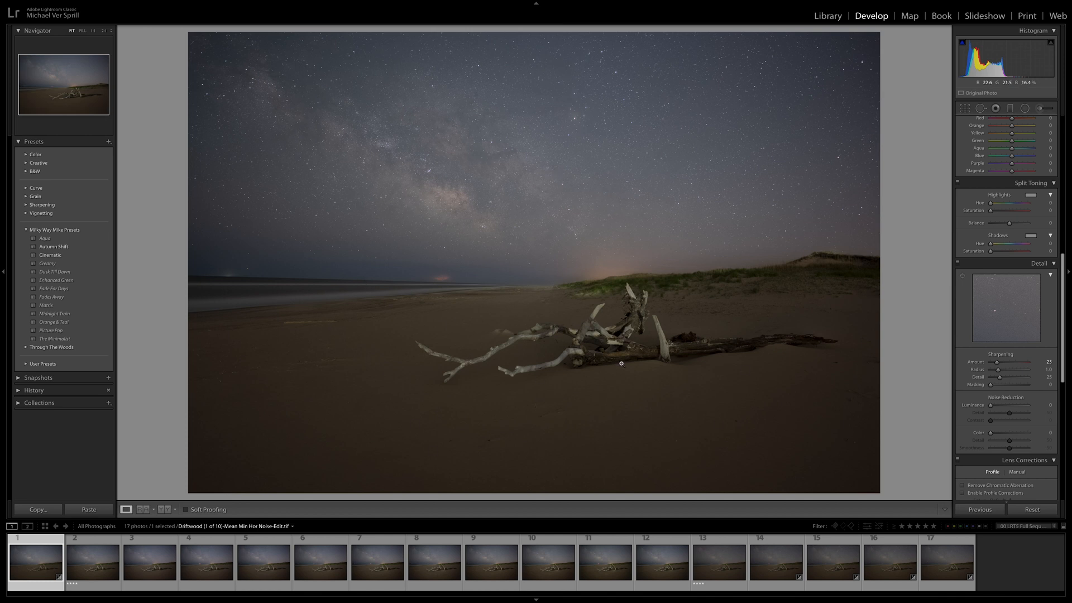
mouse_move(497, 171)
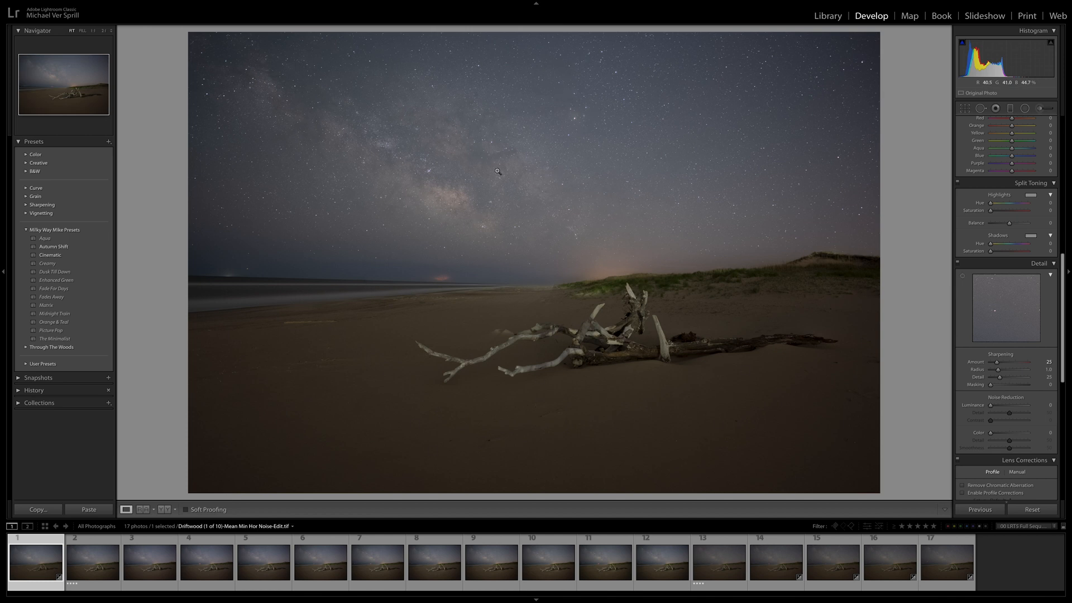
mouse_move(343, 334)
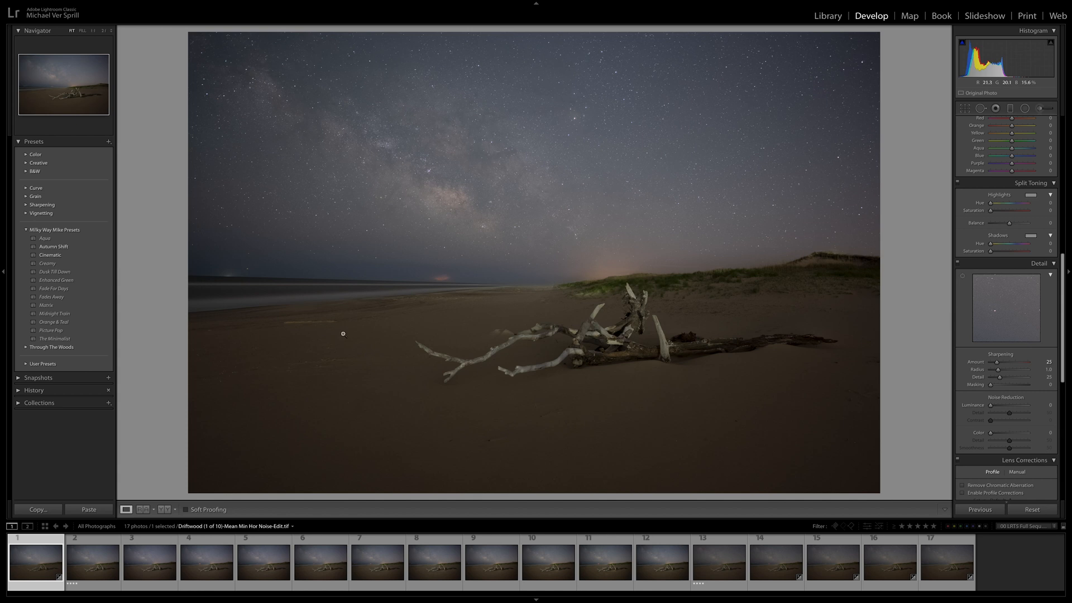
Rate the flattened driftwood composite TIF five stars in the Develop module
key("5")
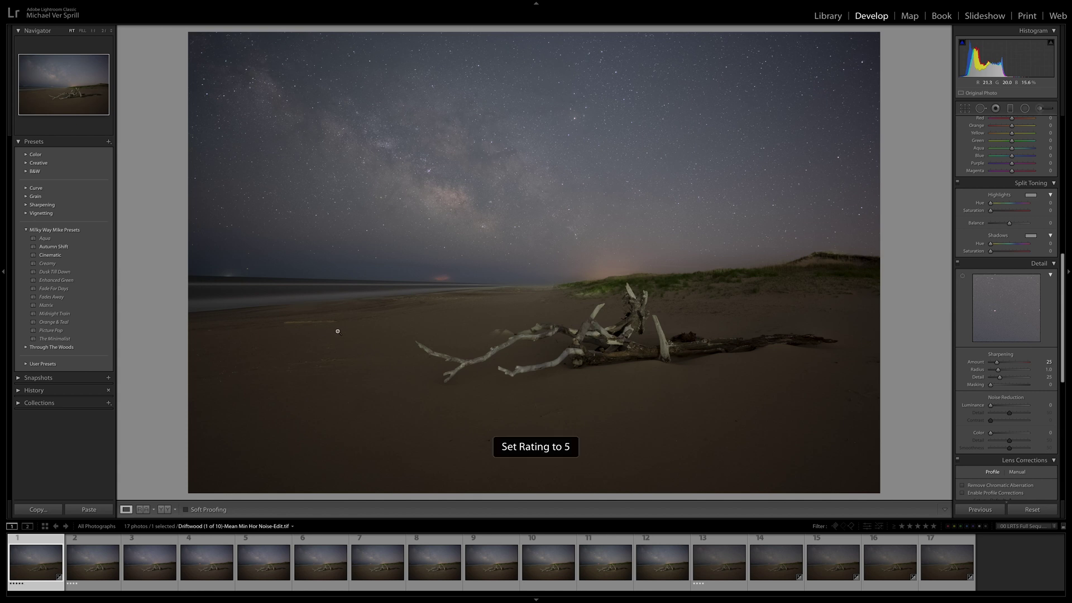
key("5")
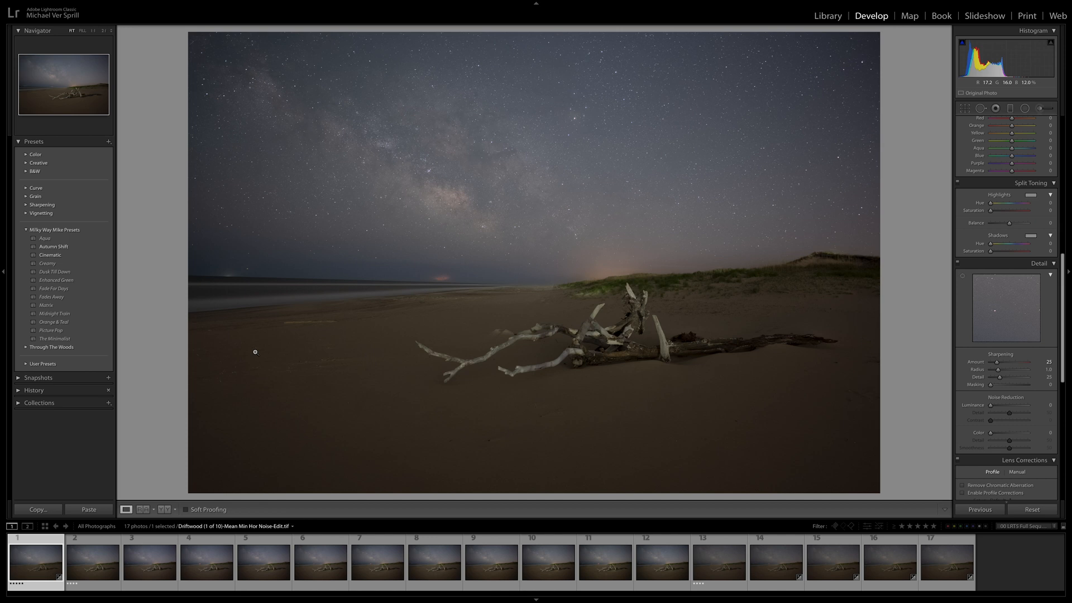
mouse_move(427, 319)
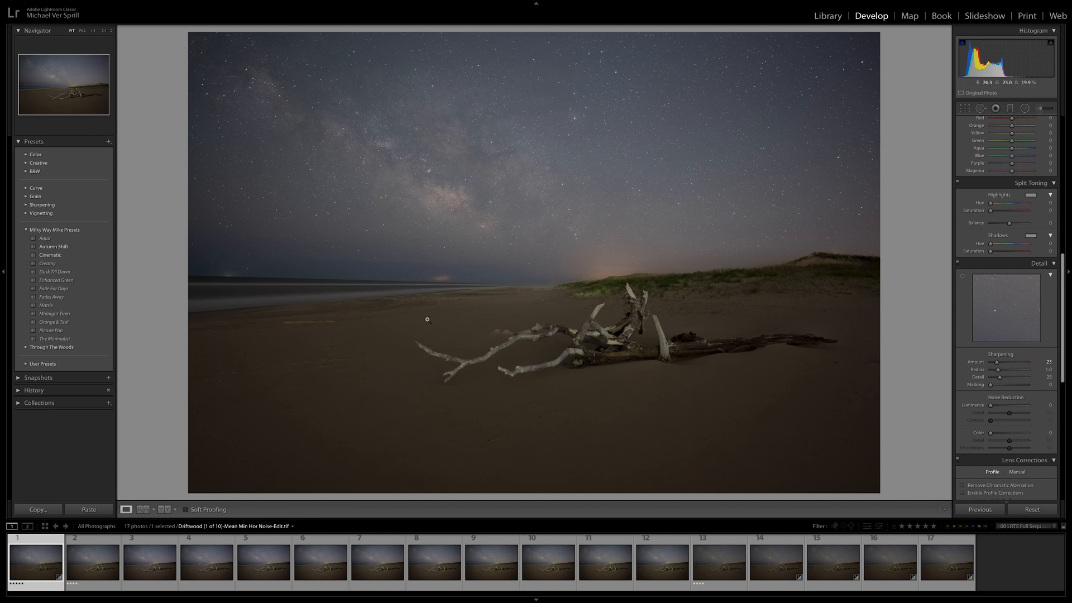
mouse_move(536, 172)
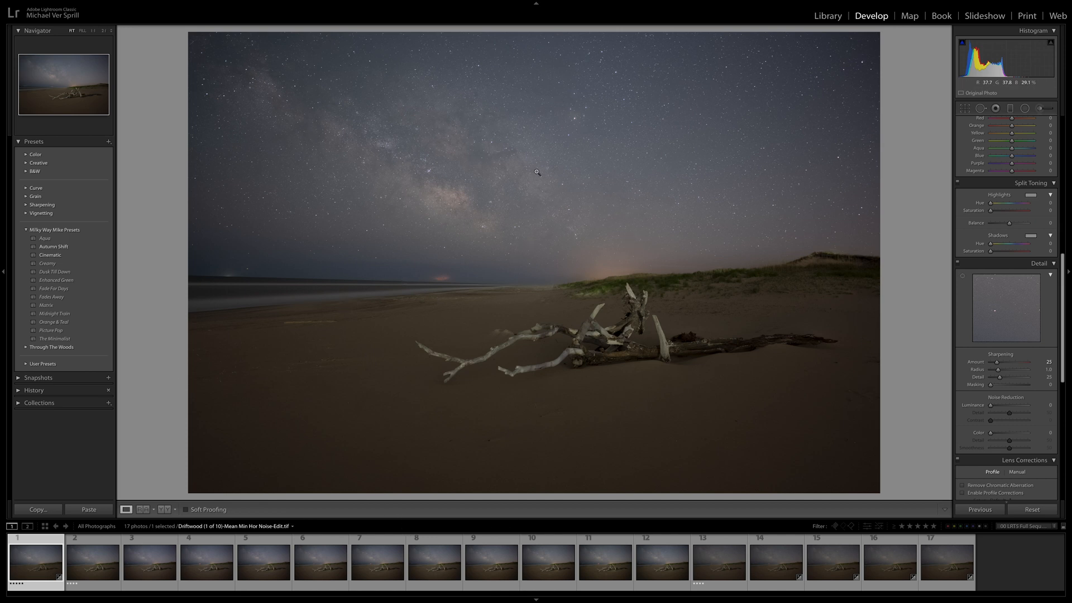
mouse_move(556, 360)
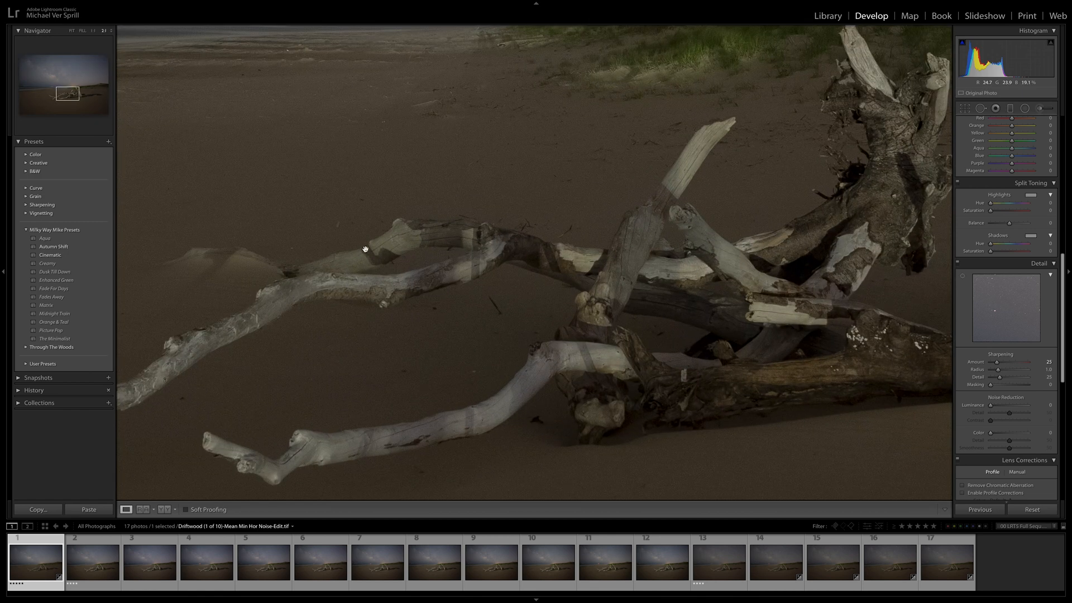
mouse_move(337, 283)
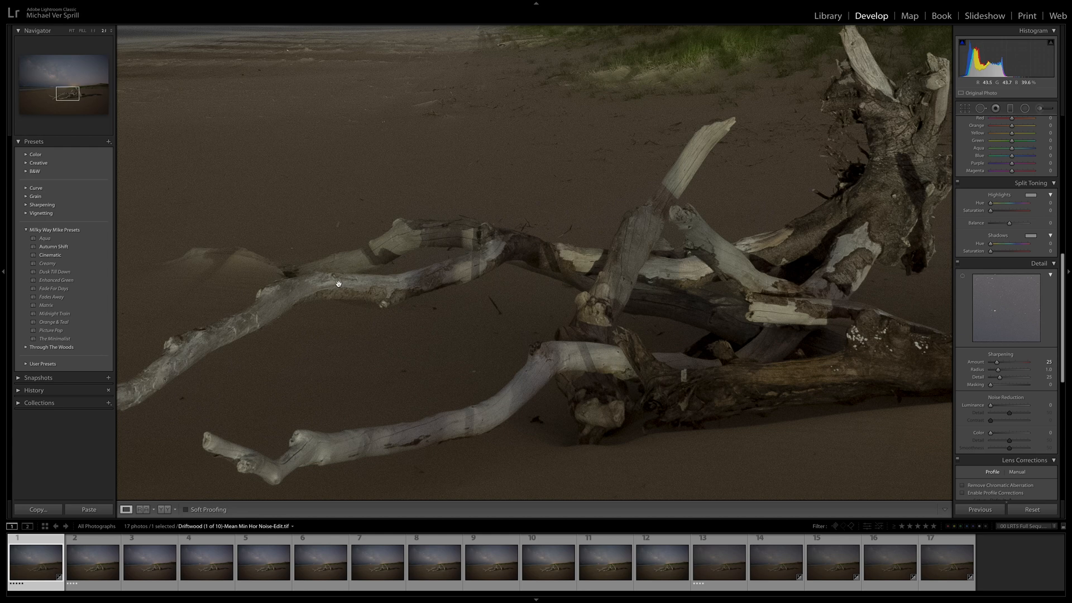